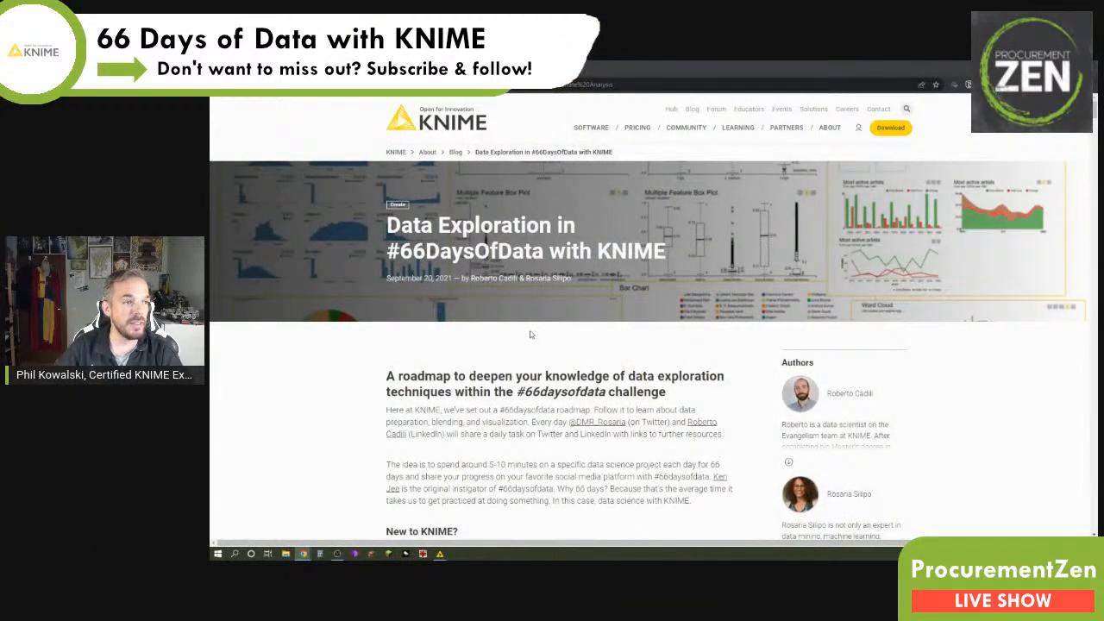
Step: Scroll the #66DaysOfData blog past the section table to '7. Plots and Charts - Multivariate Analysis'
scroll("down", 3)
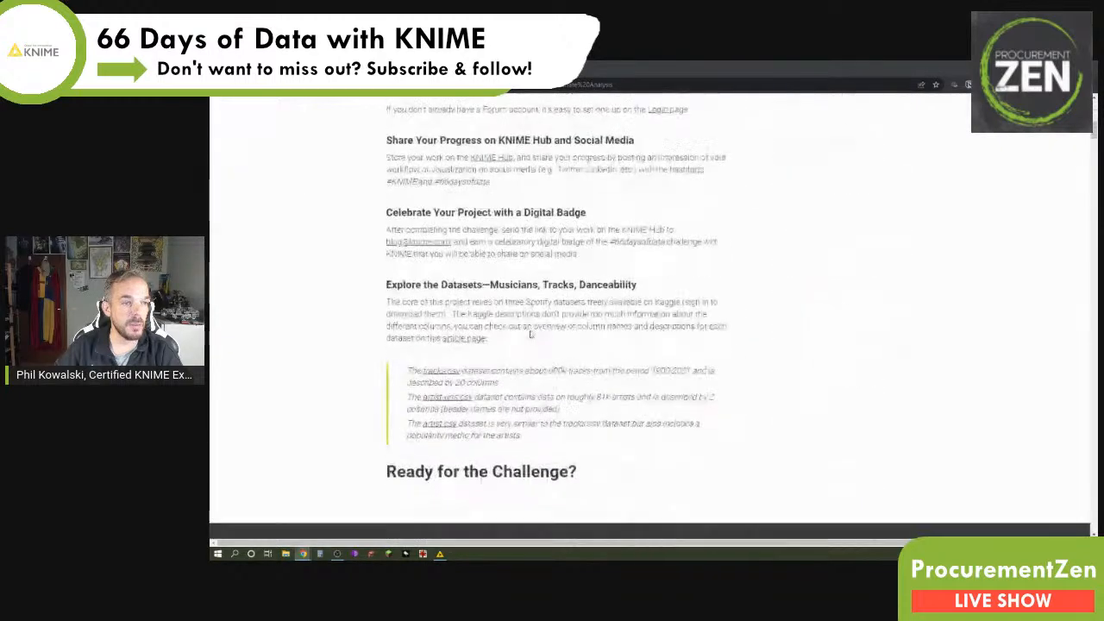
scroll("down", 3)
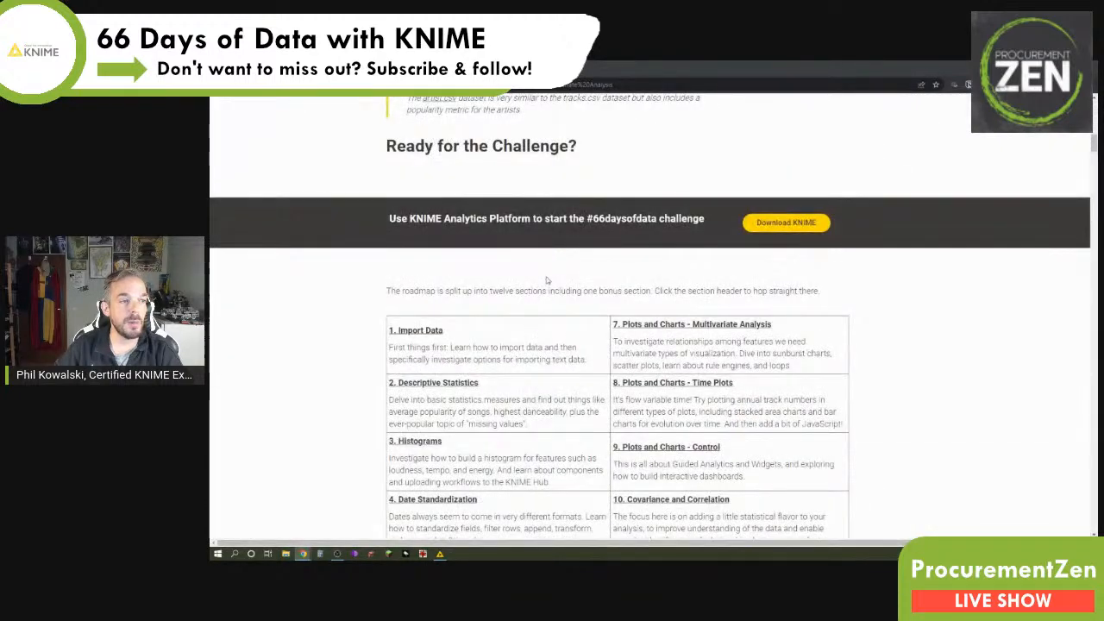
mouse_move(777, 339)
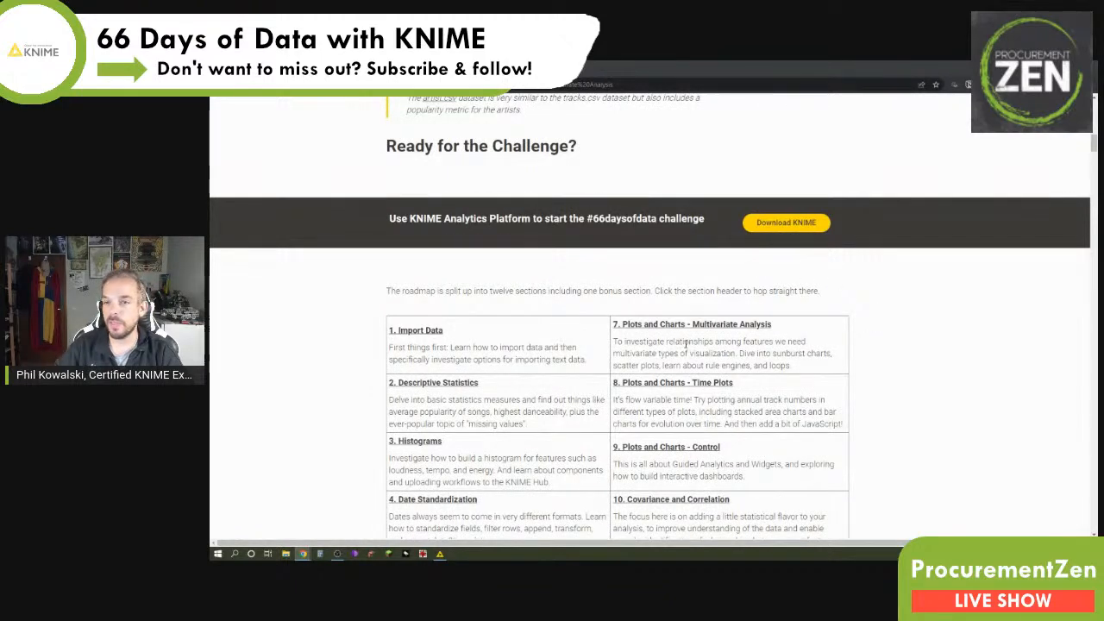
scroll("down", 3)
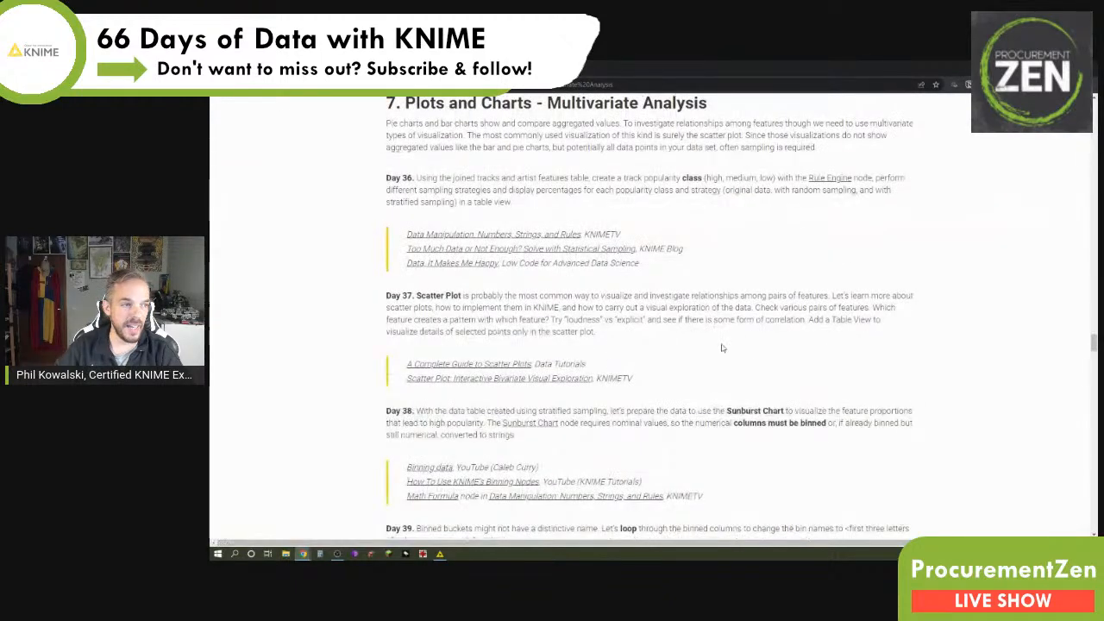
mouse_move(770, 333)
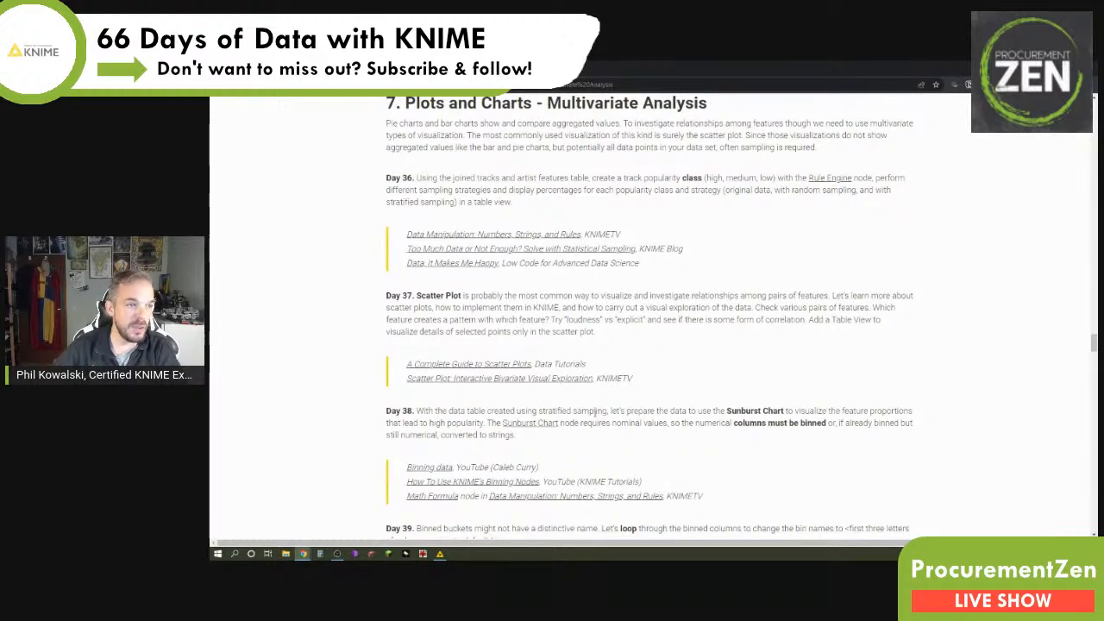
Step: Open Chartio's 'A Complete Guide to Scatter Plots' in a new tab and read its introduction
right_click(468, 363)
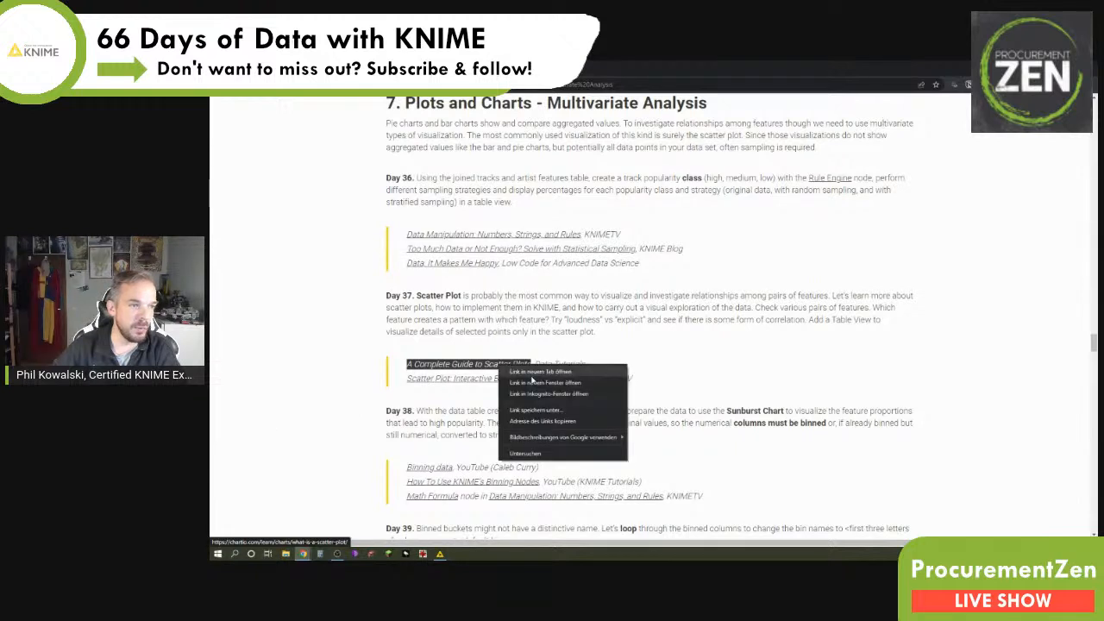
left_click(541, 371)
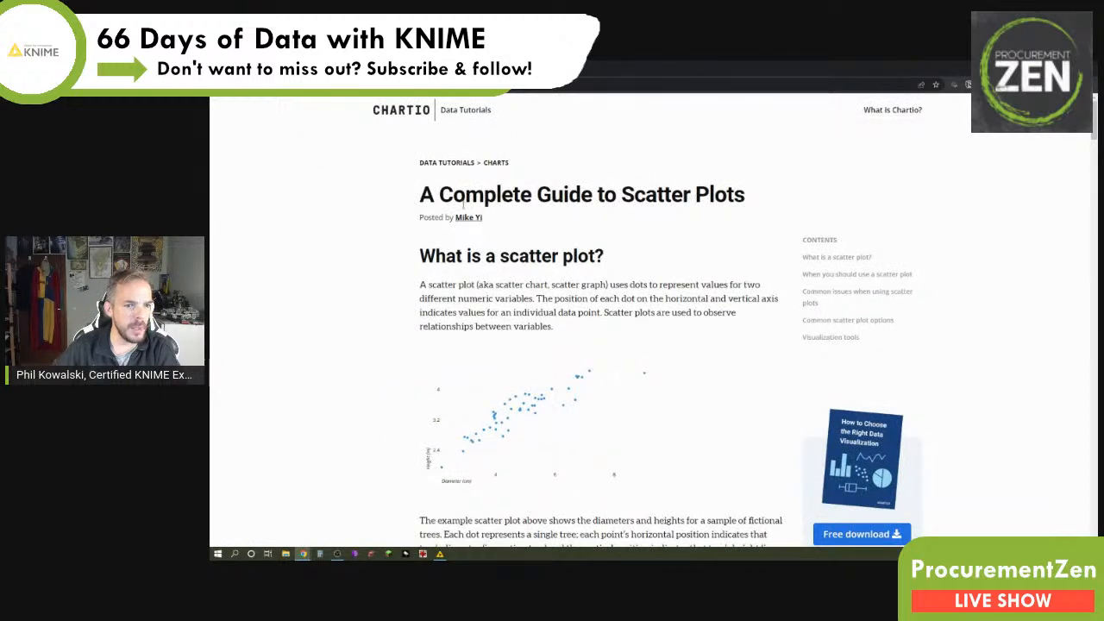
scroll("down", 3)
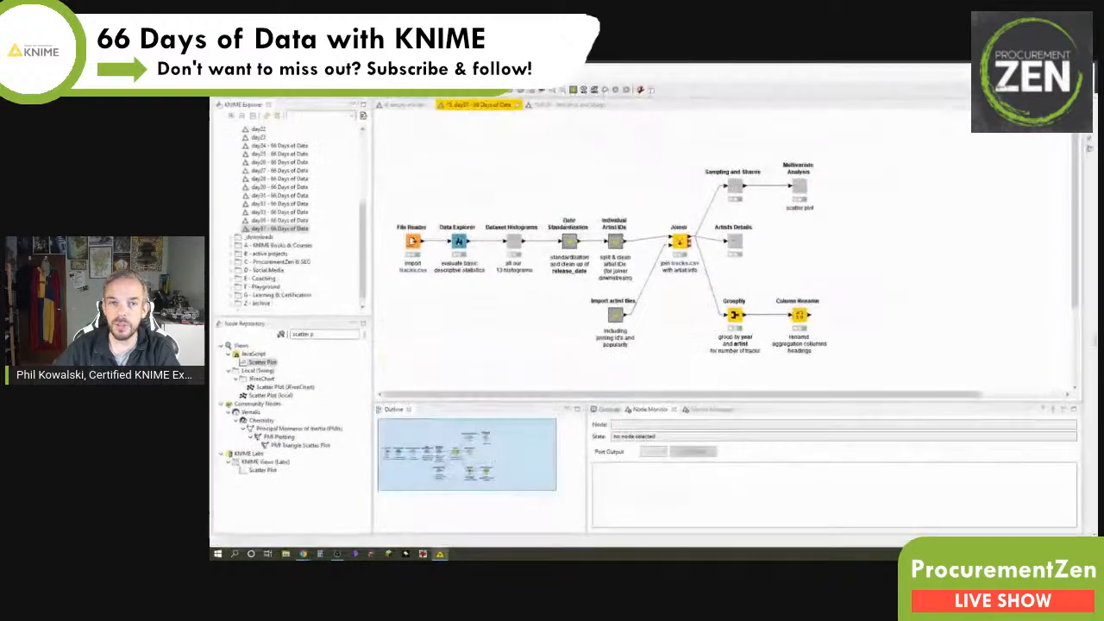
Step: Open the Multivariate Analysis interactive view, tick three songs and scroll to the Loudness vs Explicit plot
right_click(800, 181)
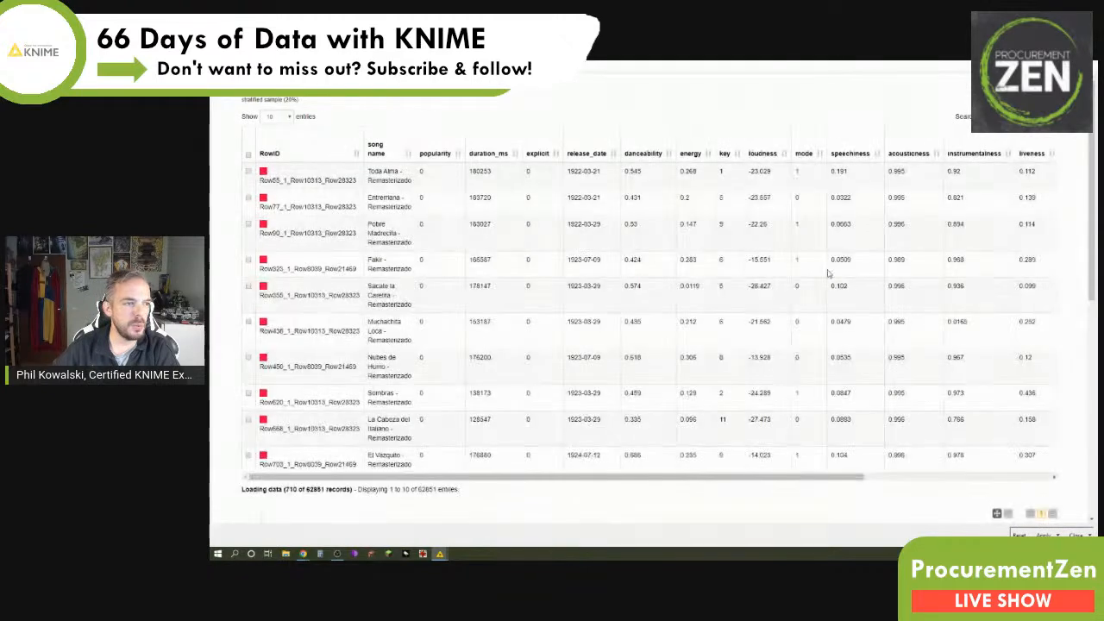
scroll("down", 3)
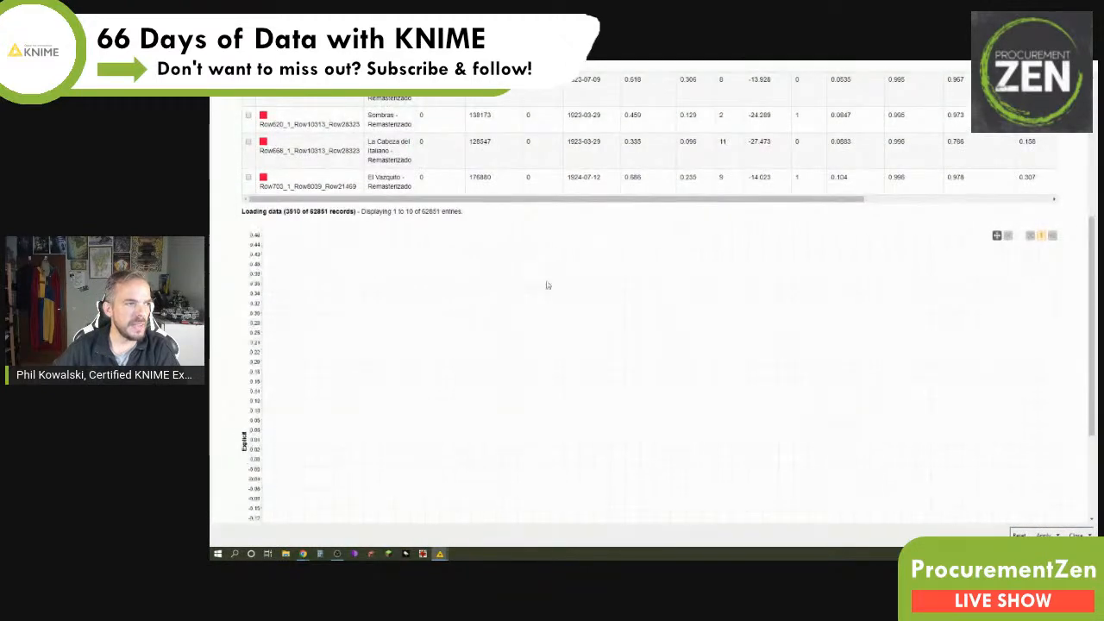
scroll("up", 3)
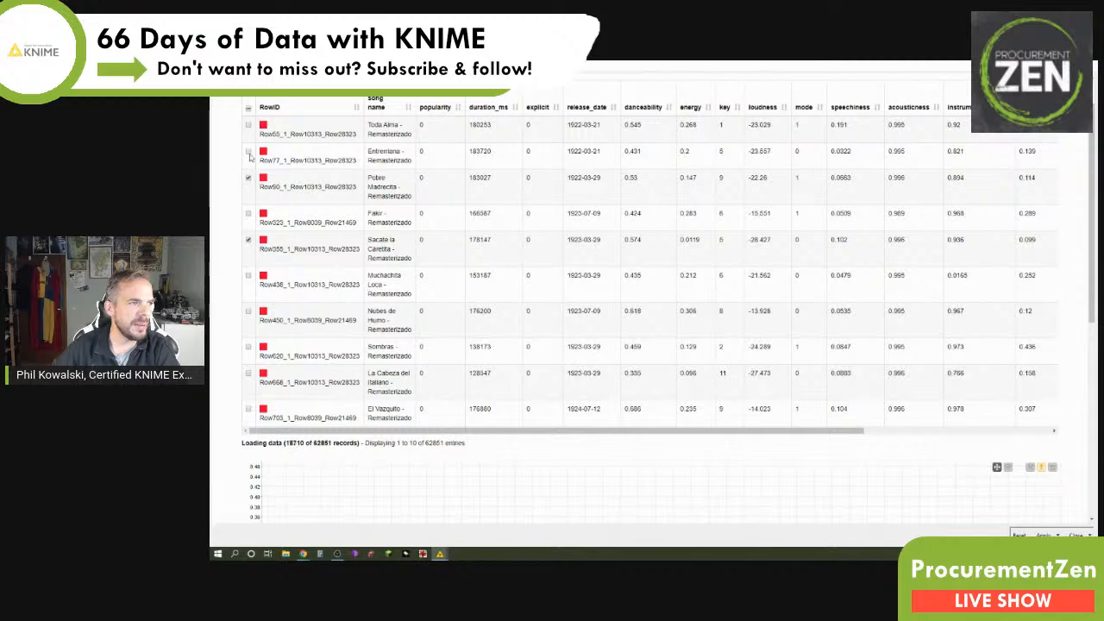
scroll("down", 3)
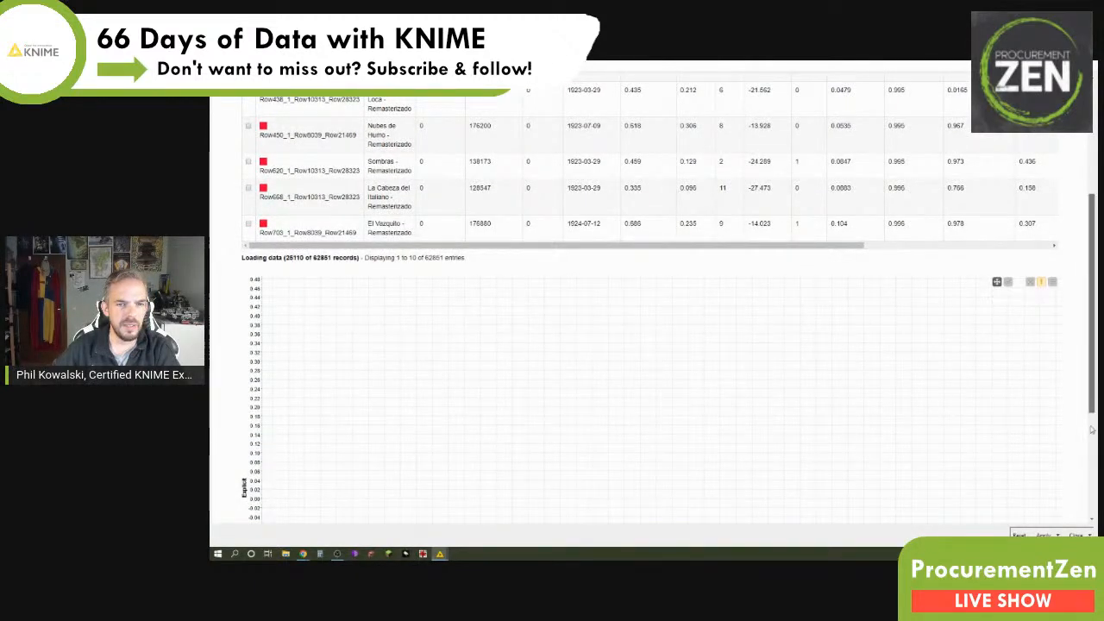
scroll("up", 3)
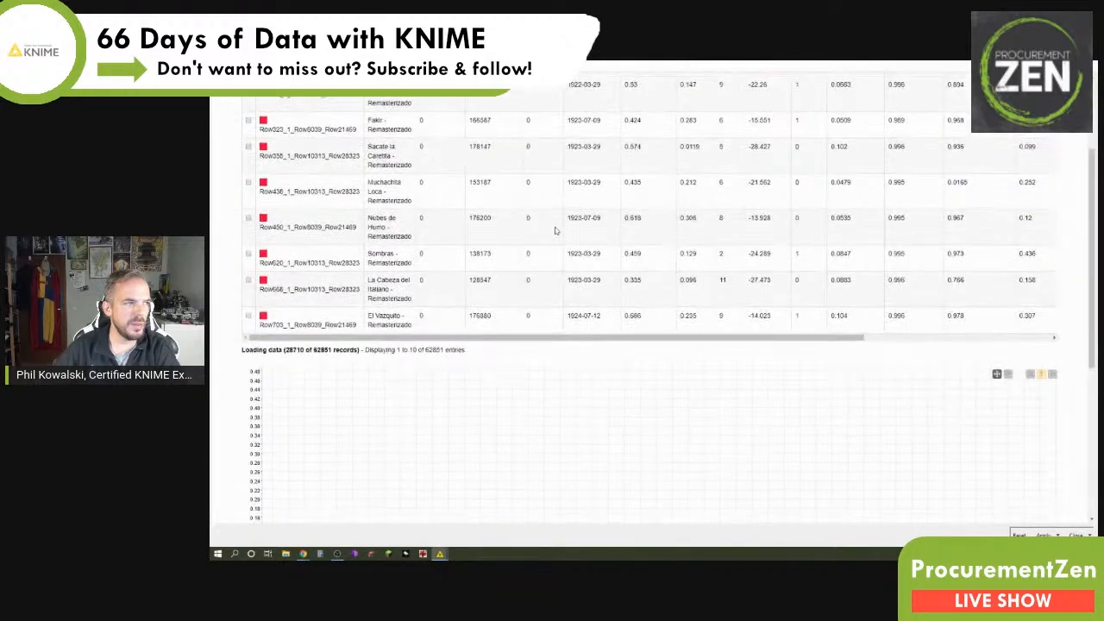
scroll("up", 3)
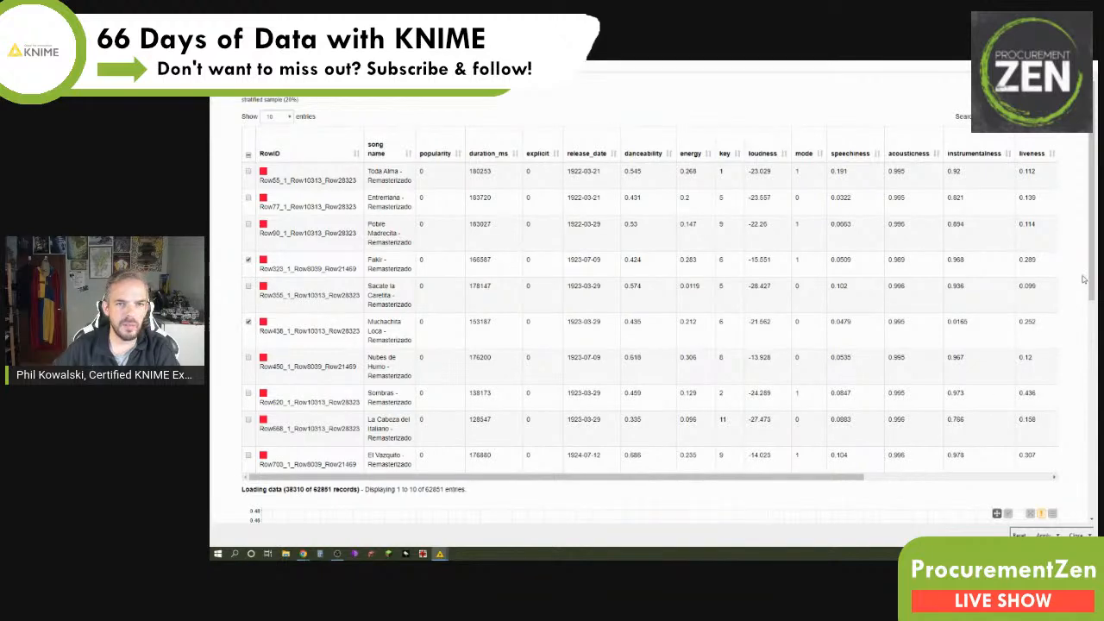
scroll("down", 3)
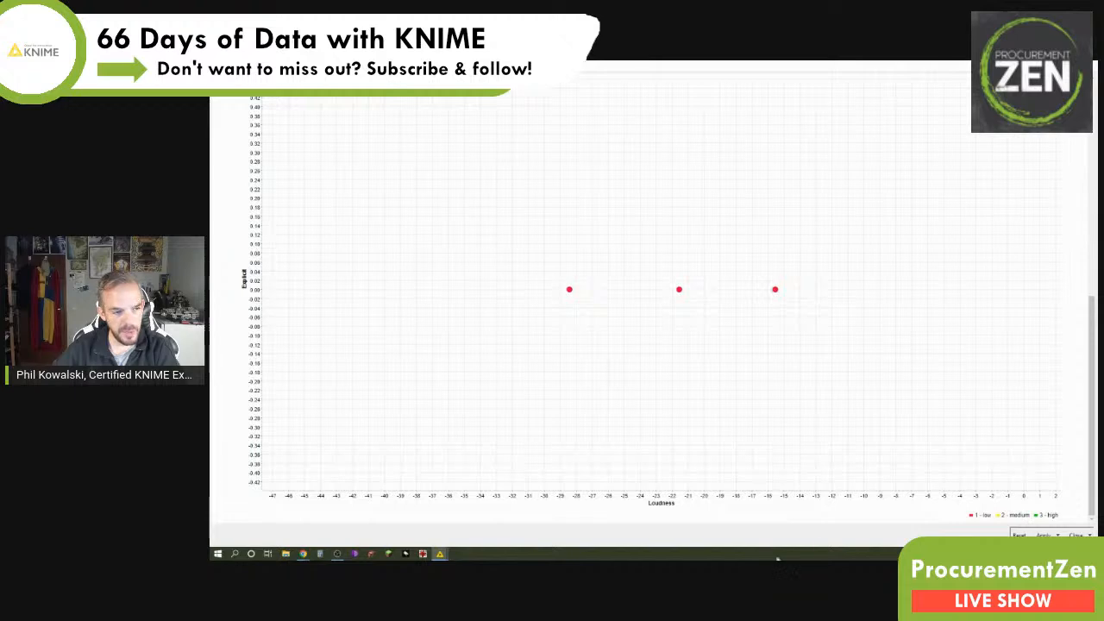
mouse_move(271, 322)
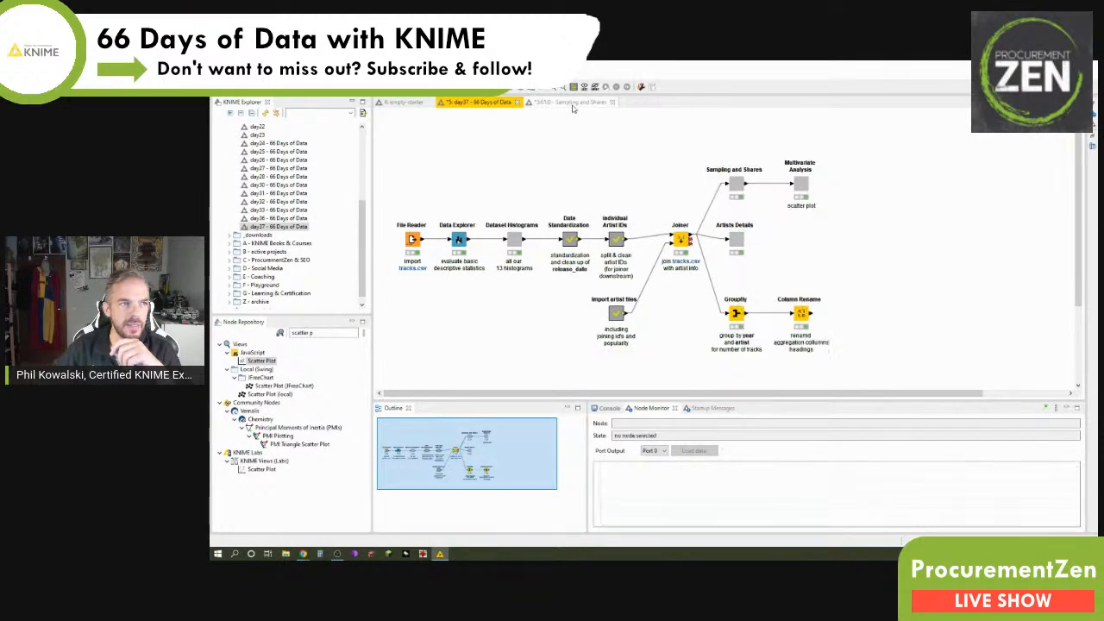
left_click(564, 101)
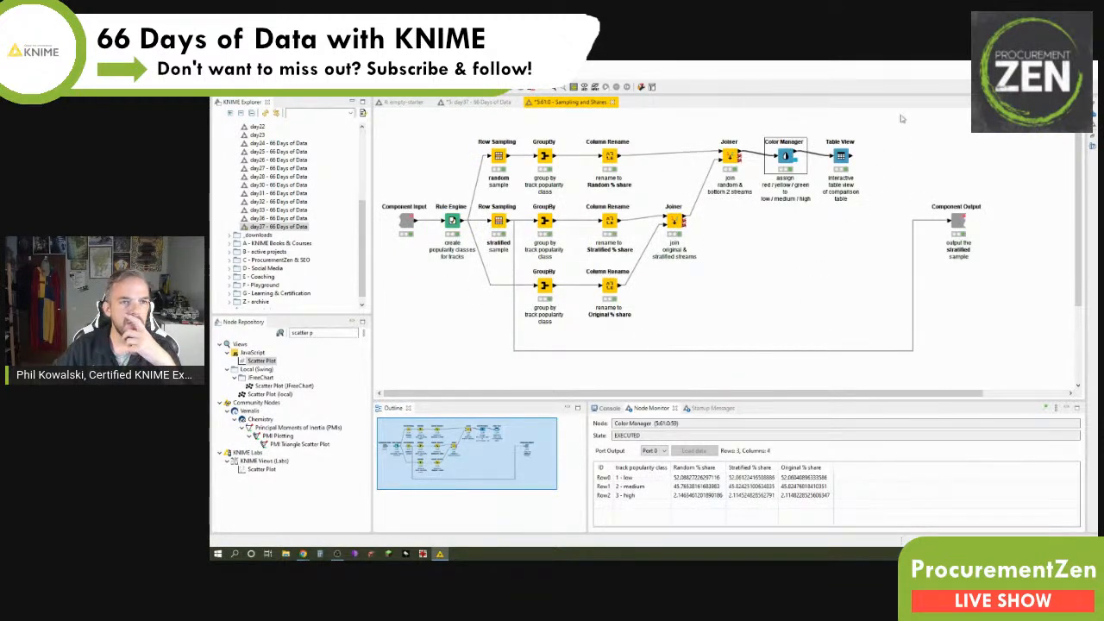
left_click(479, 102)
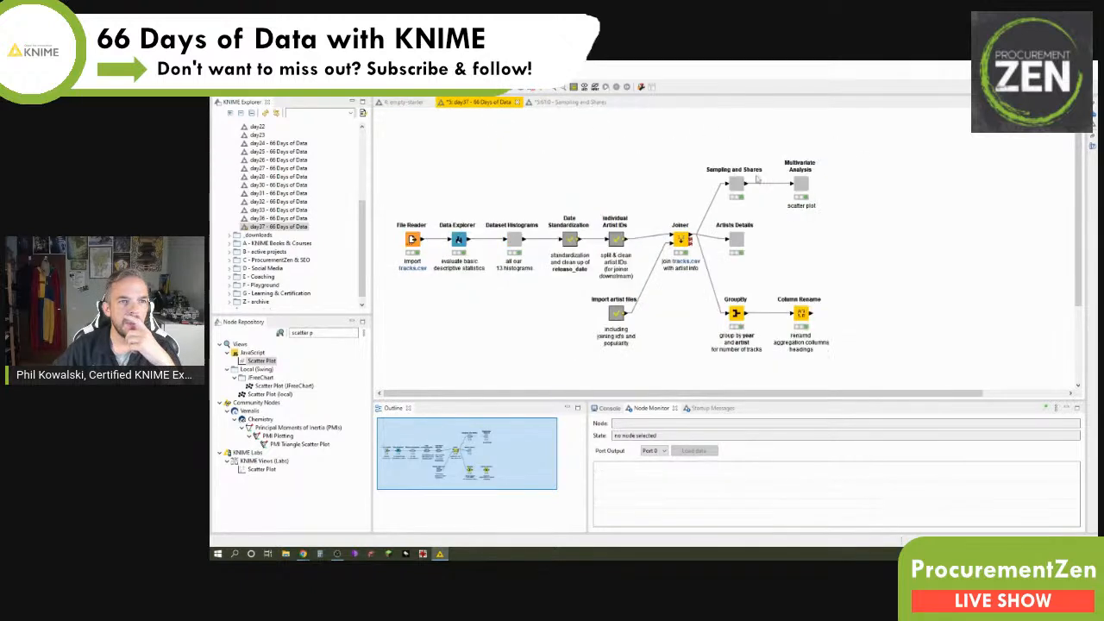
double_click(736, 184)
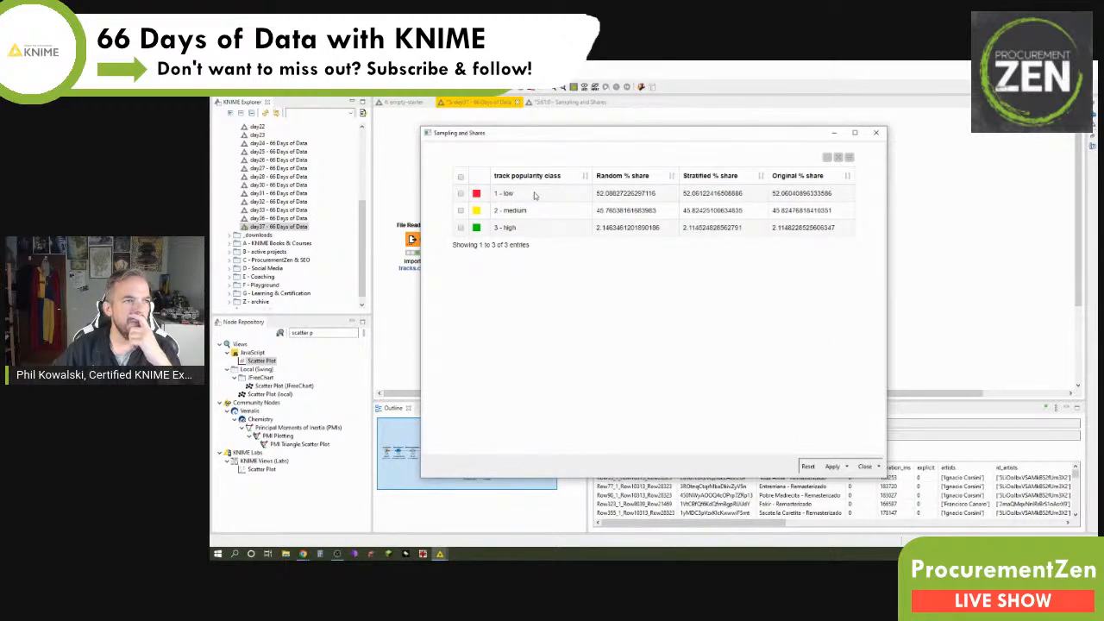
mouse_move(628, 193)
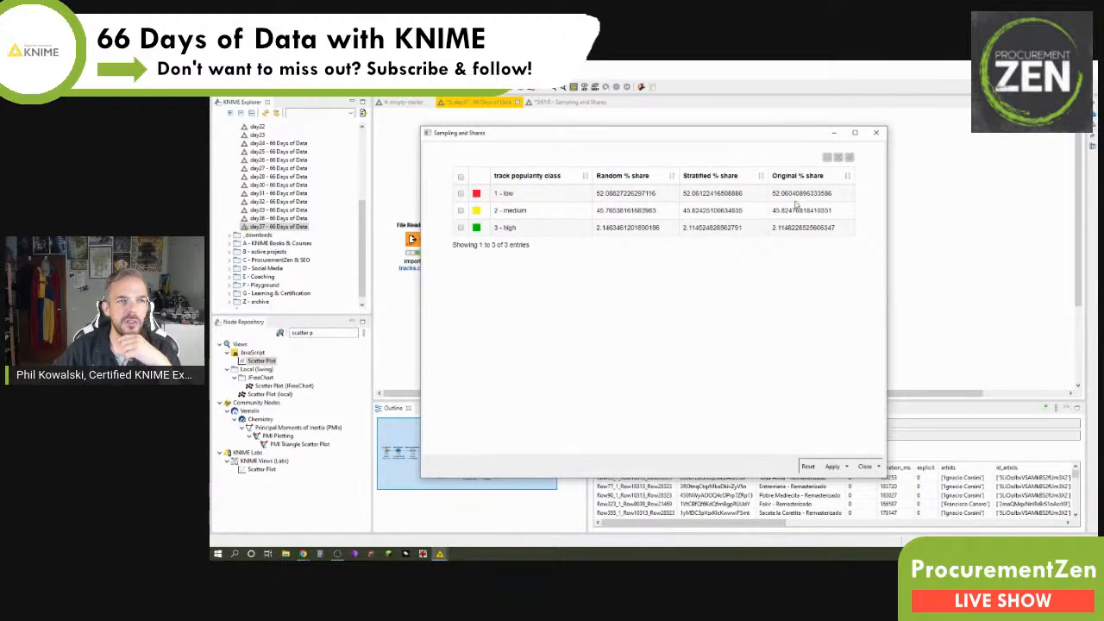
mouse_move(869, 221)
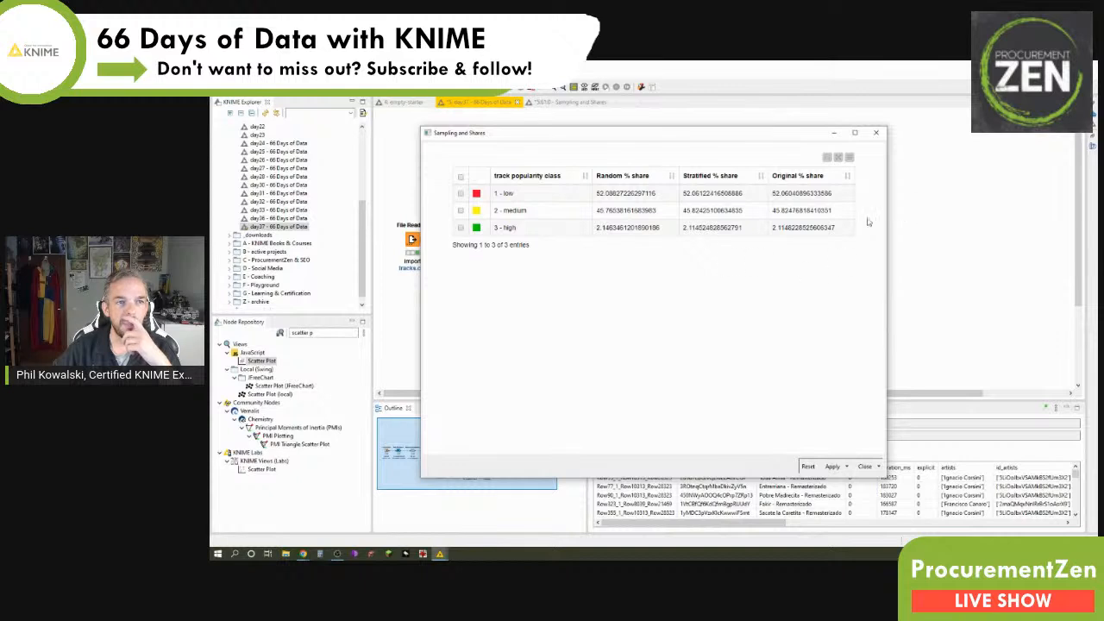
left_click(876, 132)
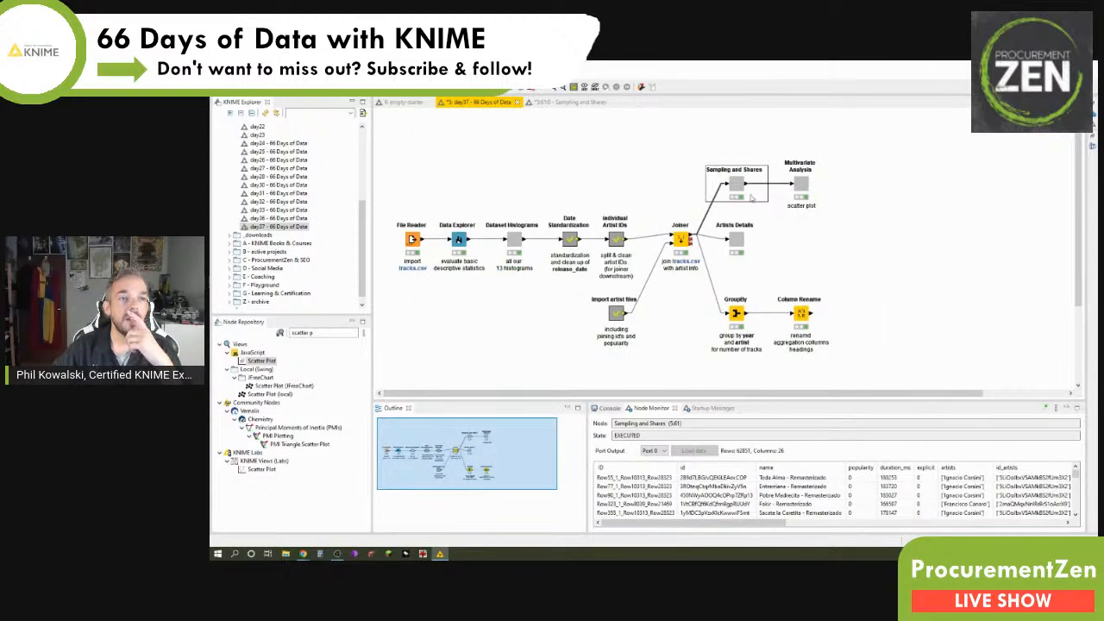
Step: Cancel Sampling and Shares' Component Setup, then open its inner sampling, grouping and table view workflow
right_click(735, 181)
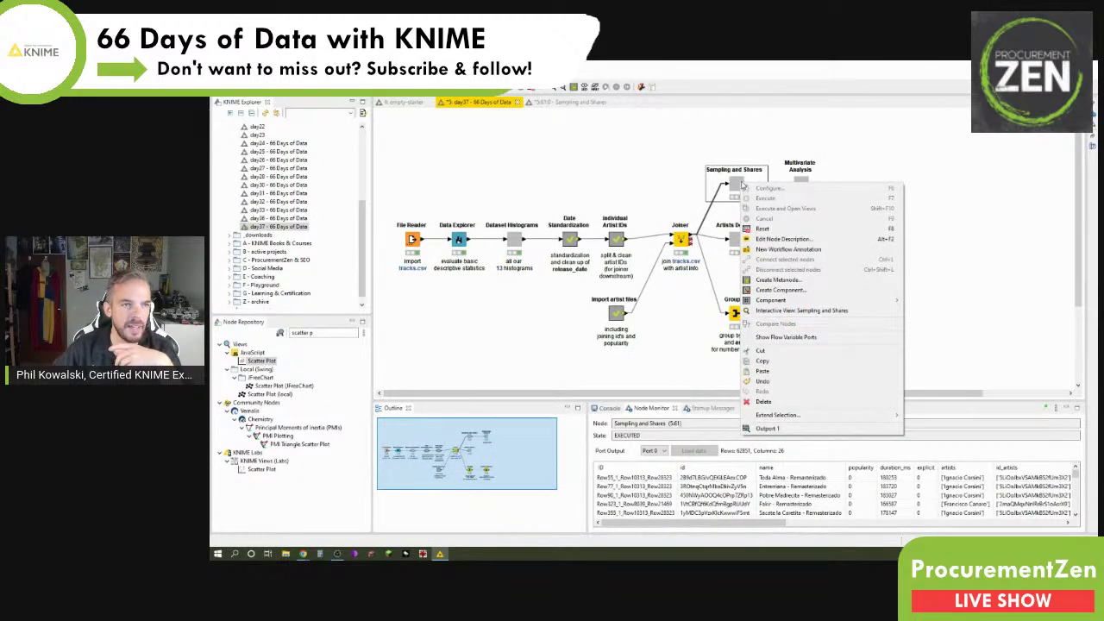
left_click(800, 309)
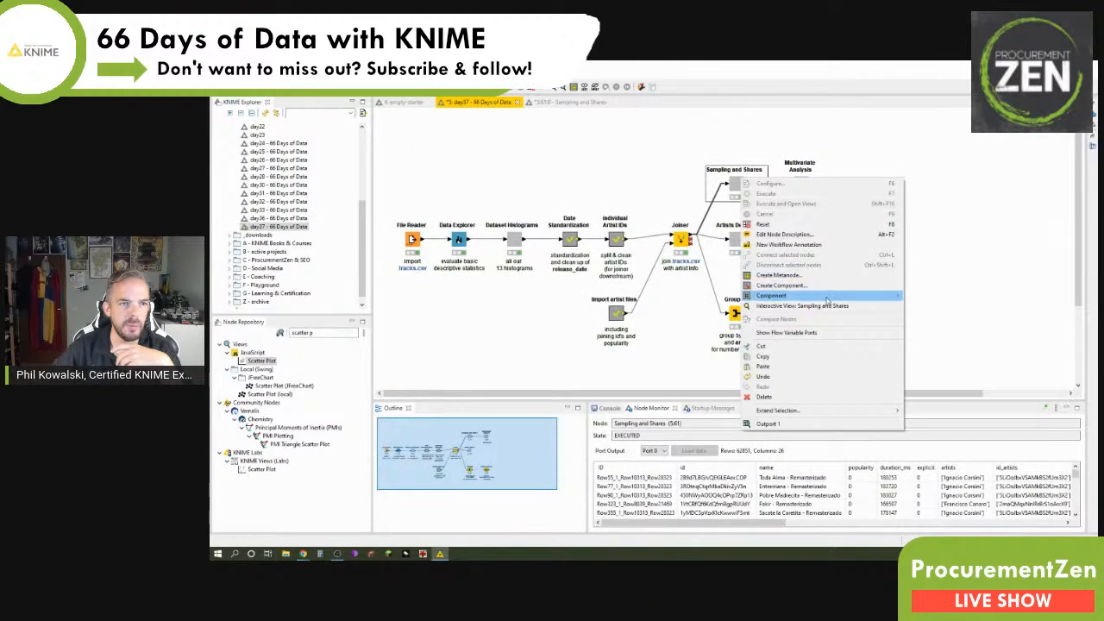
left_click(770, 295)
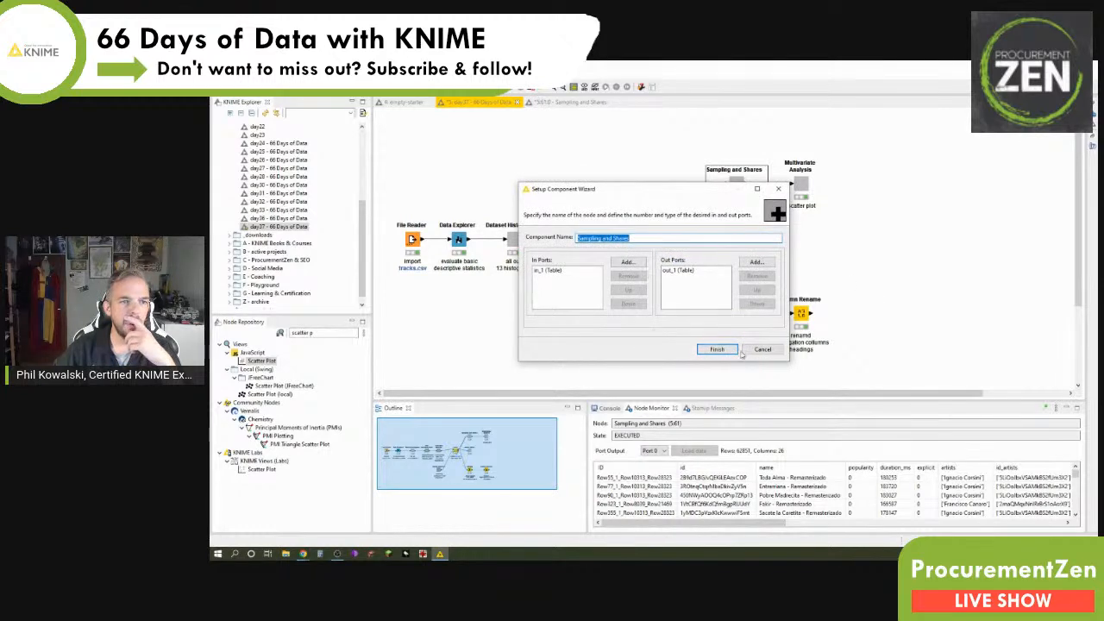
left_click(717, 349)
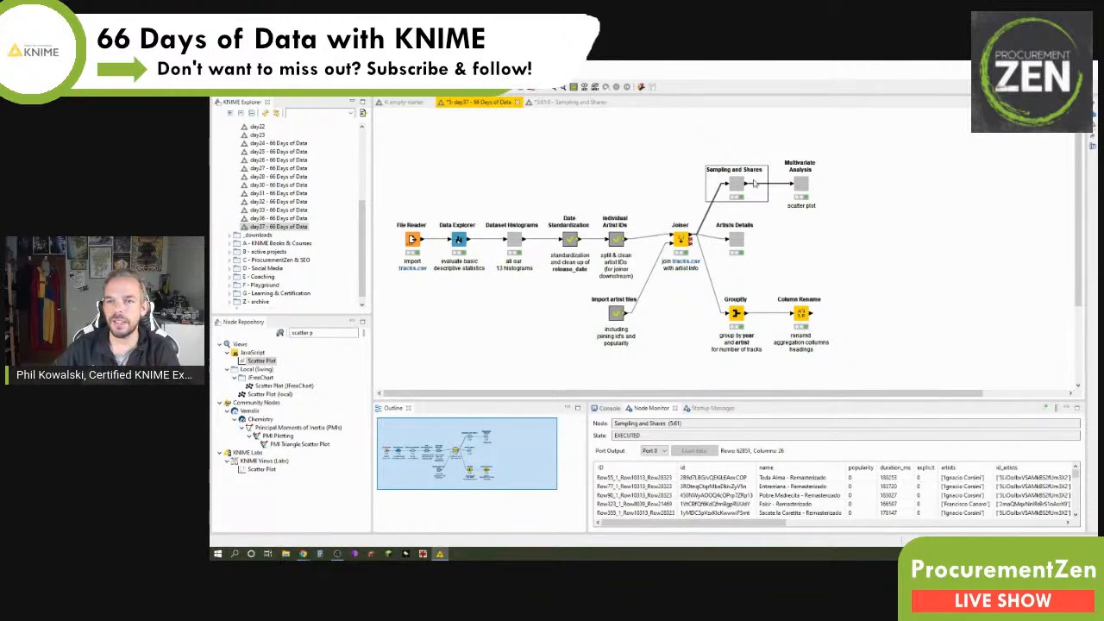
left_click(569, 102)
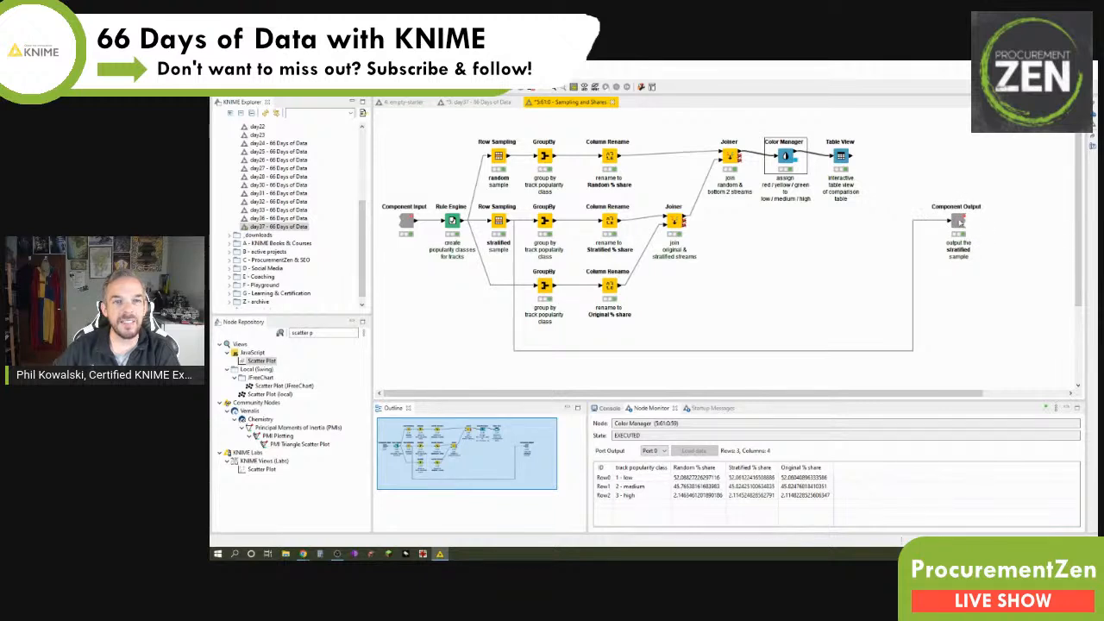
mouse_move(891, 377)
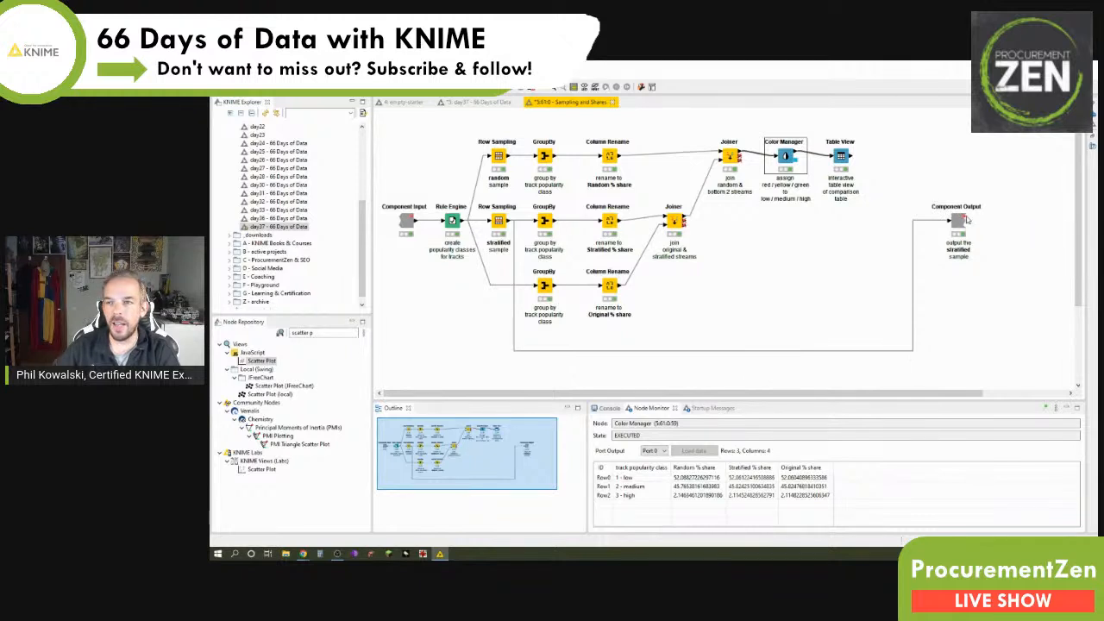
mouse_move(775, 304)
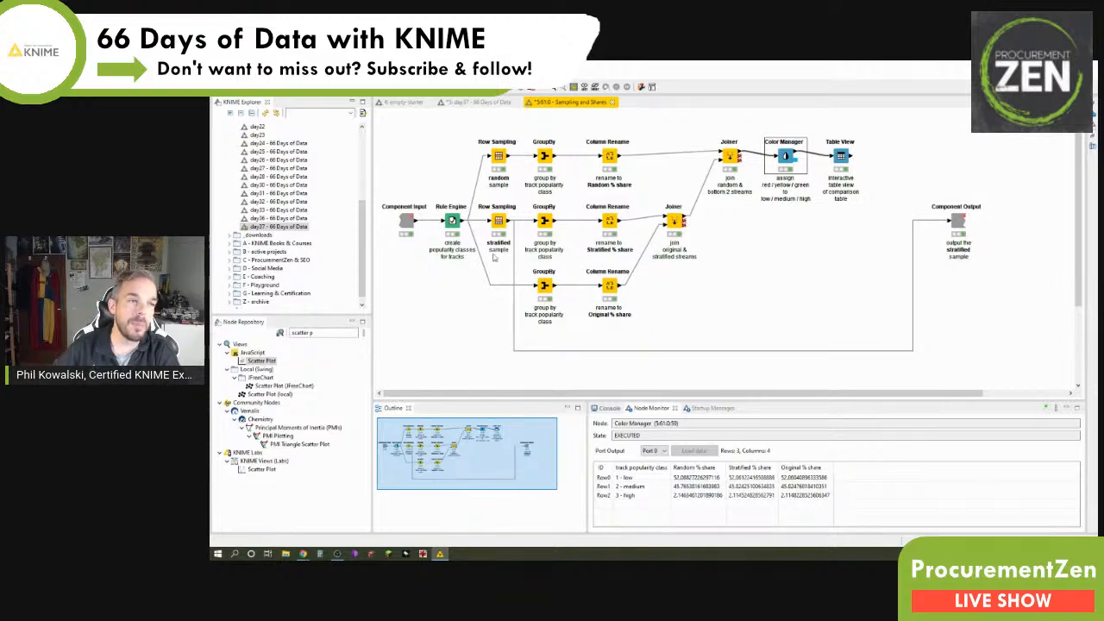
Step: Make the stratified Row Sampling node take an absolute 2000 rows by track popularity class
double_click(498, 220)
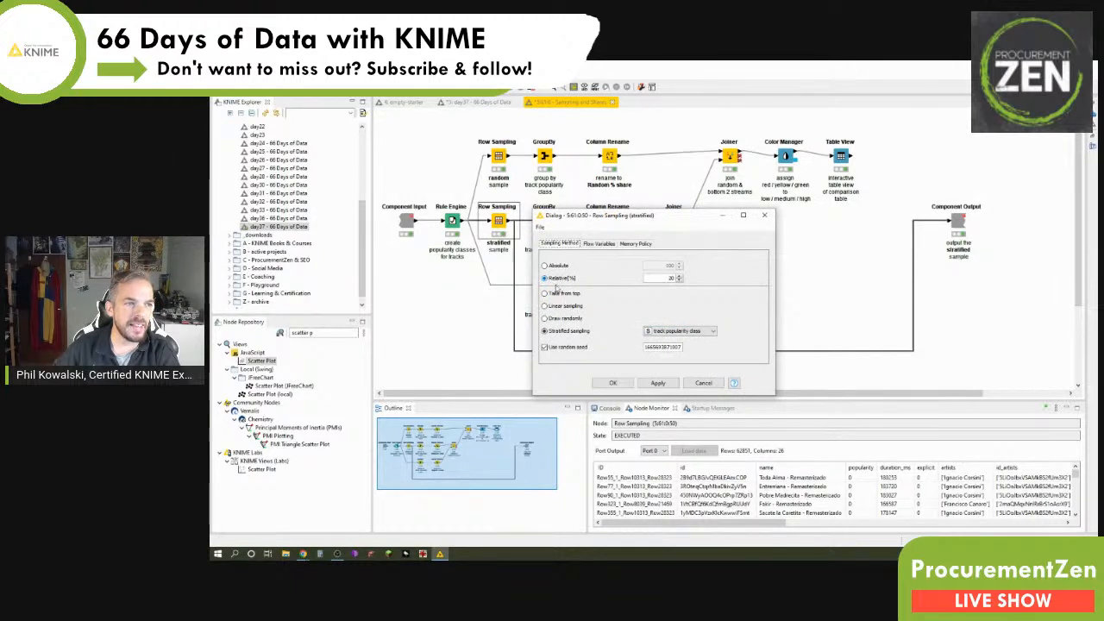
mouse_move(712, 311)
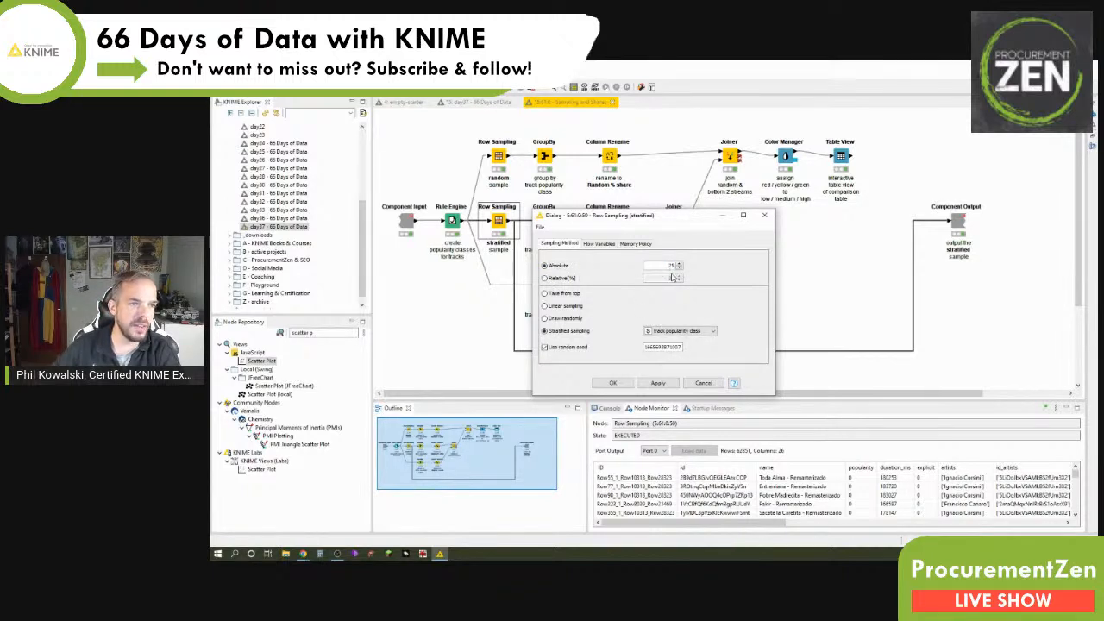
triple_click(664, 265)
type("3000")
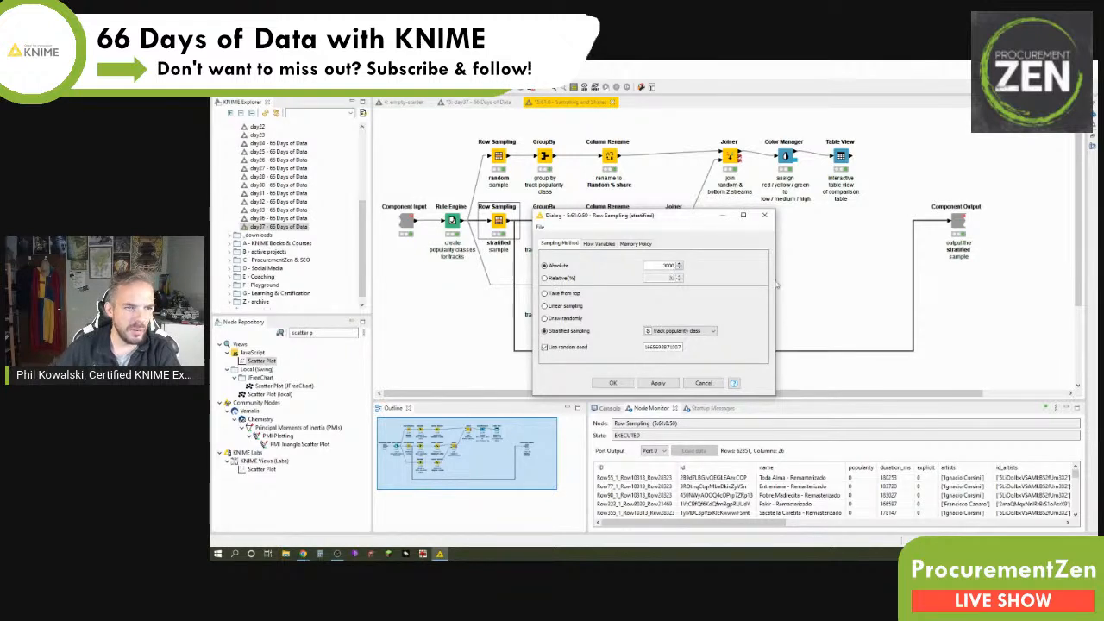
mouse_move(737, 330)
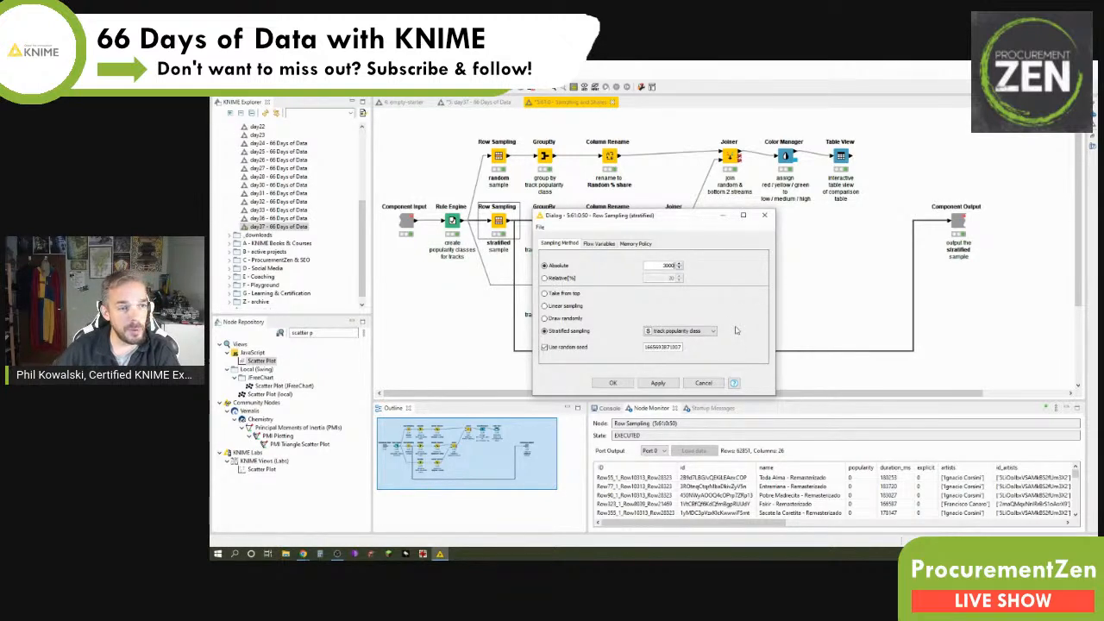
left_click(612, 382)
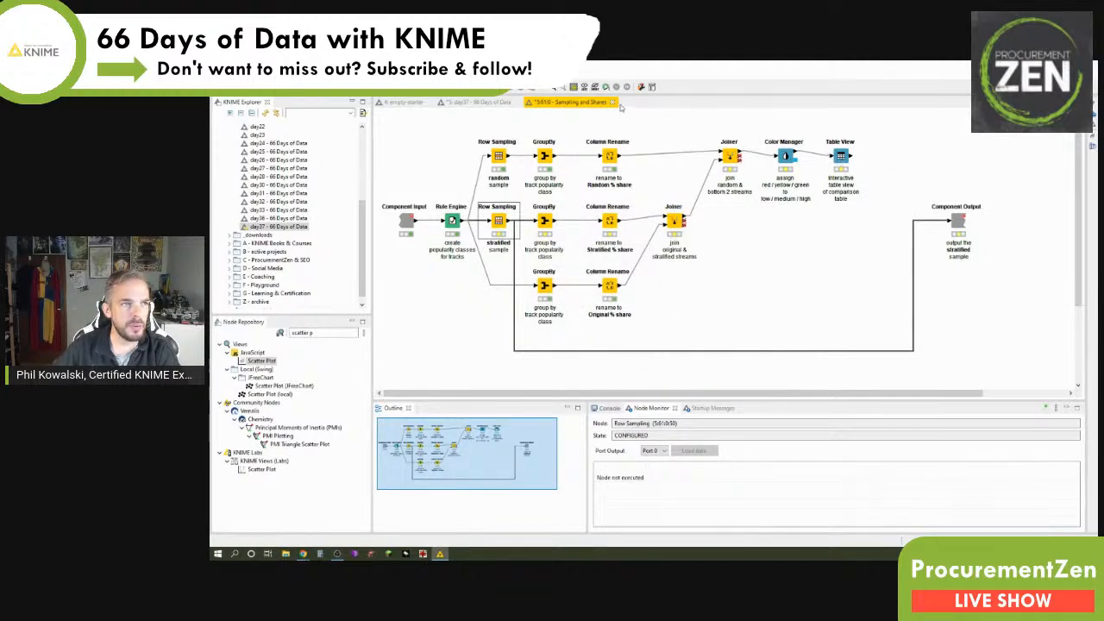
Step: Close the component tab, re-execute Sampling and Shares, and dismiss its ~52/46/2.1% shares view
left_click(479, 102)
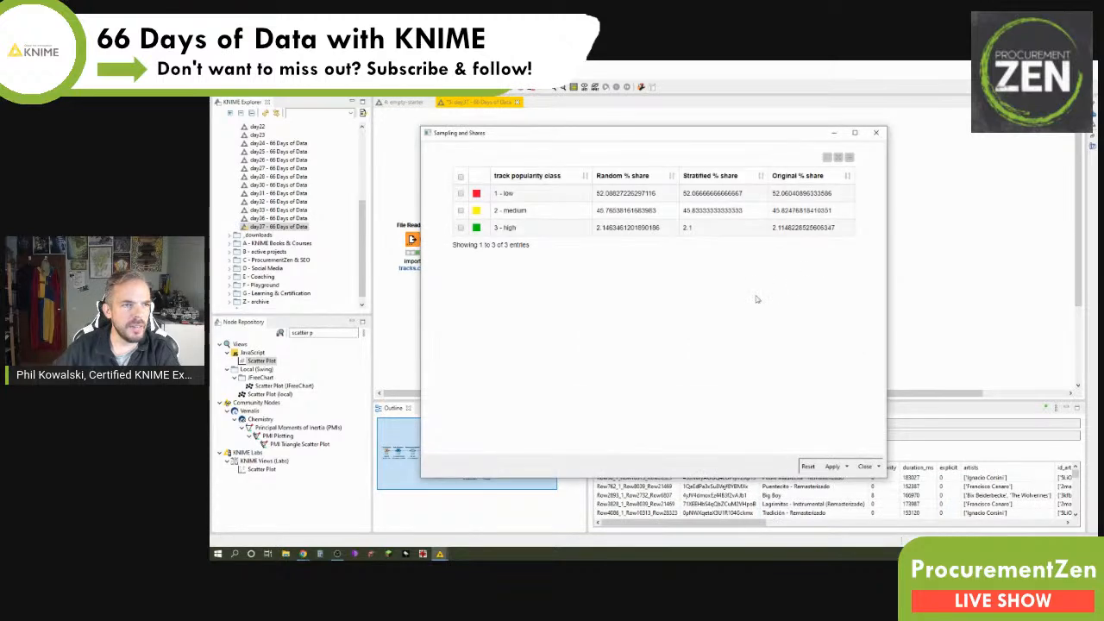
mouse_move(726, 247)
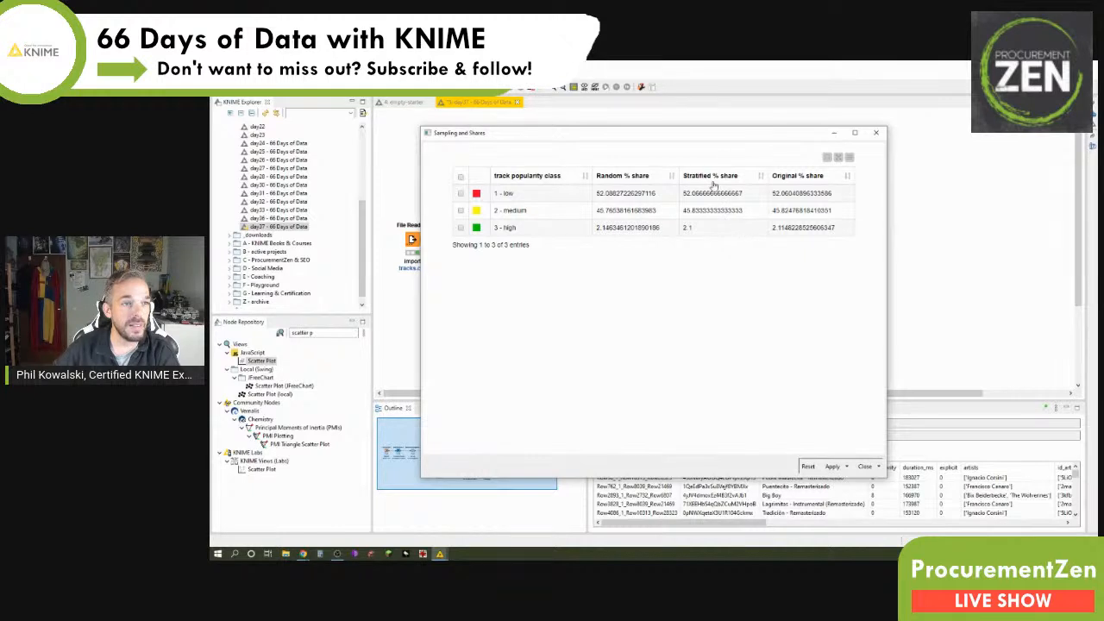
mouse_move(746, 234)
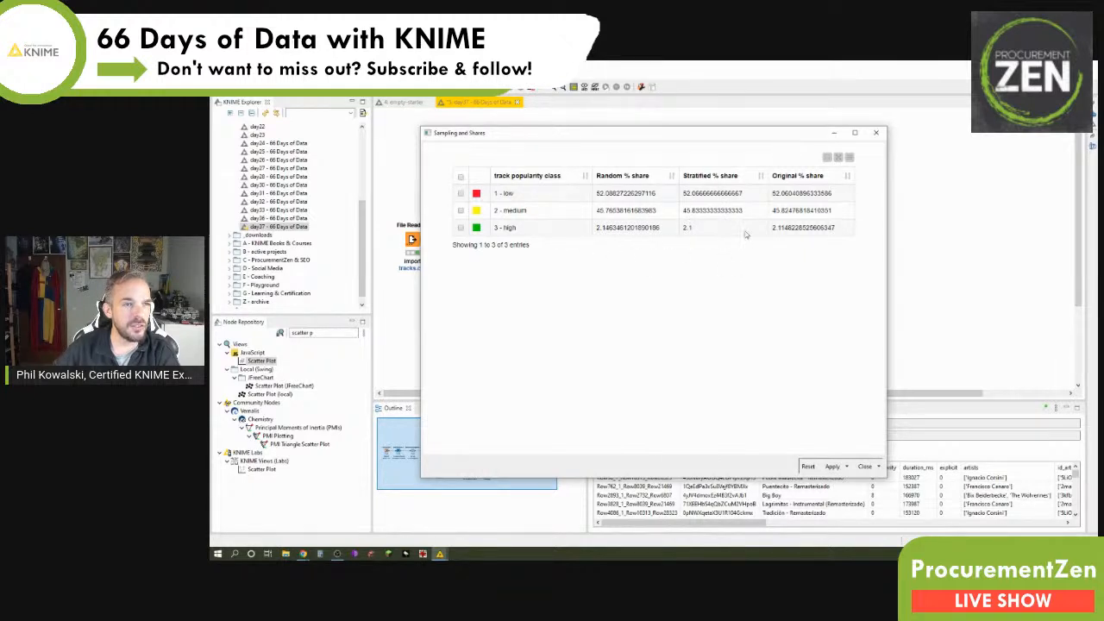
mouse_move(716, 241)
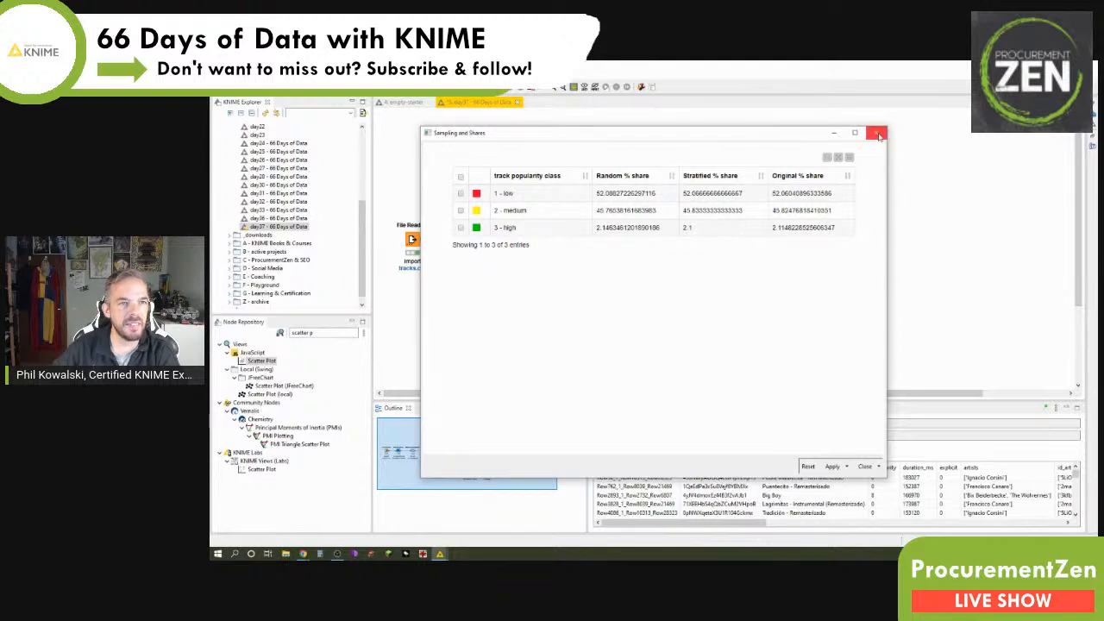
left_click(878, 132)
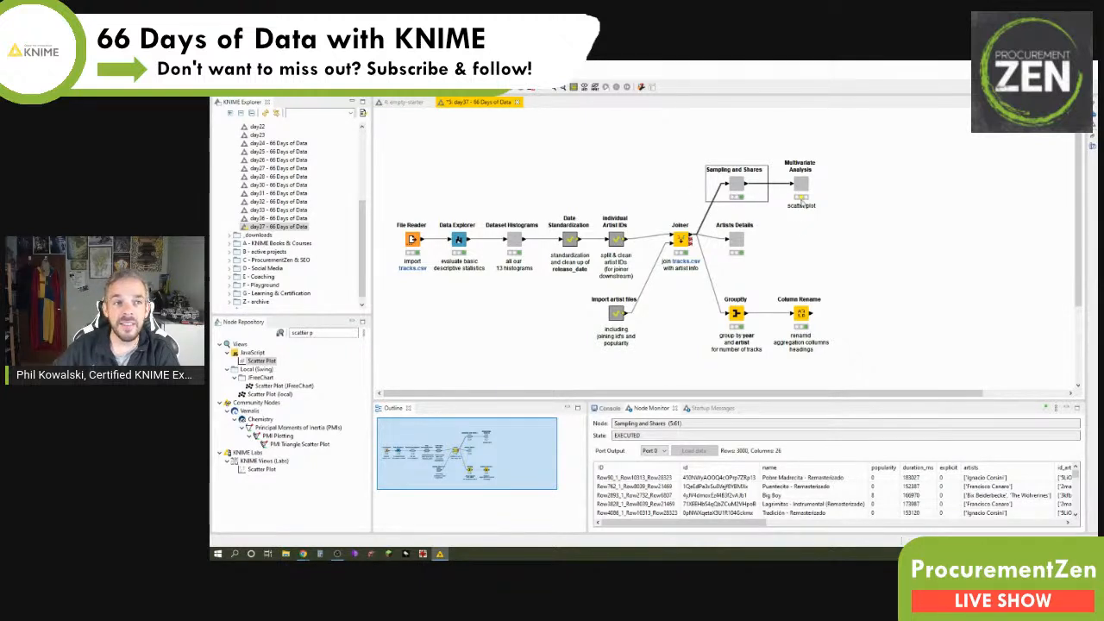
Step: Open the Multivariate Analysis component and review Column Rename's song name, artist name, artist popularity renames
right_click(799, 183)
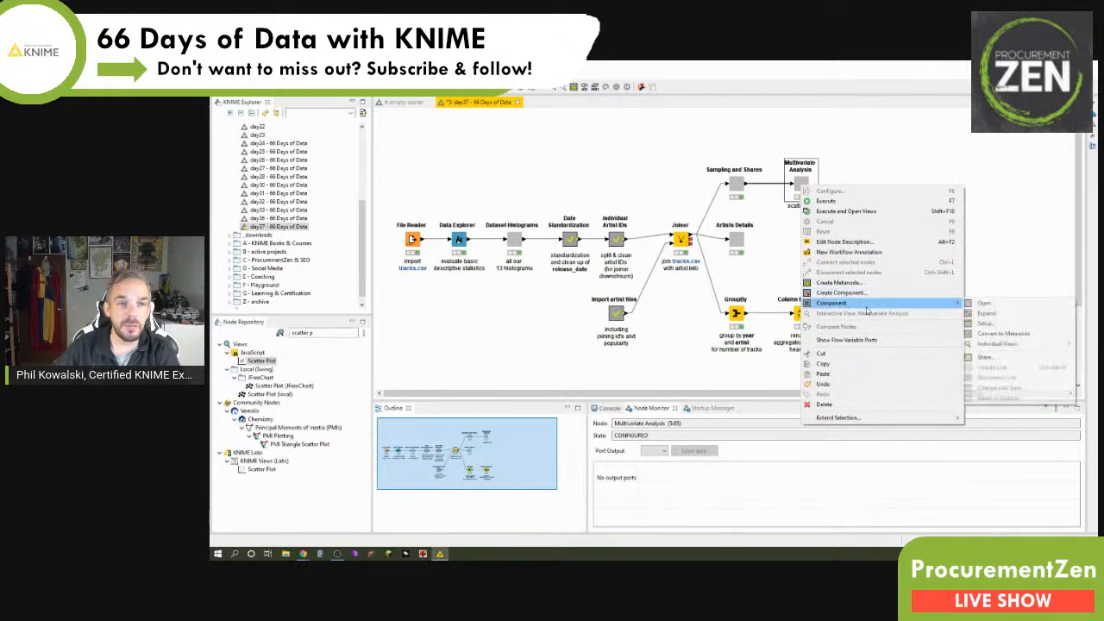
left_click(984, 302)
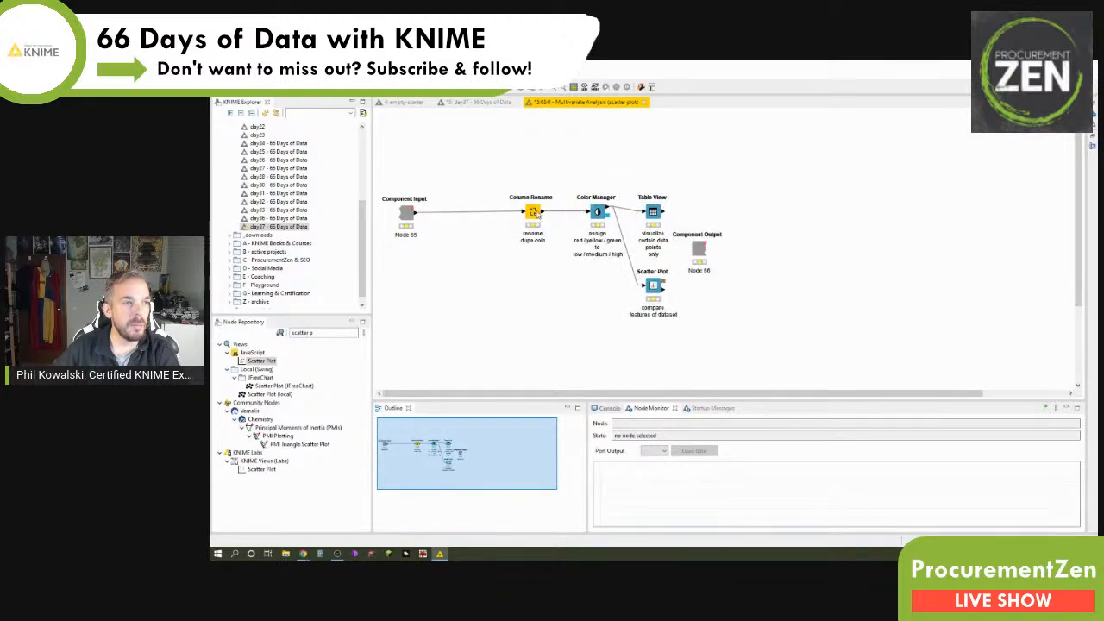
double_click(531, 213)
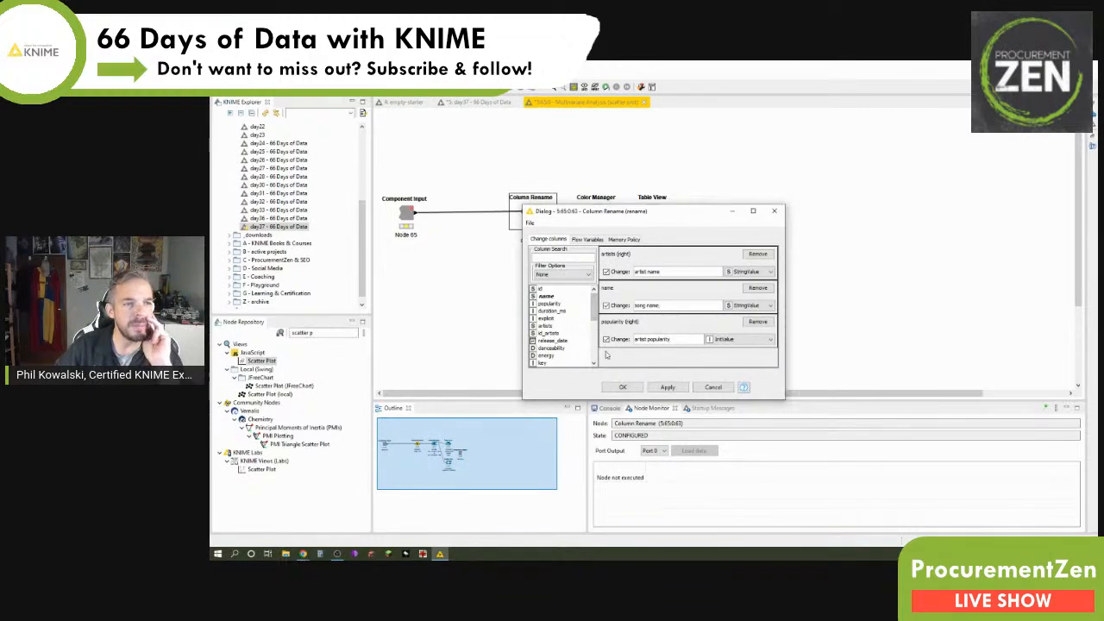
mouse_move(628, 381)
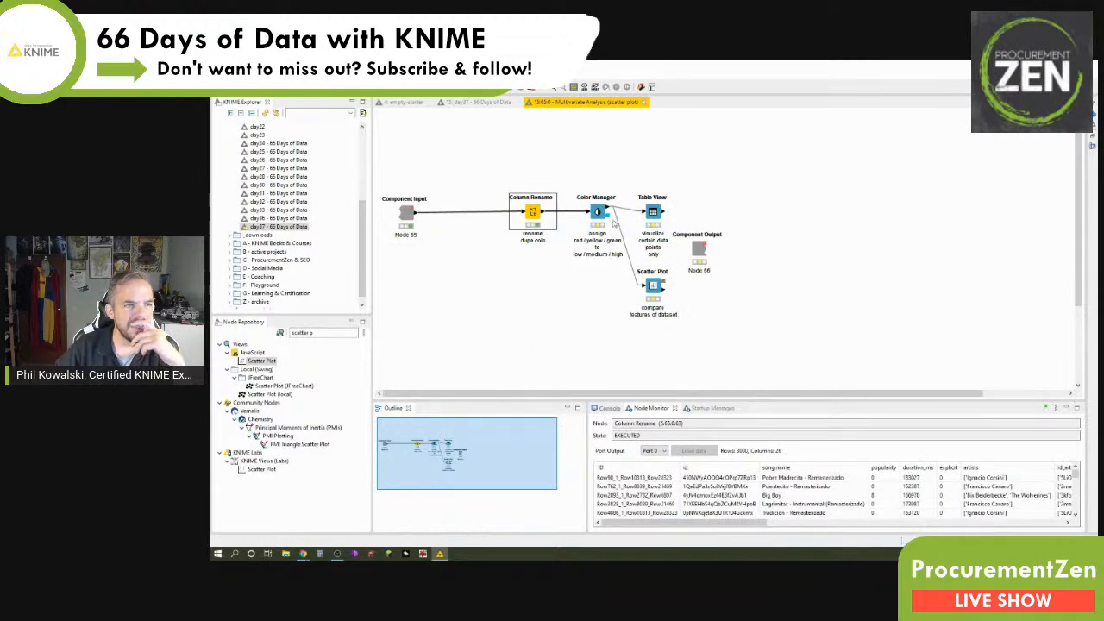
Step: Leave Color Manager unchanged and set the Table View subtitle to 'stratified sample'
double_click(595, 212)
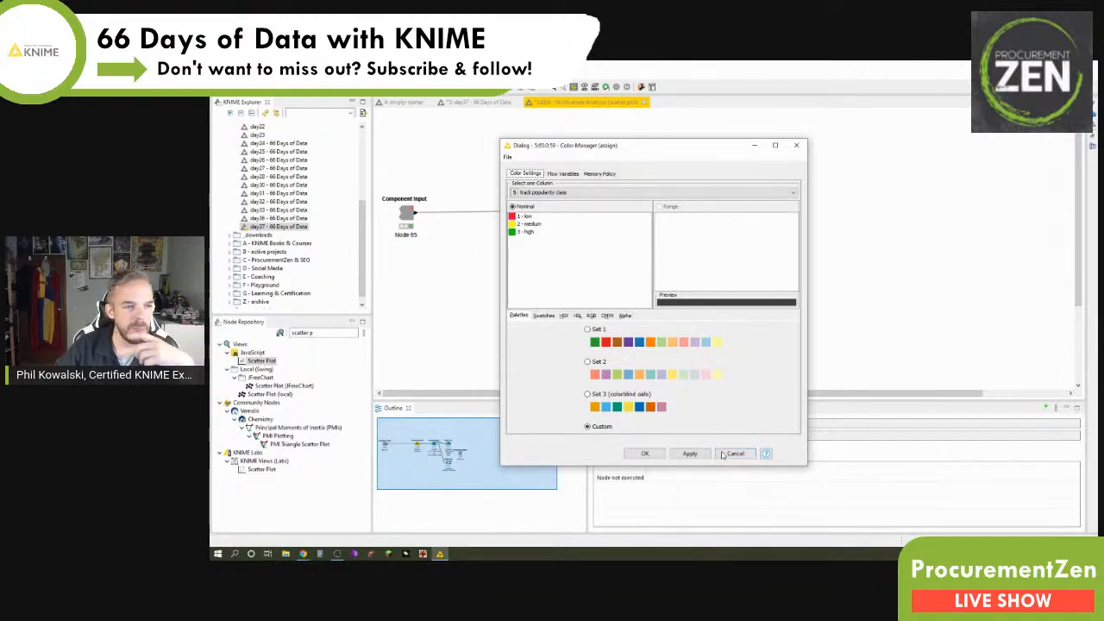
left_click(644, 453)
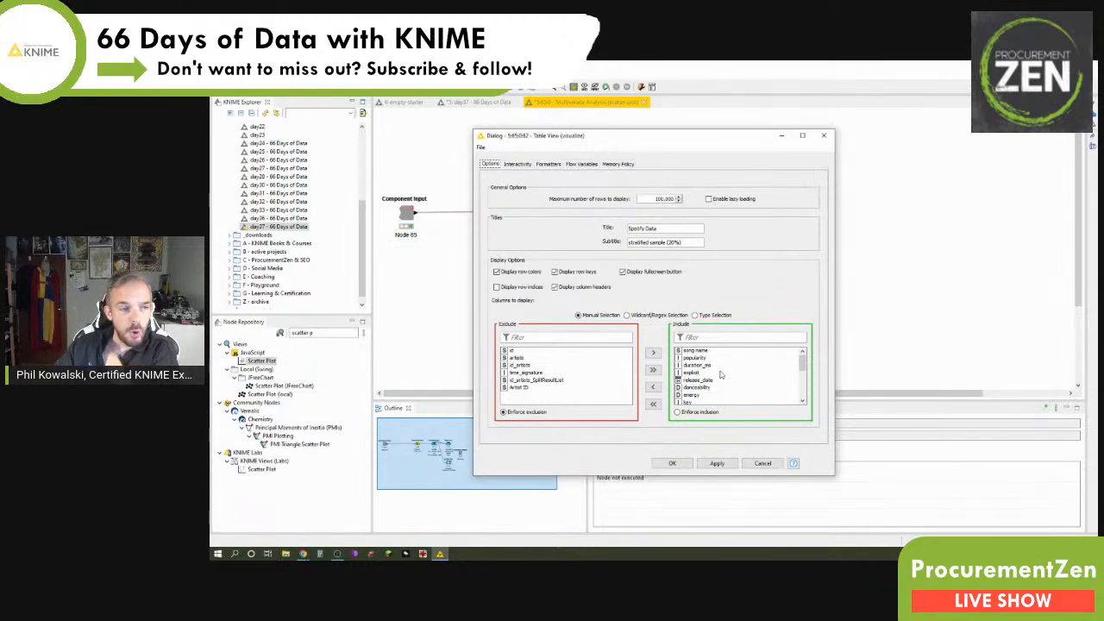
mouse_move(699, 381)
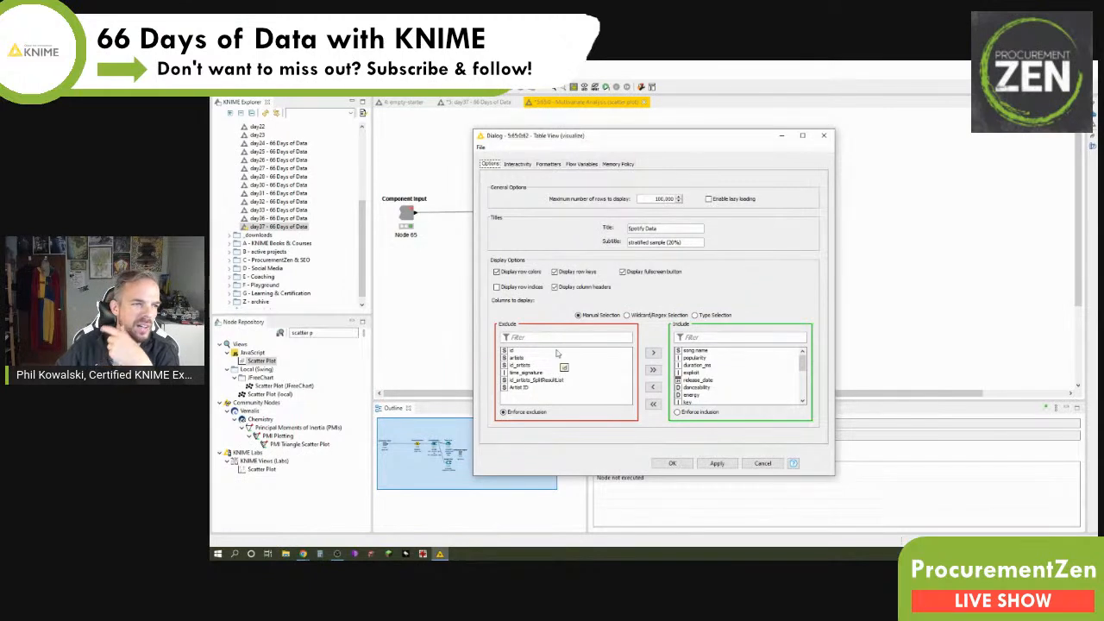
mouse_move(563, 453)
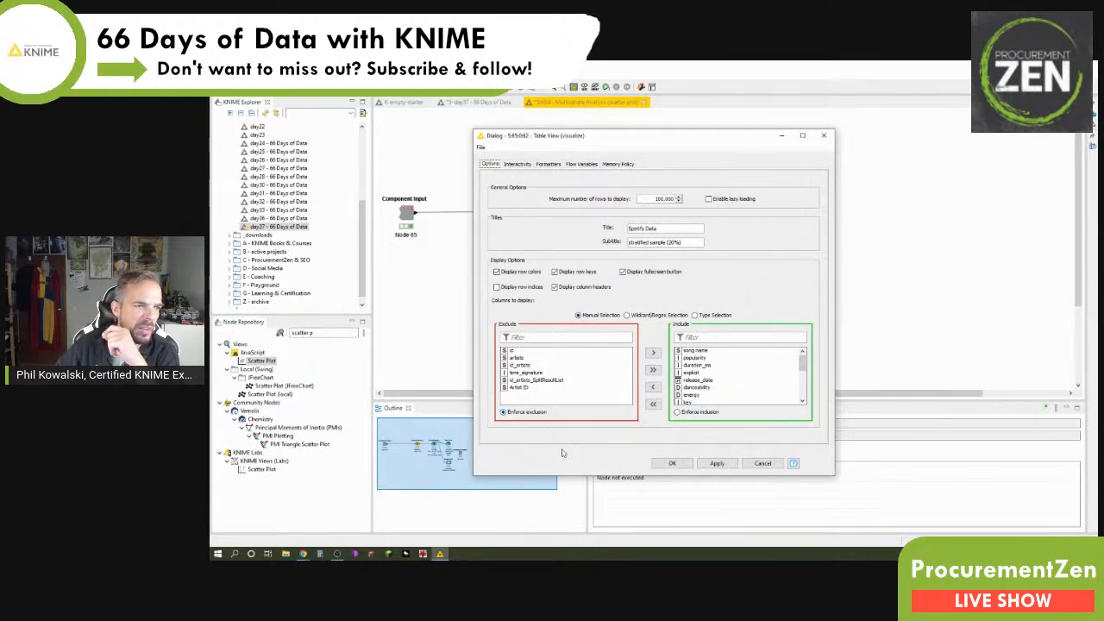
mouse_move(563, 441)
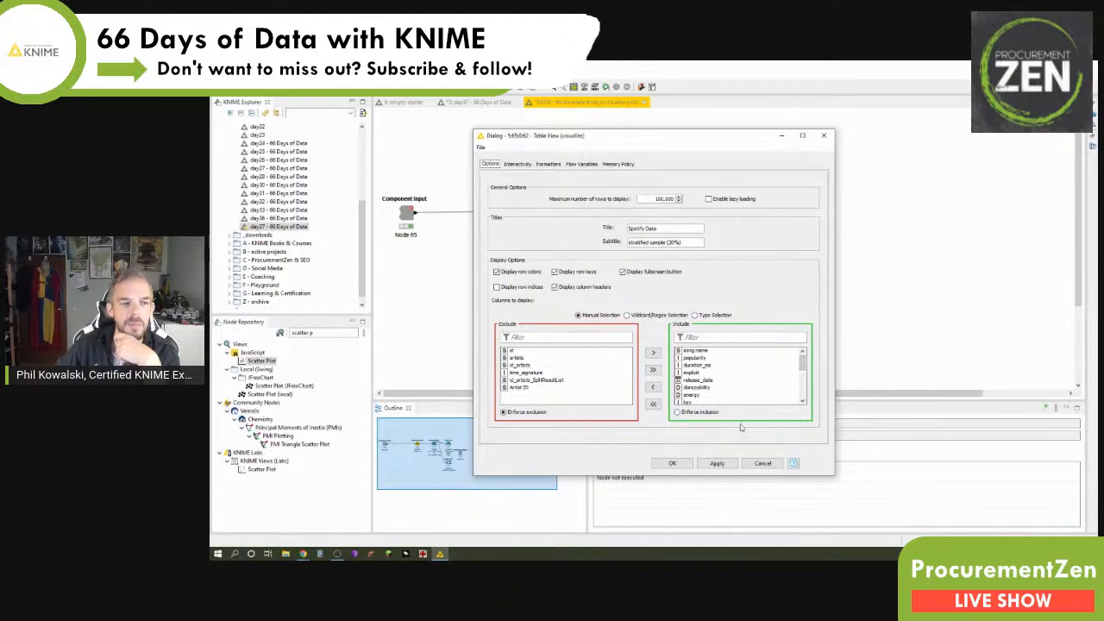
mouse_move(776, 372)
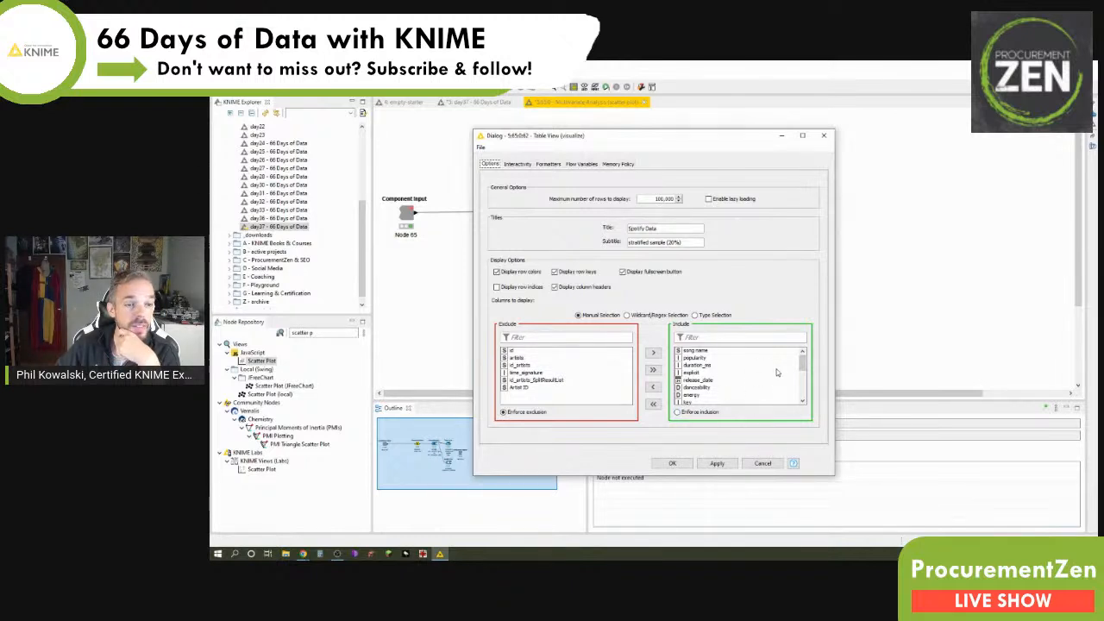
scroll("down", 3)
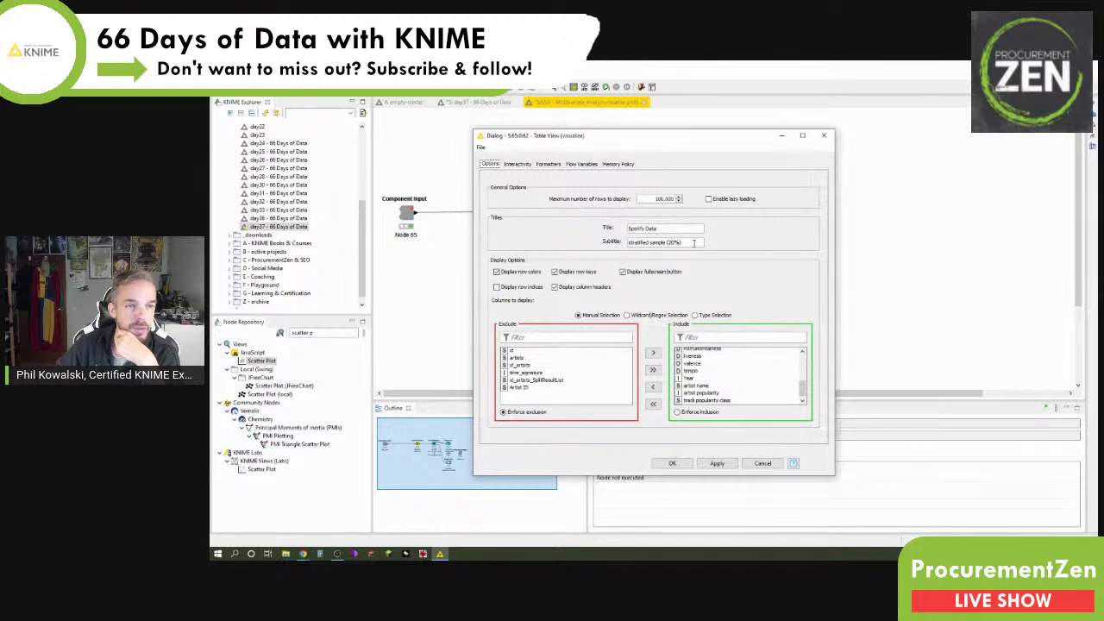
double_click(677, 242)
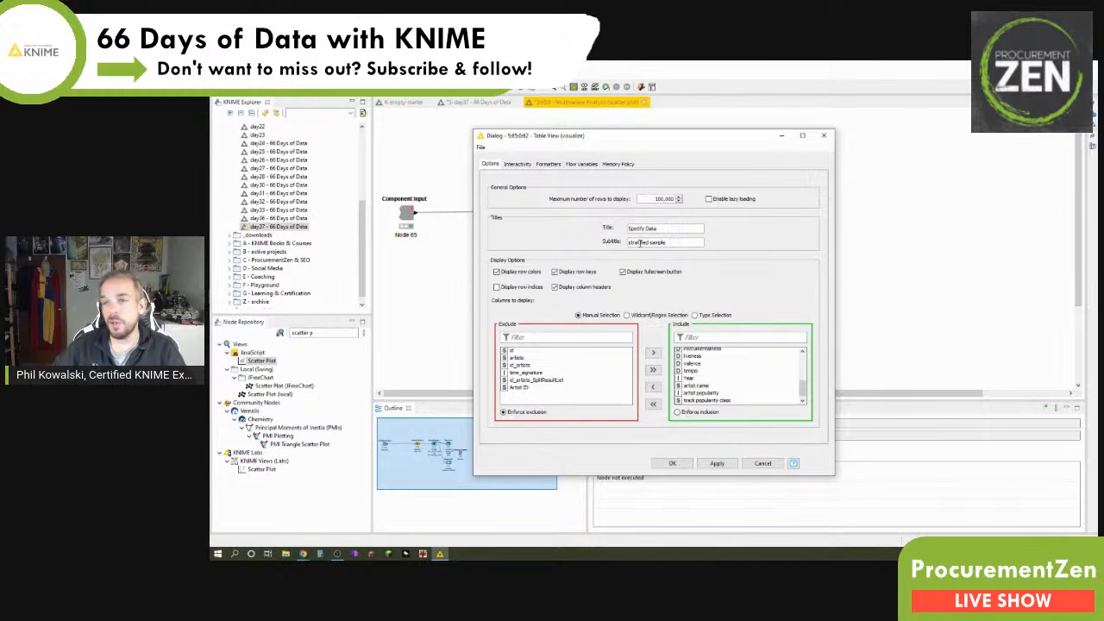
mouse_move(783, 281)
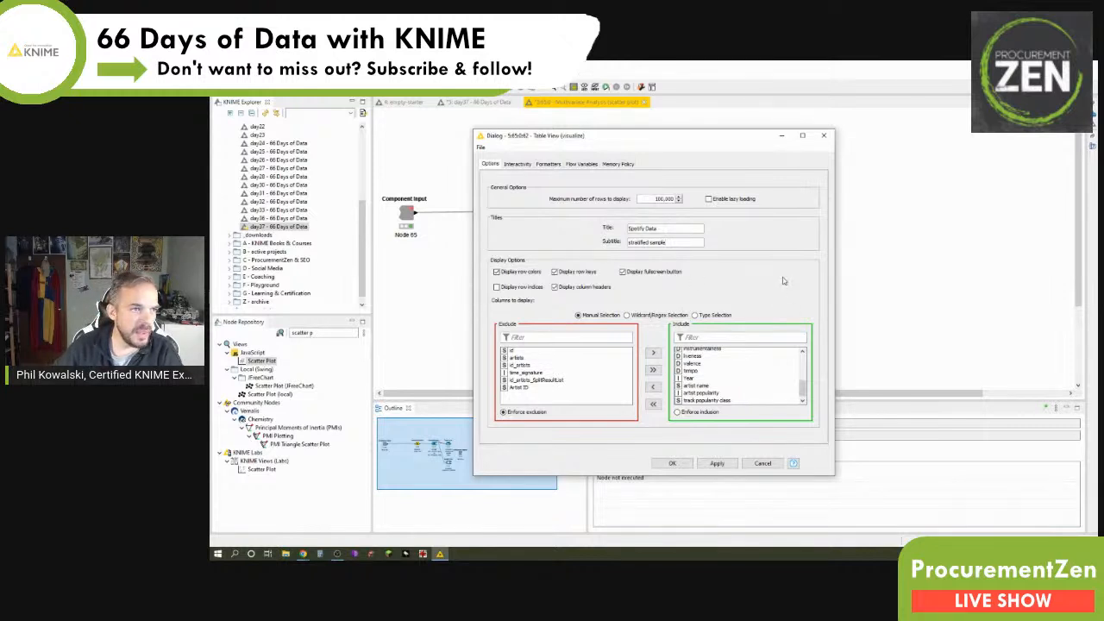
mouse_move(781, 359)
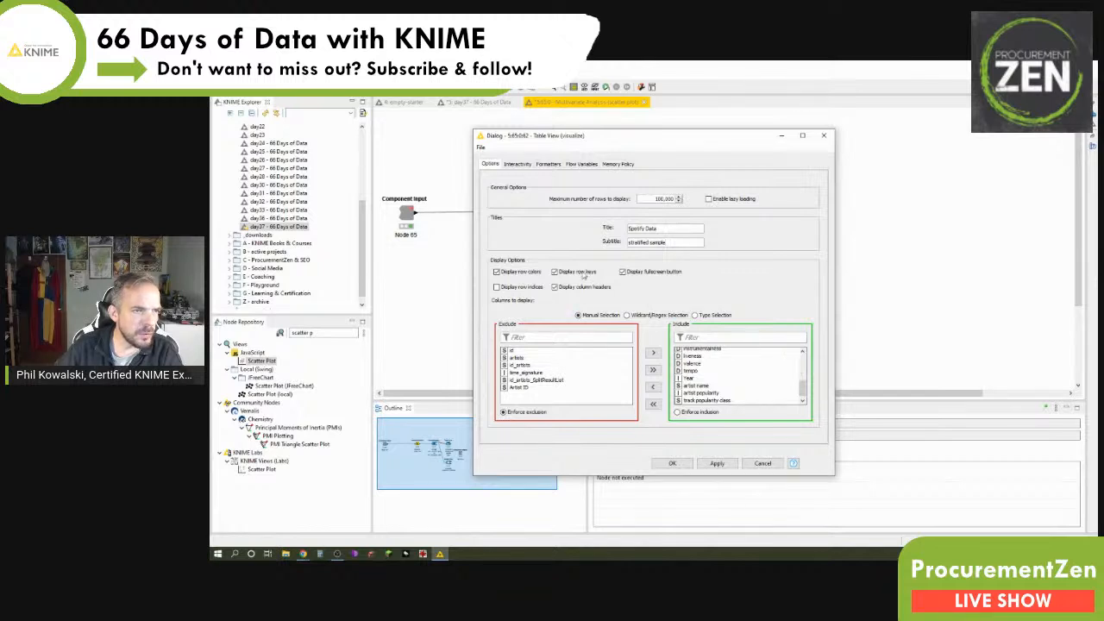
left_click(554, 271)
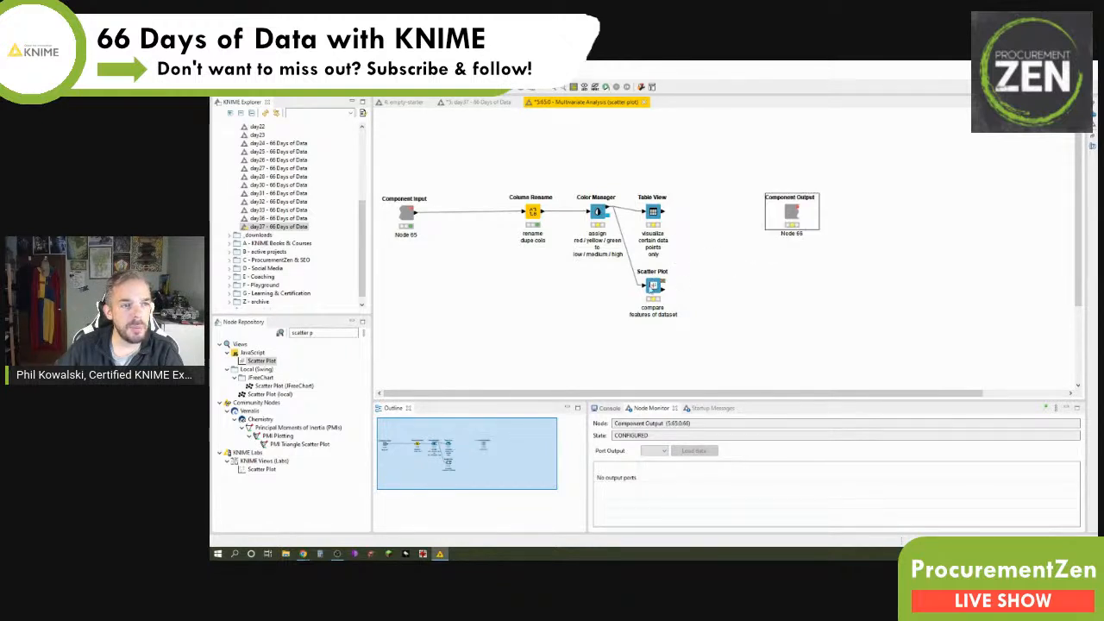
Step: In the Scatter Plot node's Options tab, choose danceability for the x axis and energy for y
double_click(653, 285)
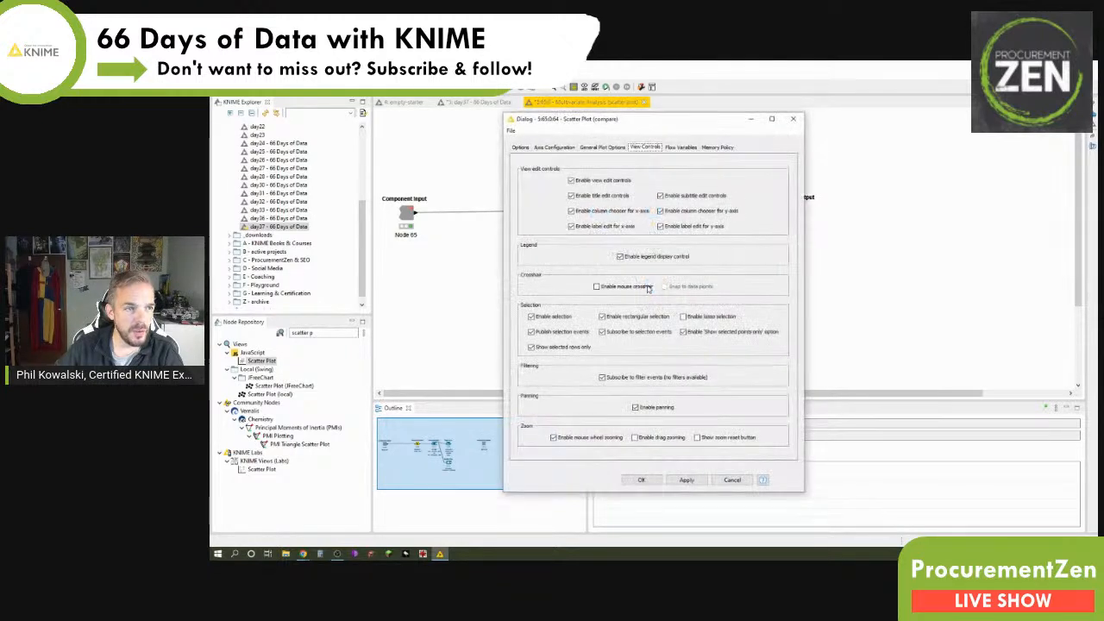
left_click(520, 147)
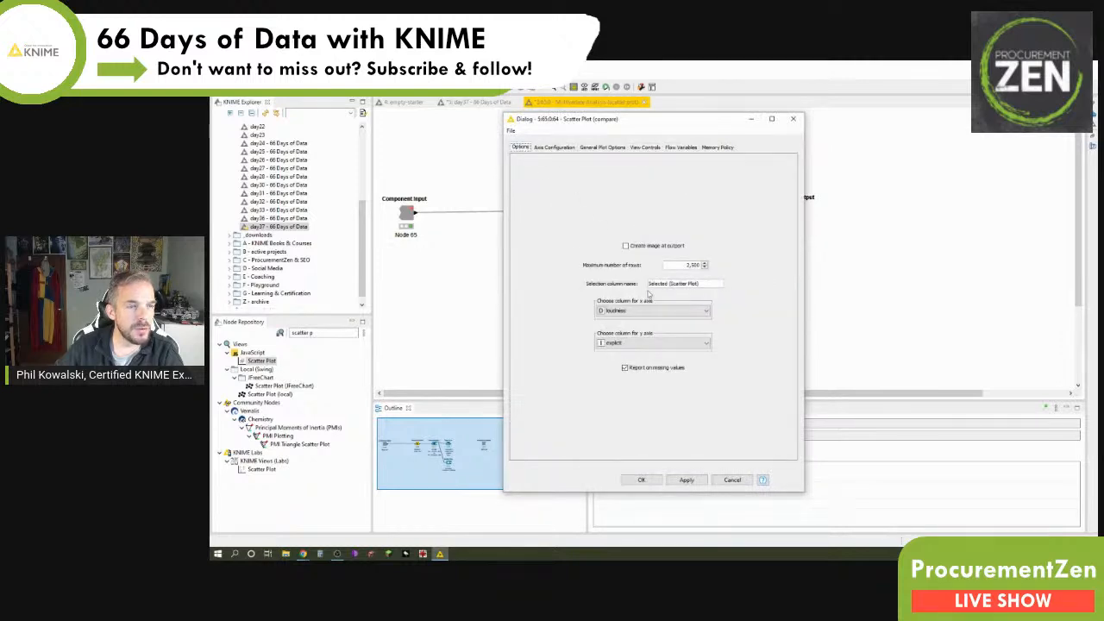
mouse_move(720, 309)
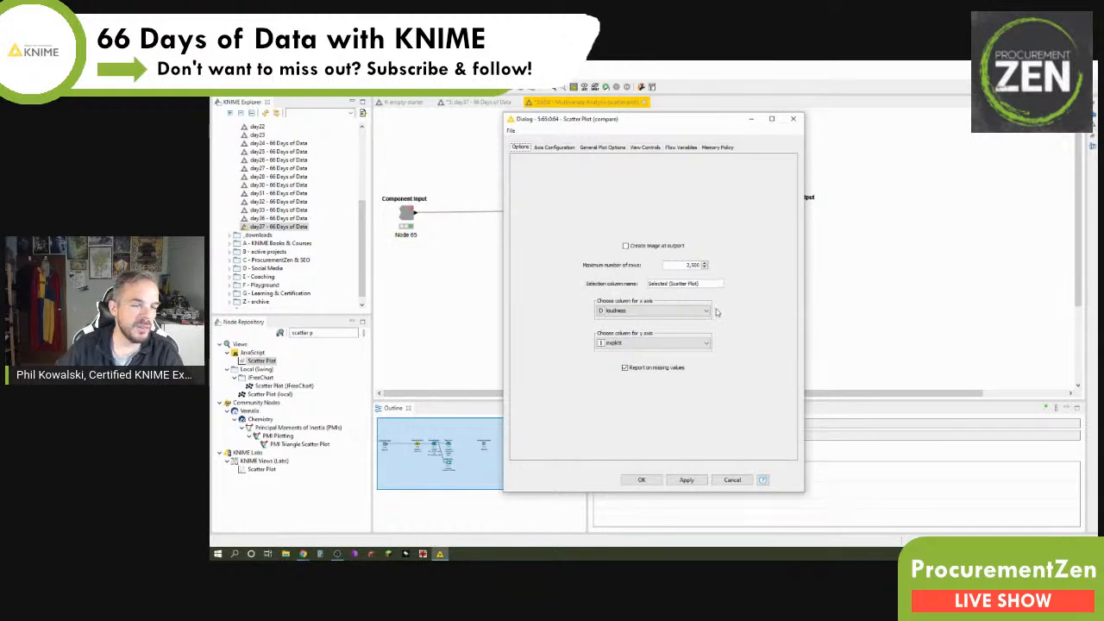
left_click(705, 342)
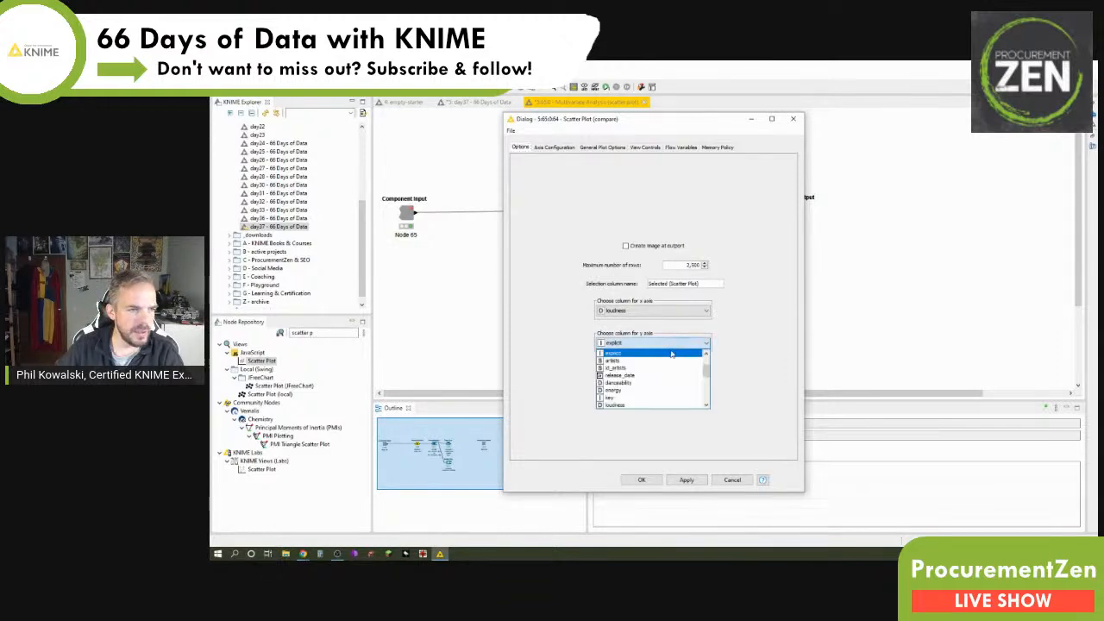
left_click(651, 368)
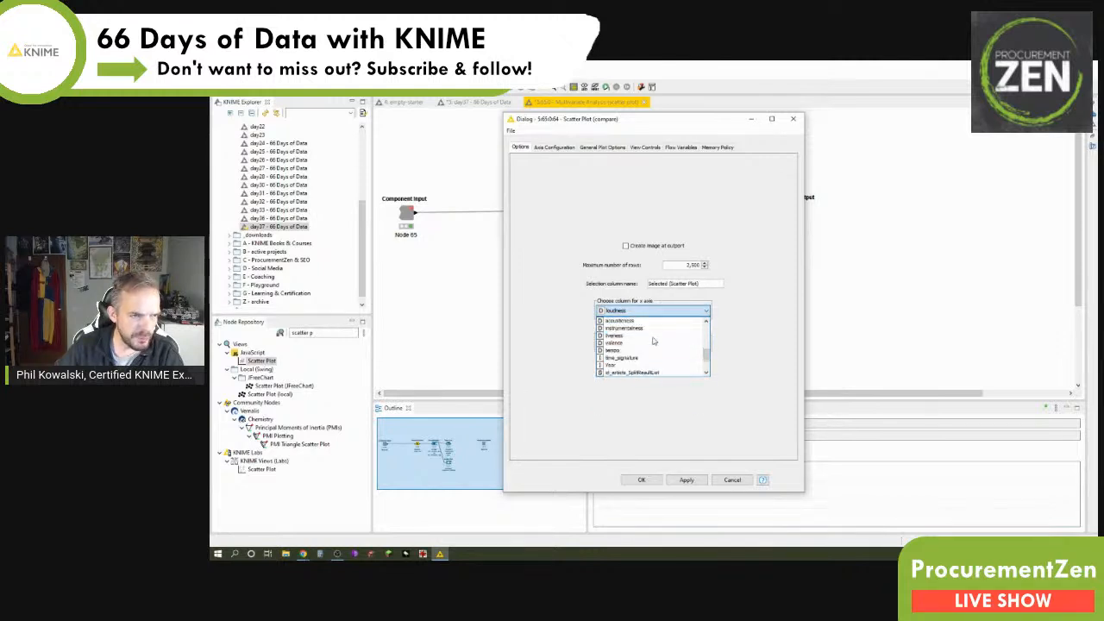
left_click(638, 327)
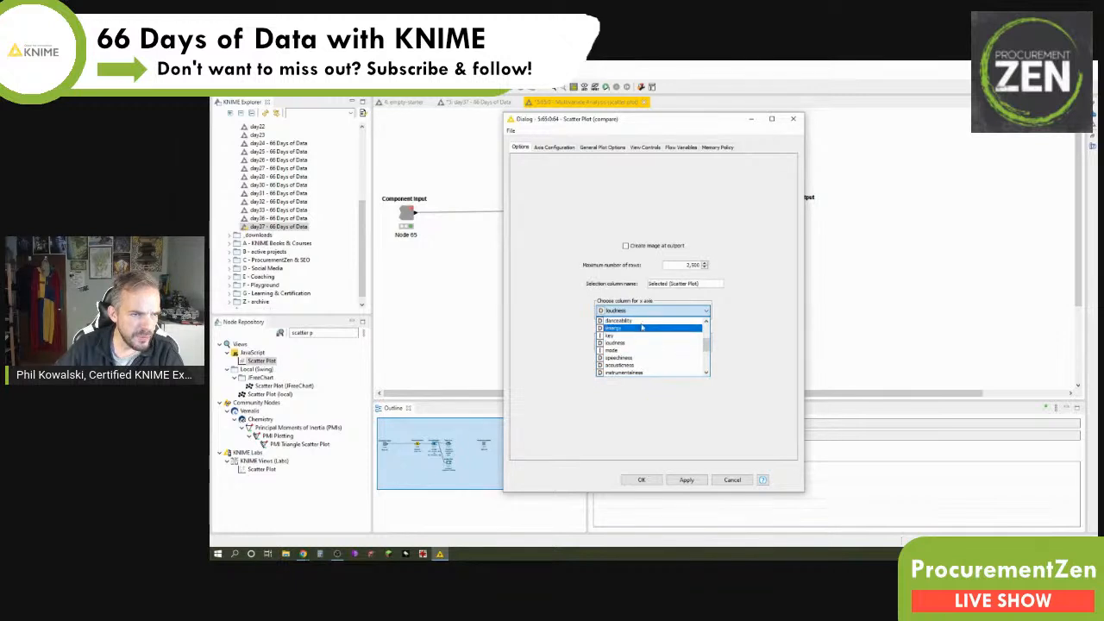
left_click(653, 320)
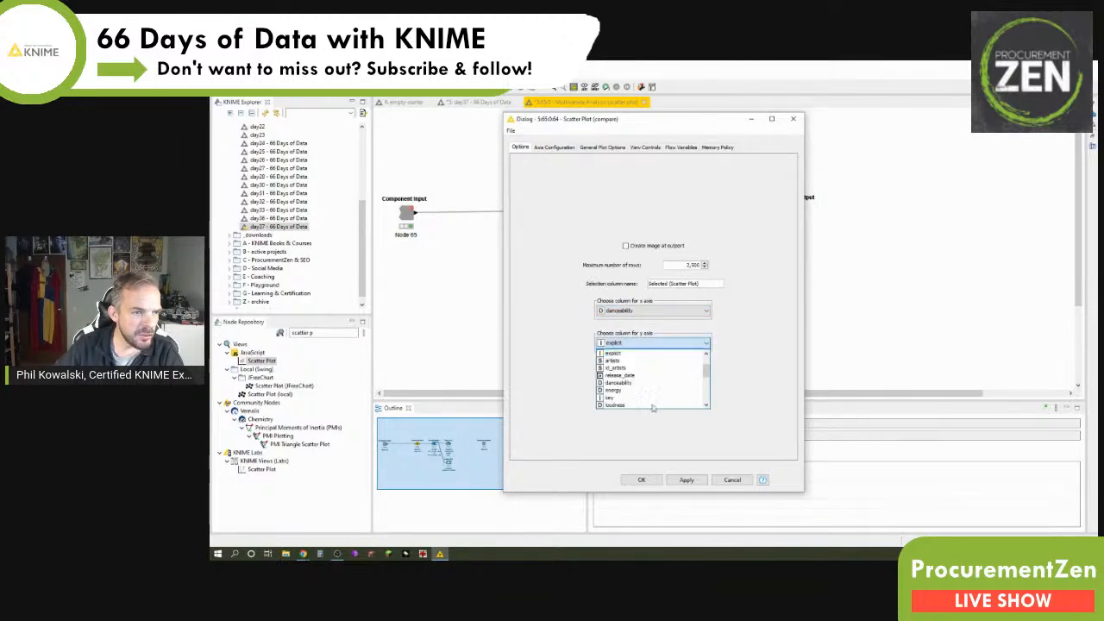
left_click(613, 390)
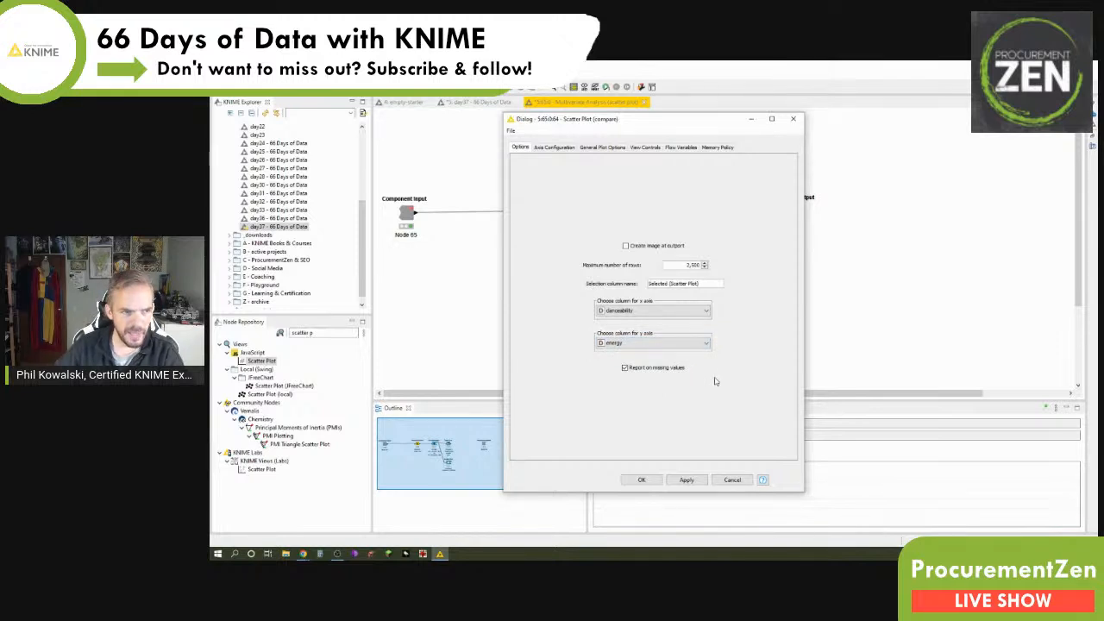
mouse_move(684, 256)
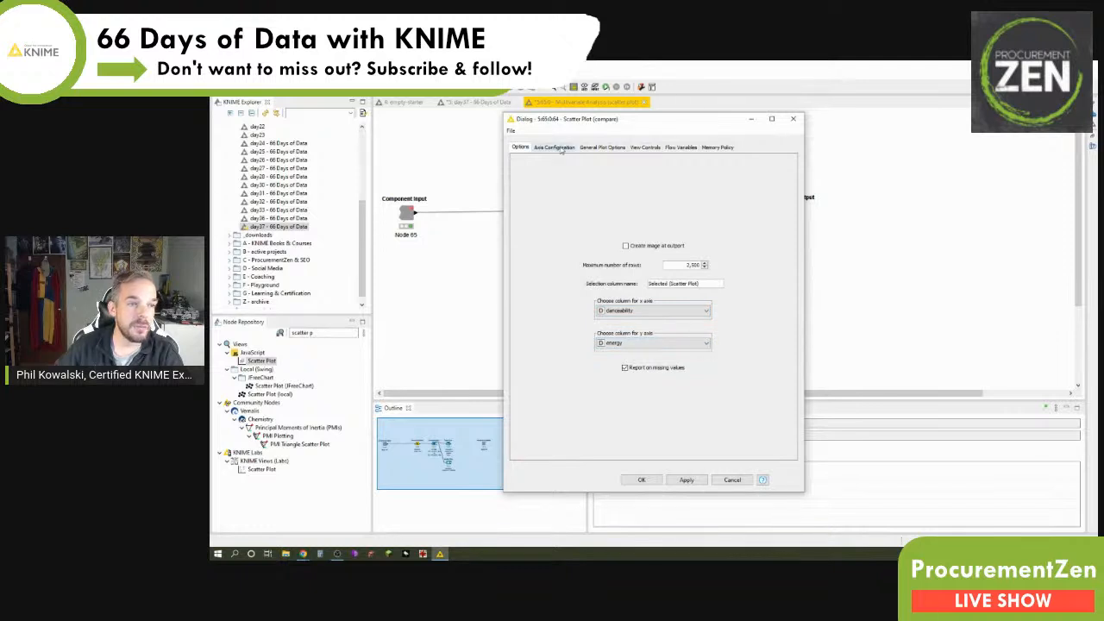
Step: Label the scatter plot's x axis 'Danceability' and y axis 'Energy' in Axis Configuration
left_click(554, 147)
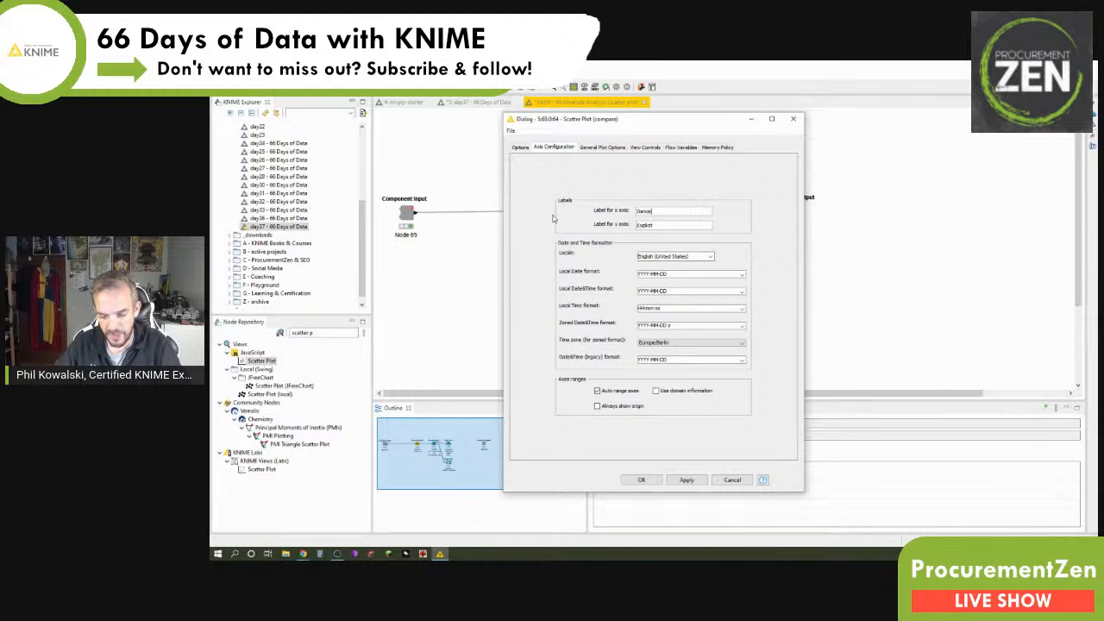
type("ability")
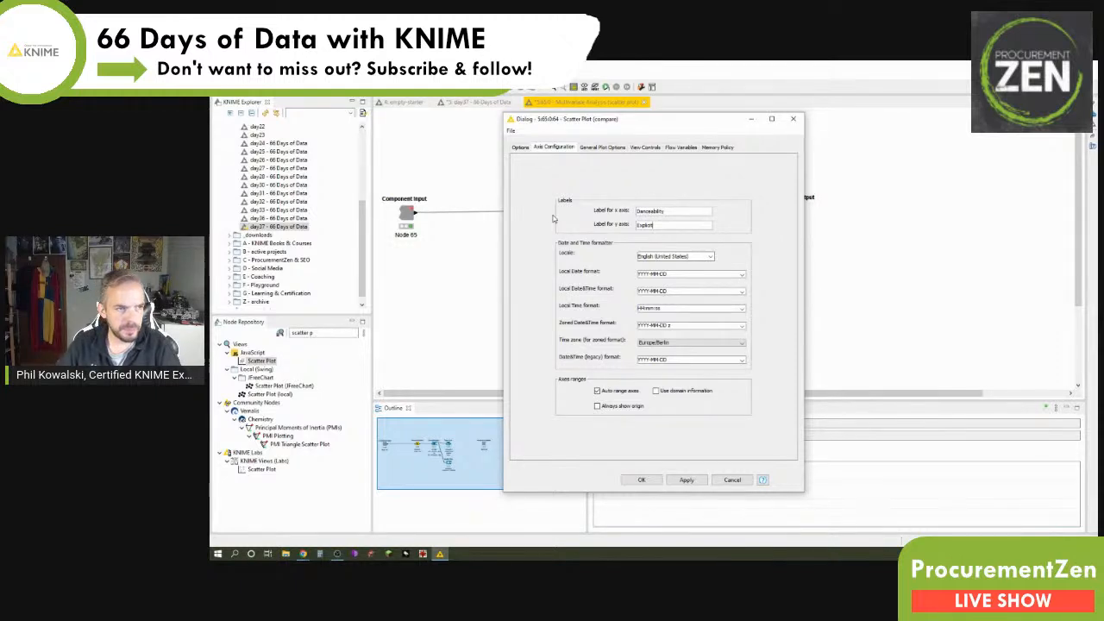
type("Energy")
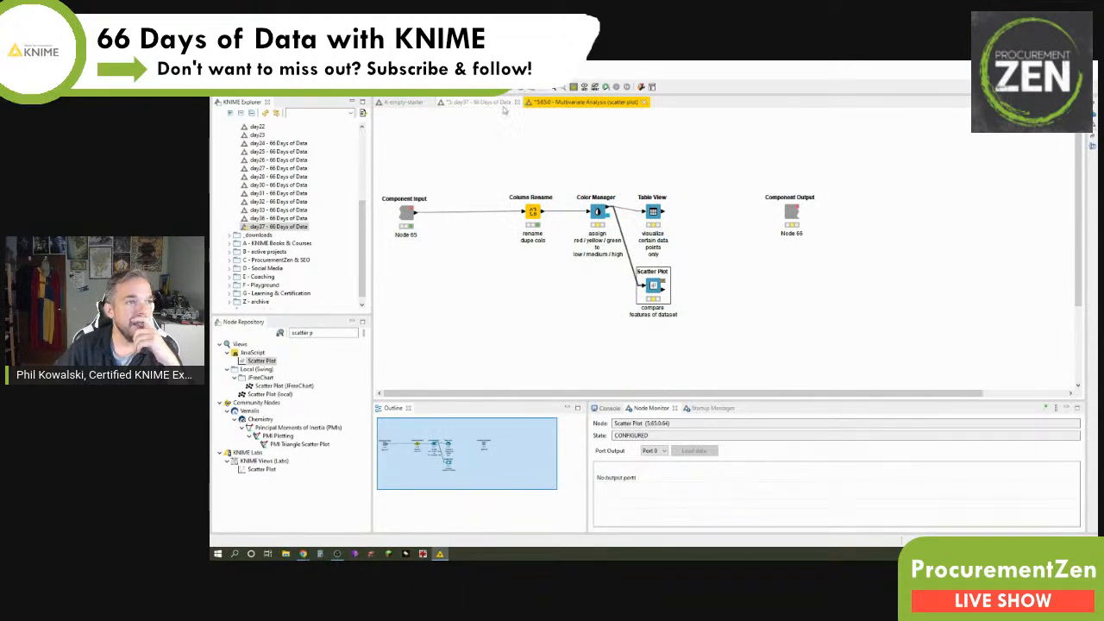
Step: Lay out the Multivariate Analysis dashboard with Table View beside Scatter Plot, then finish
right_click(800, 176)
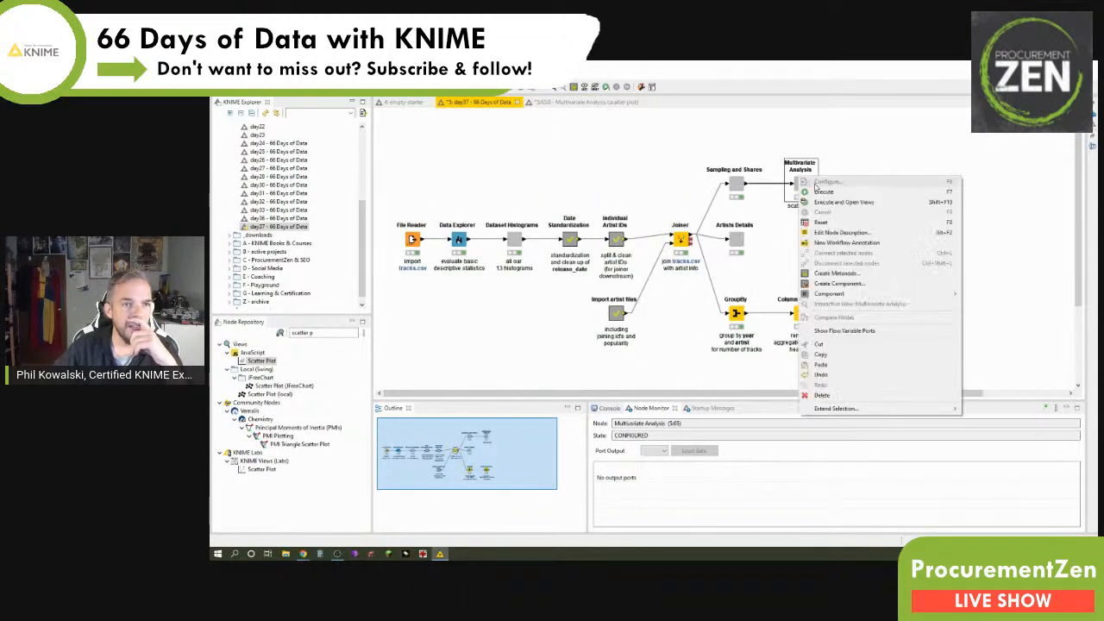
left_click(825, 181)
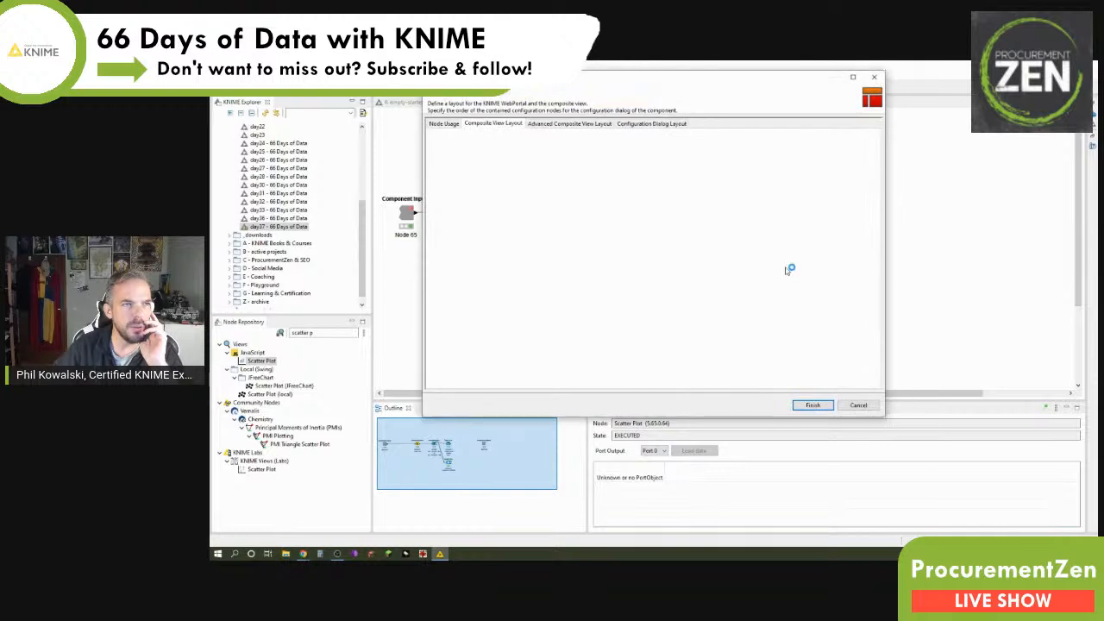
left_click(494, 123)
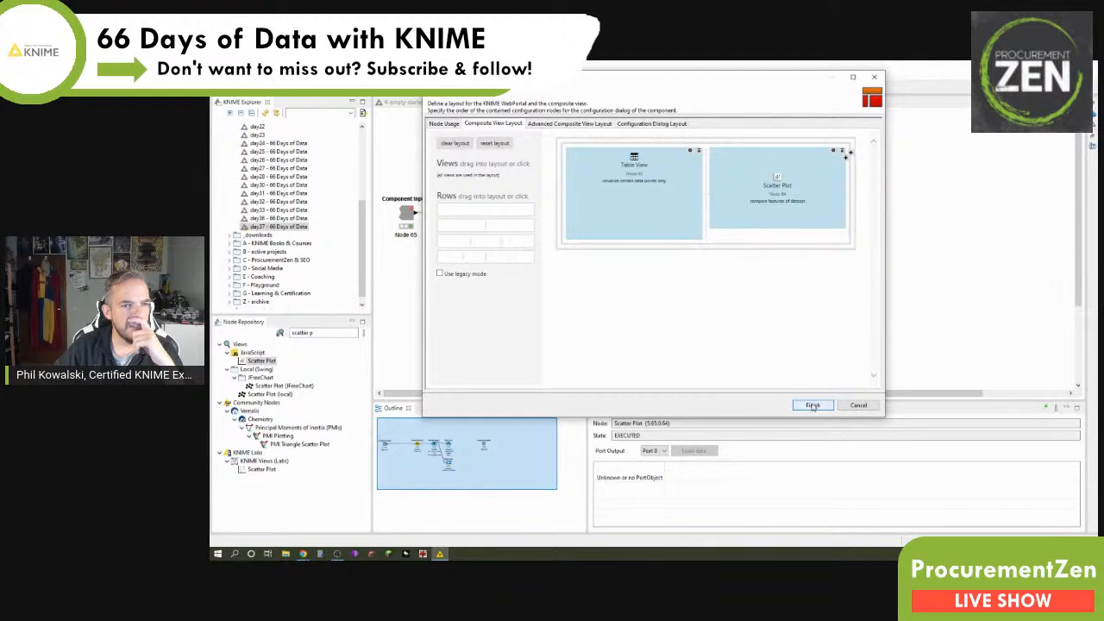
left_click(811, 406)
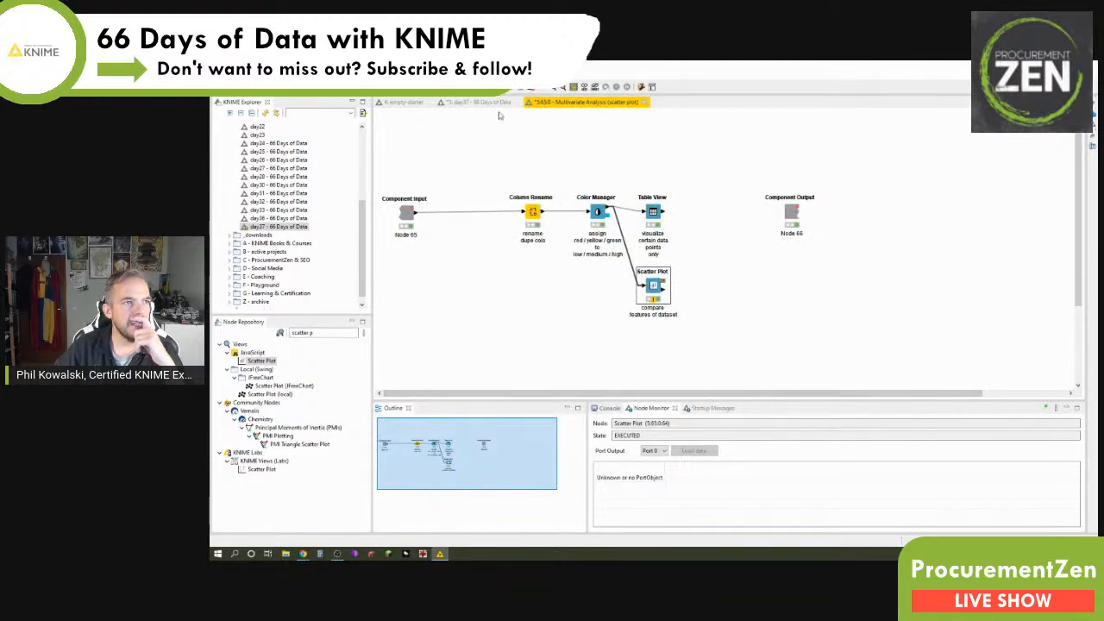
right_click(801, 181)
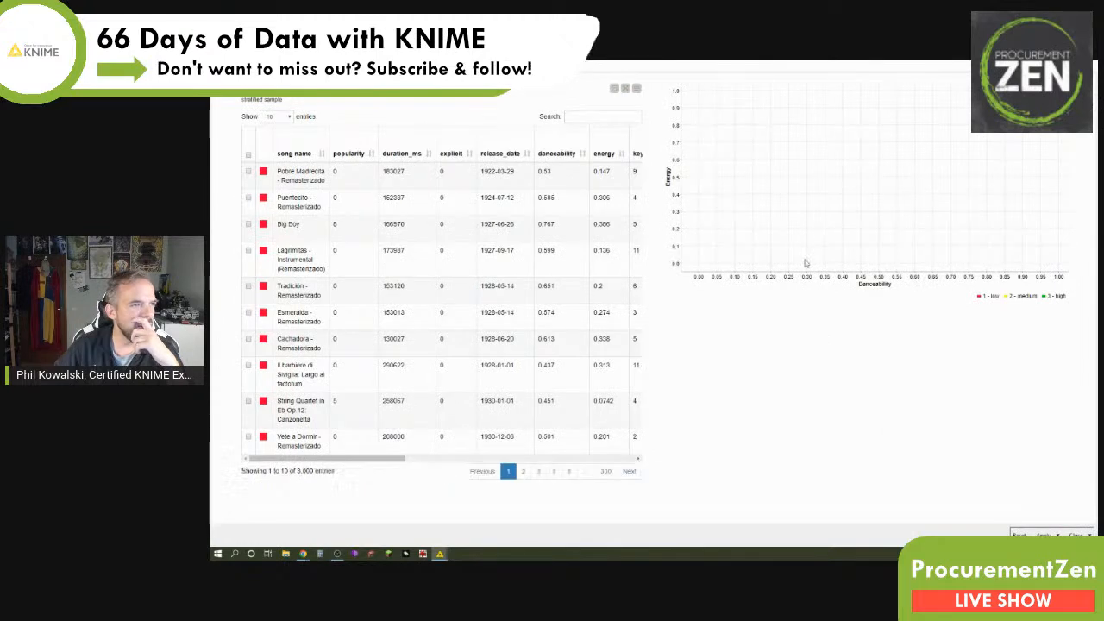
mouse_move(793, 334)
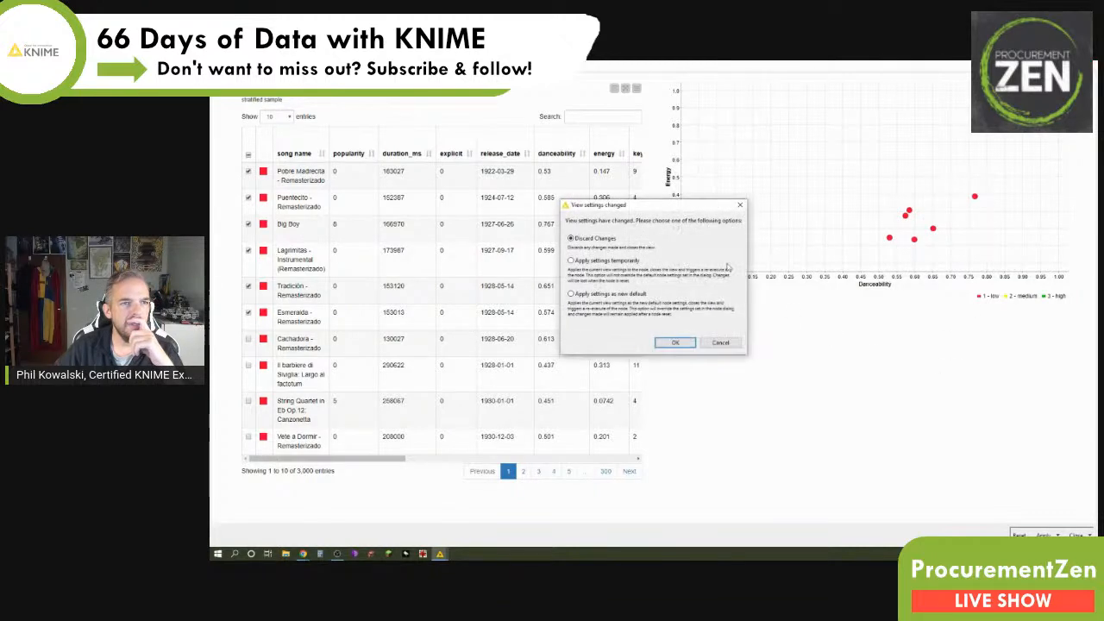
left_click(675, 342)
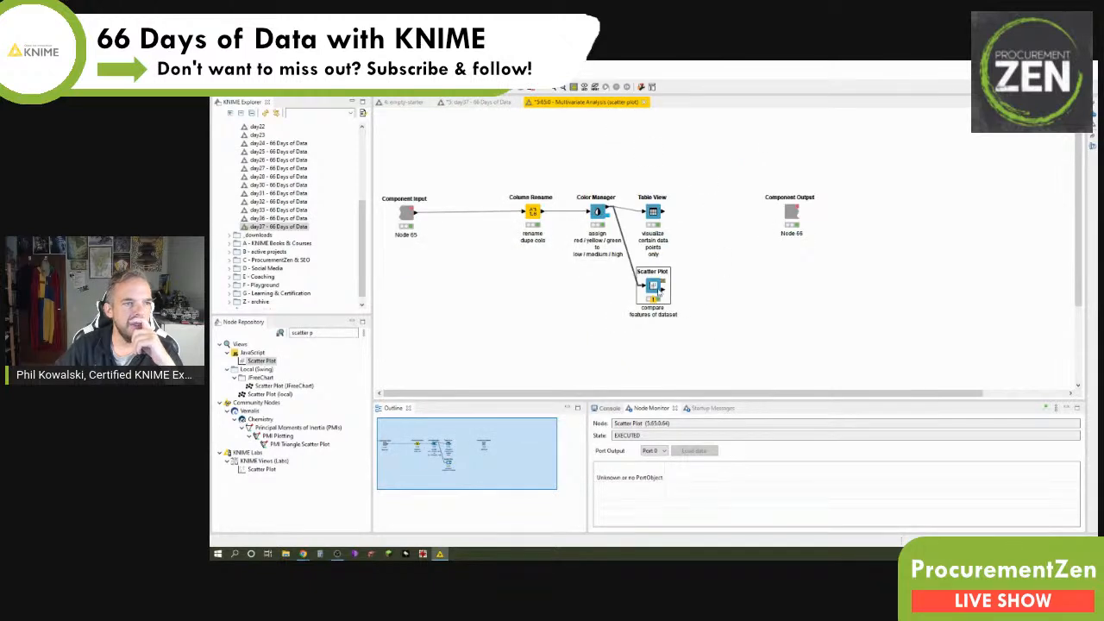
Step: Uncheck 'Show selected rows only' in the Scatter Plot's View Controls and confirm
double_click(653, 284)
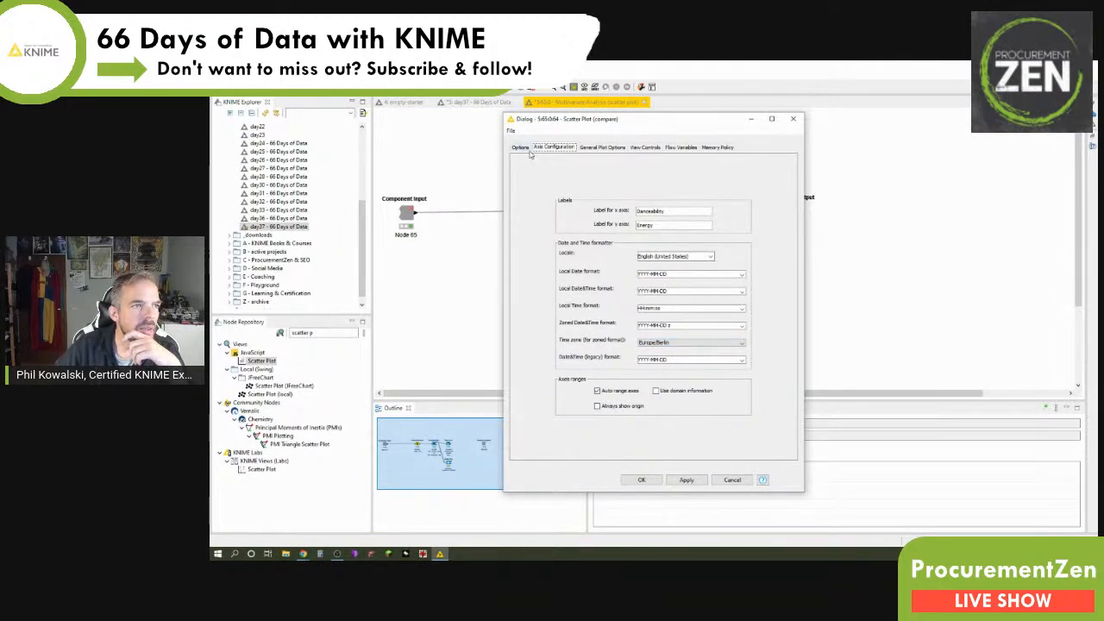
left_click(520, 146)
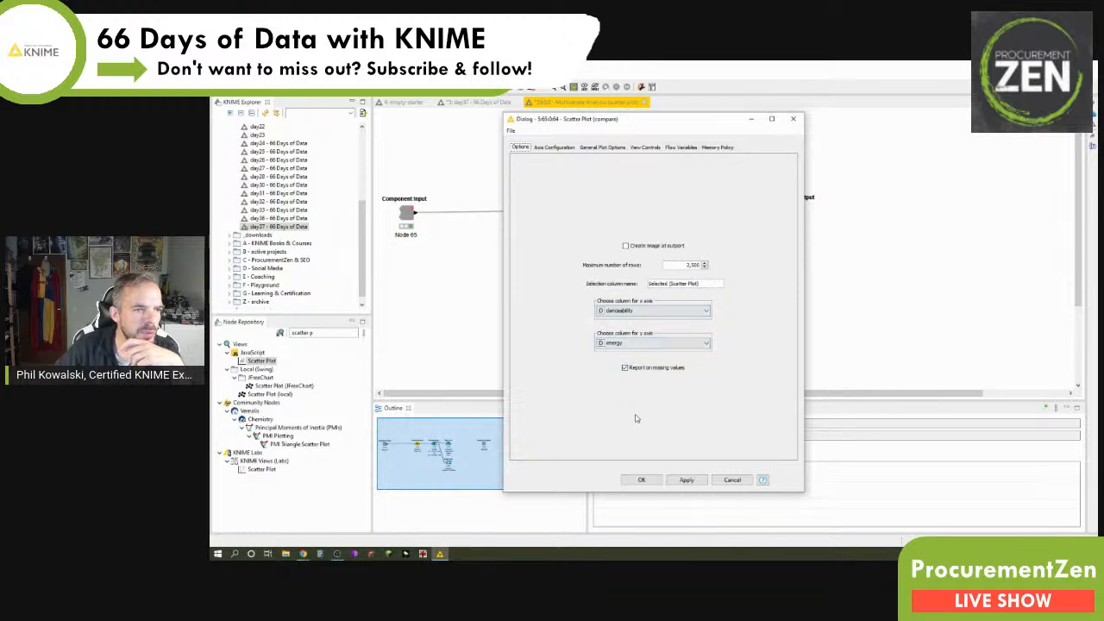
left_click(602, 147)
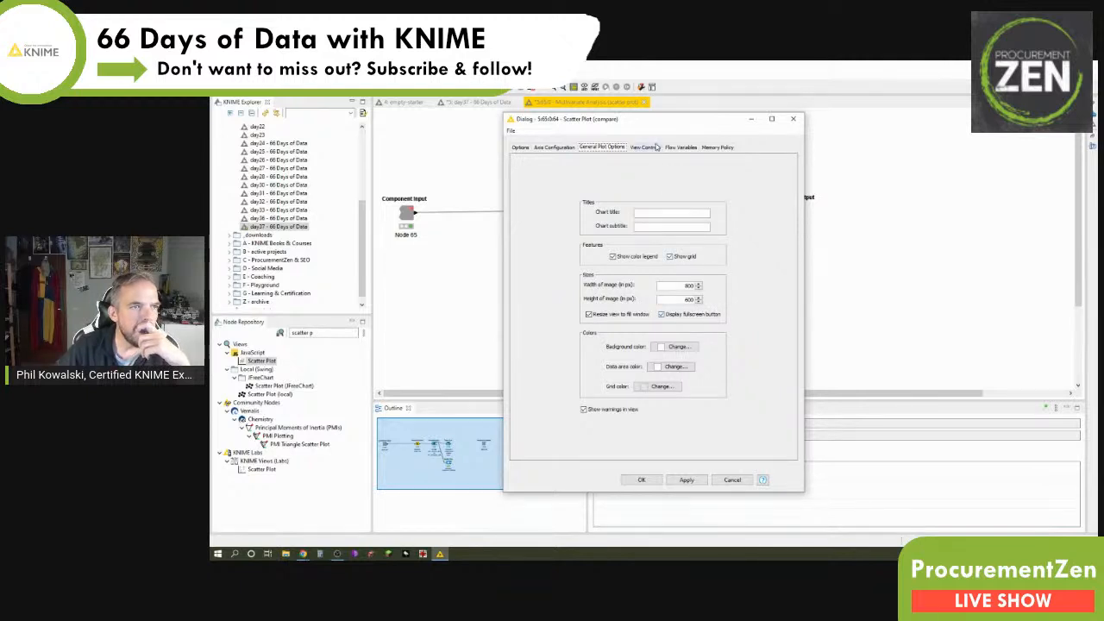
left_click(643, 146)
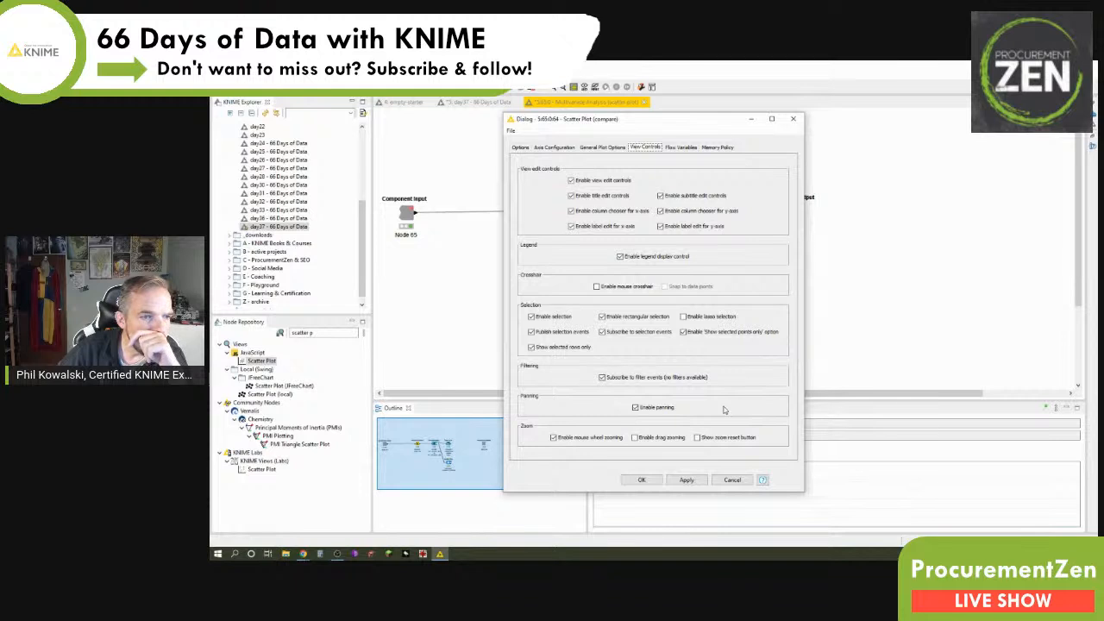
mouse_move(636, 388)
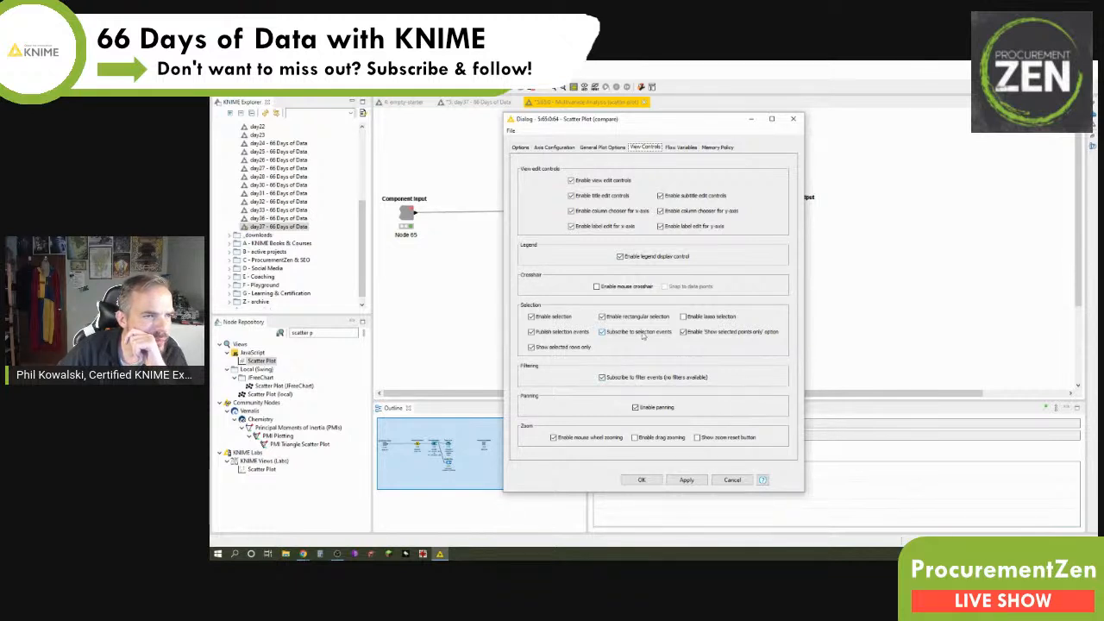
mouse_move(595, 361)
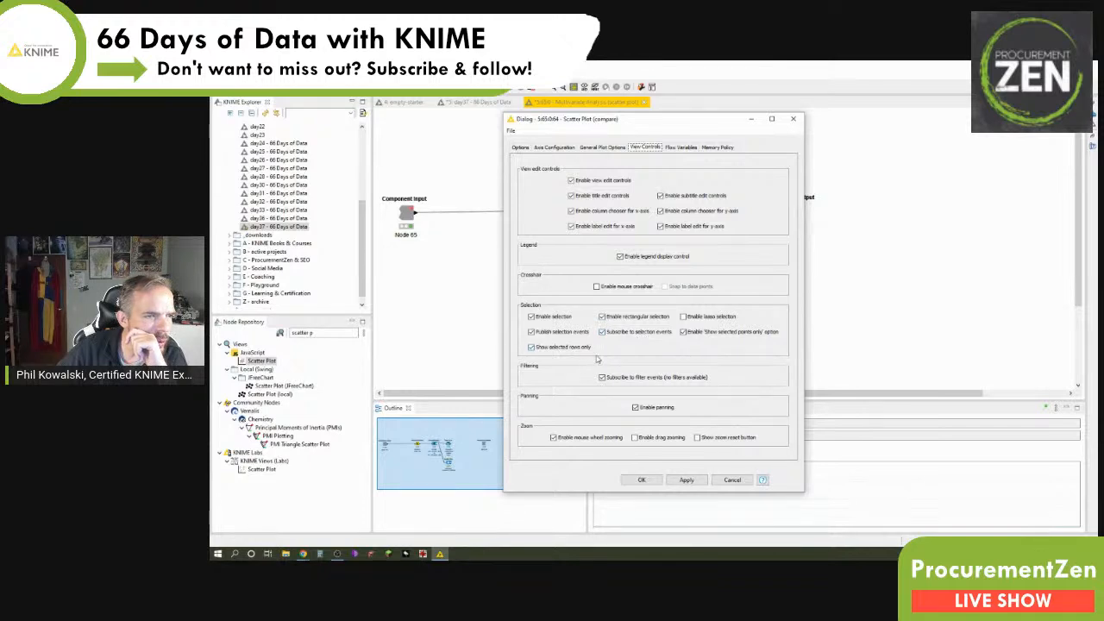
left_click(531, 347)
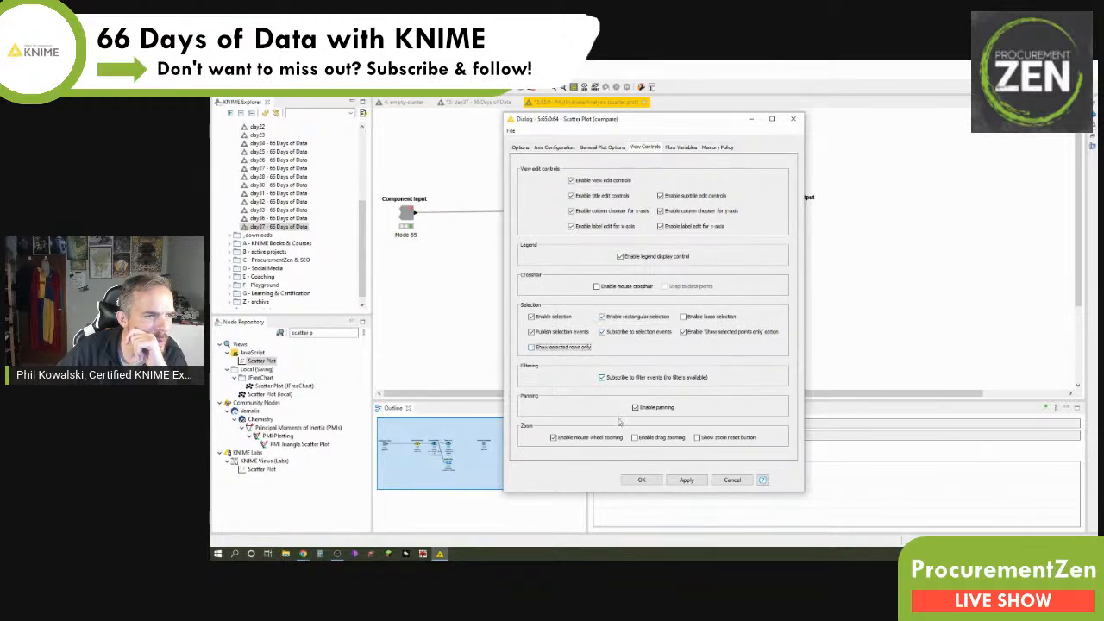
left_click(641, 479)
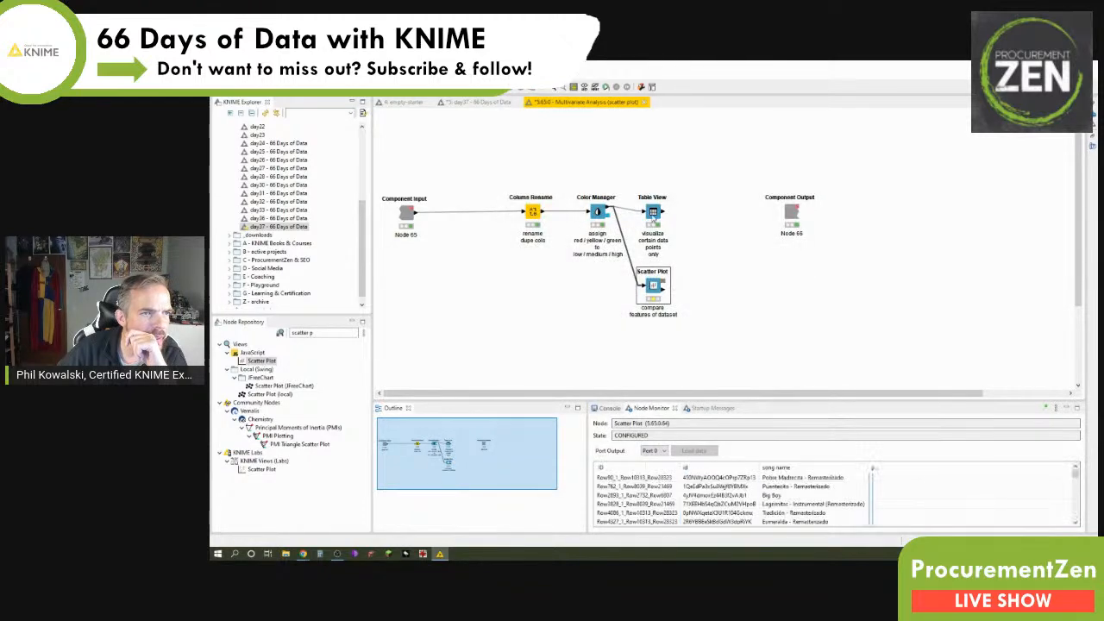
Step: Review Table View's Interactivity tab and close its settings unchanged
double_click(654, 211)
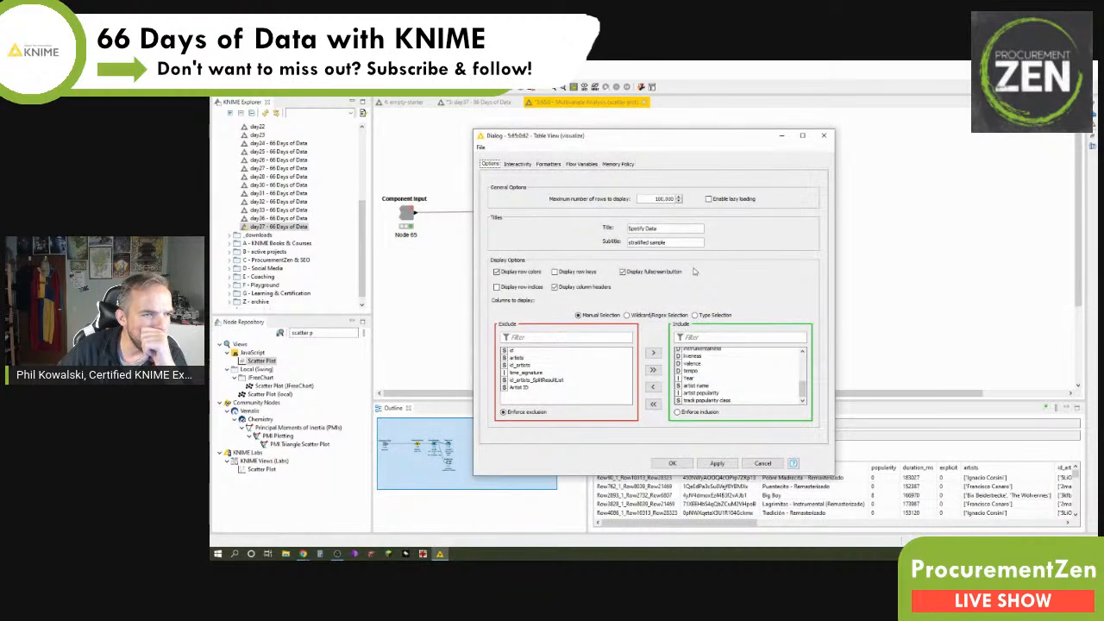
left_click(517, 164)
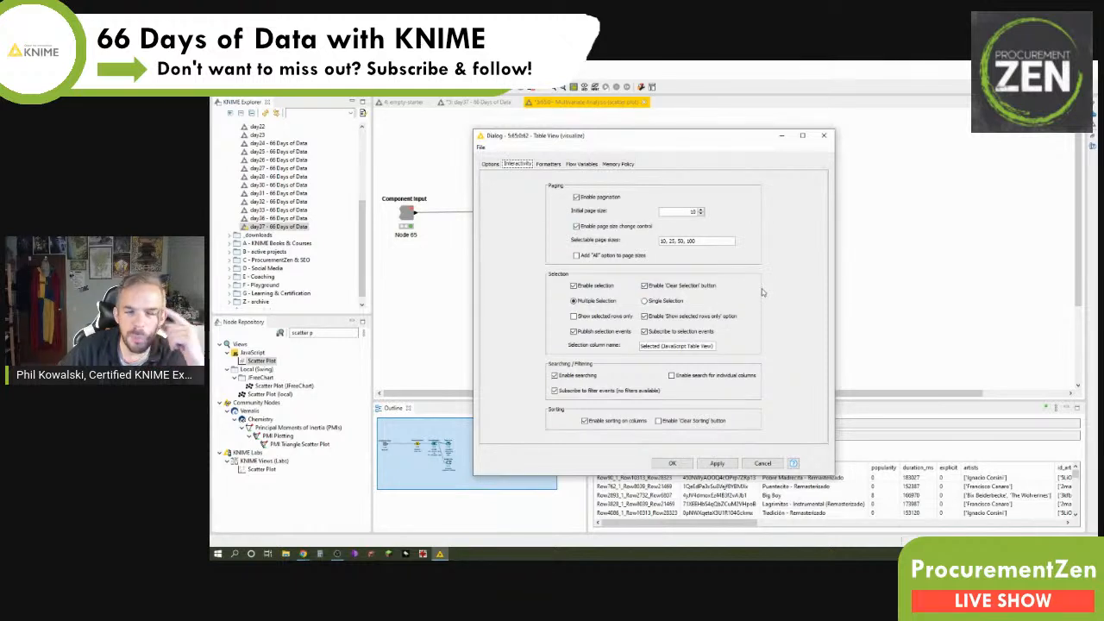
mouse_move(746, 309)
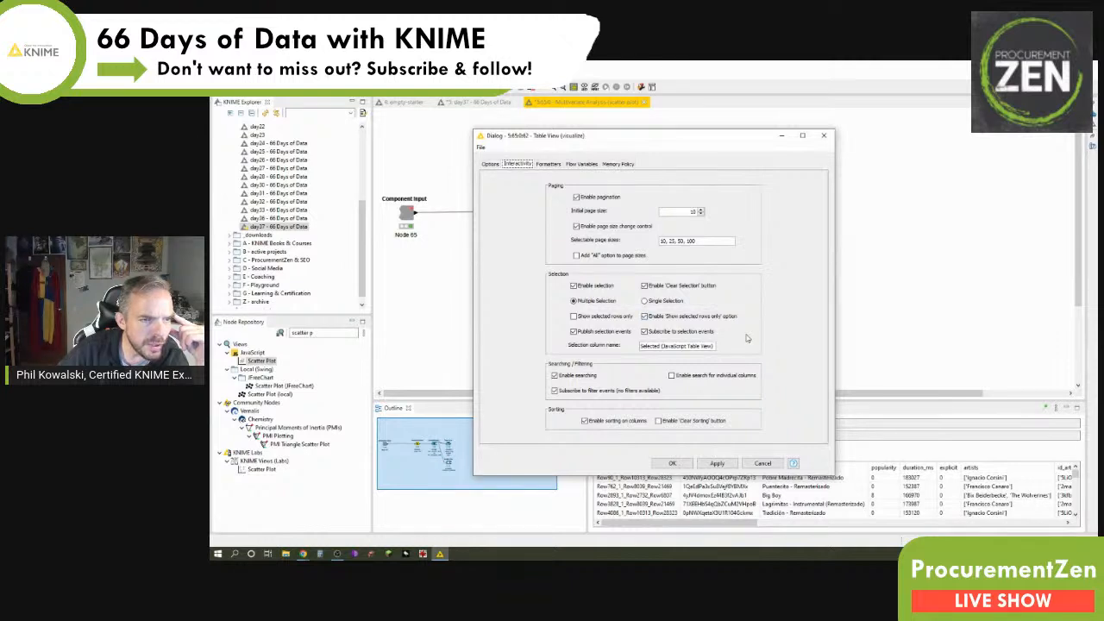
mouse_move(721, 393)
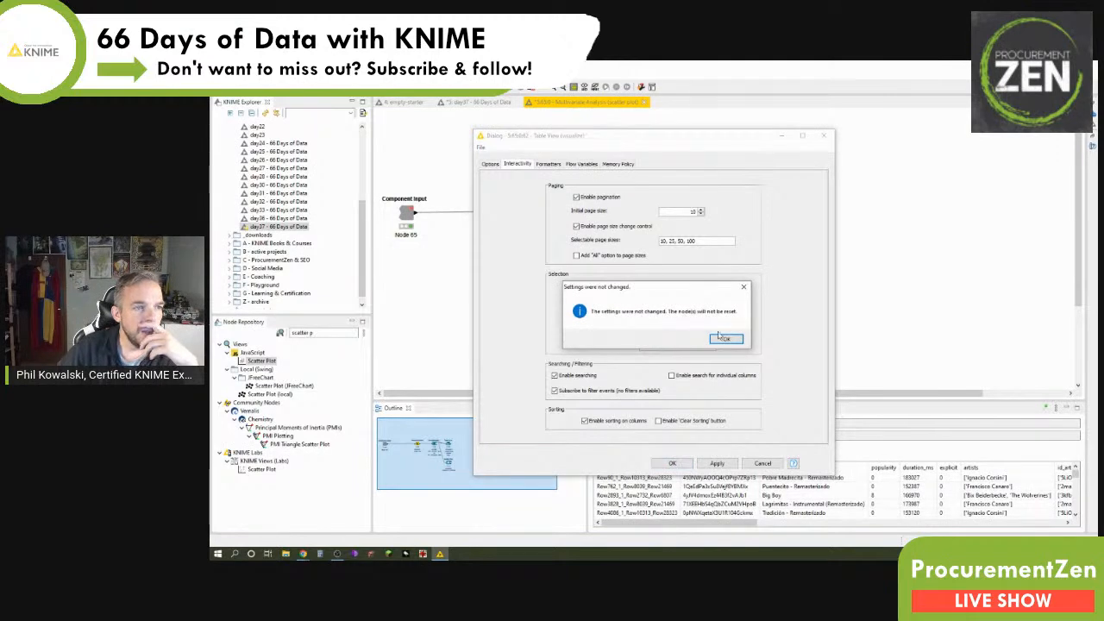
left_click(724, 337)
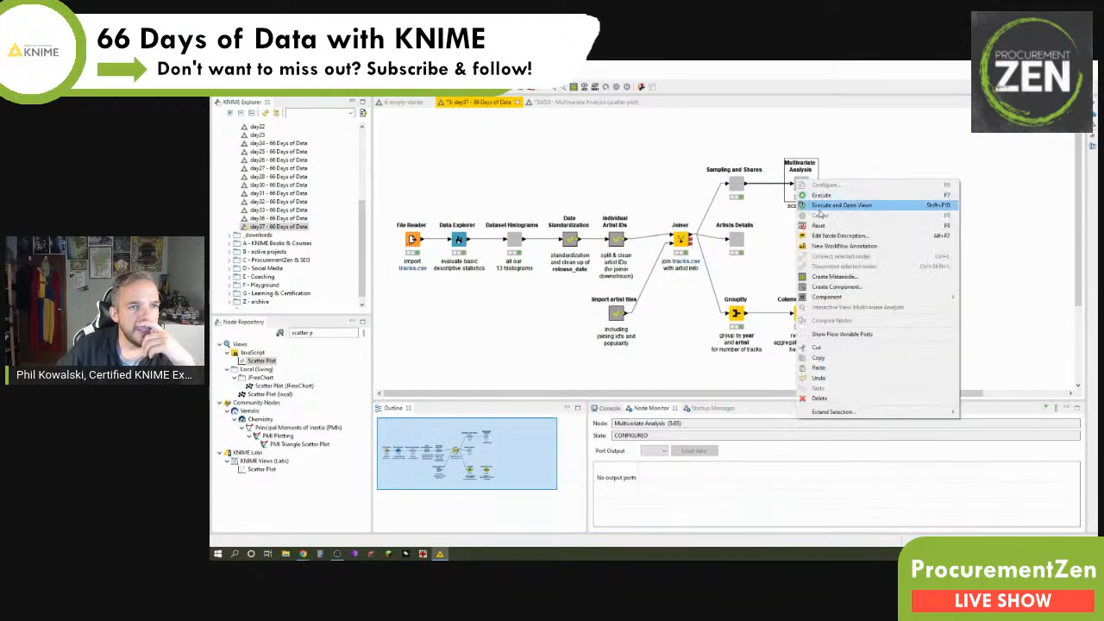
Step: Maximize the component dashboard and tick two songs in the table
left_click(840, 205)
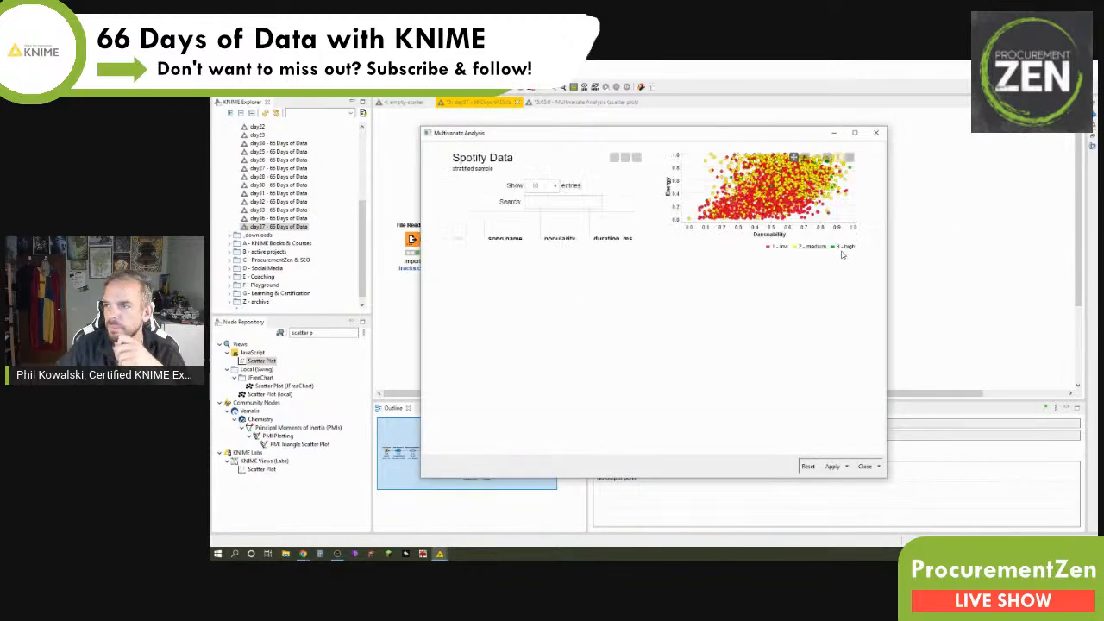
left_click(853, 132)
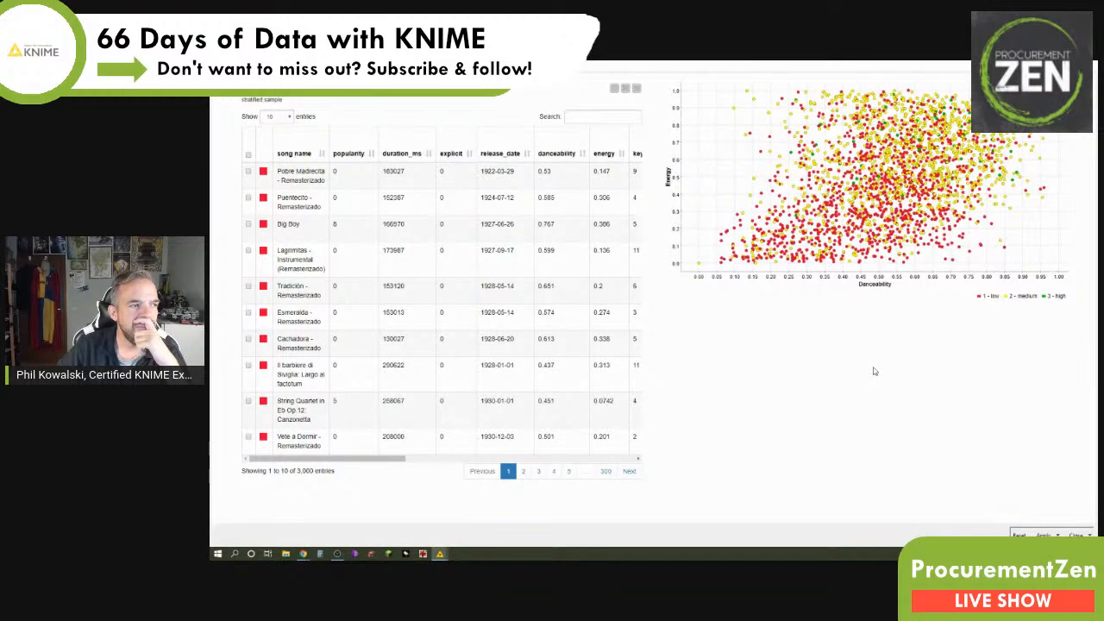
left_click(247, 250)
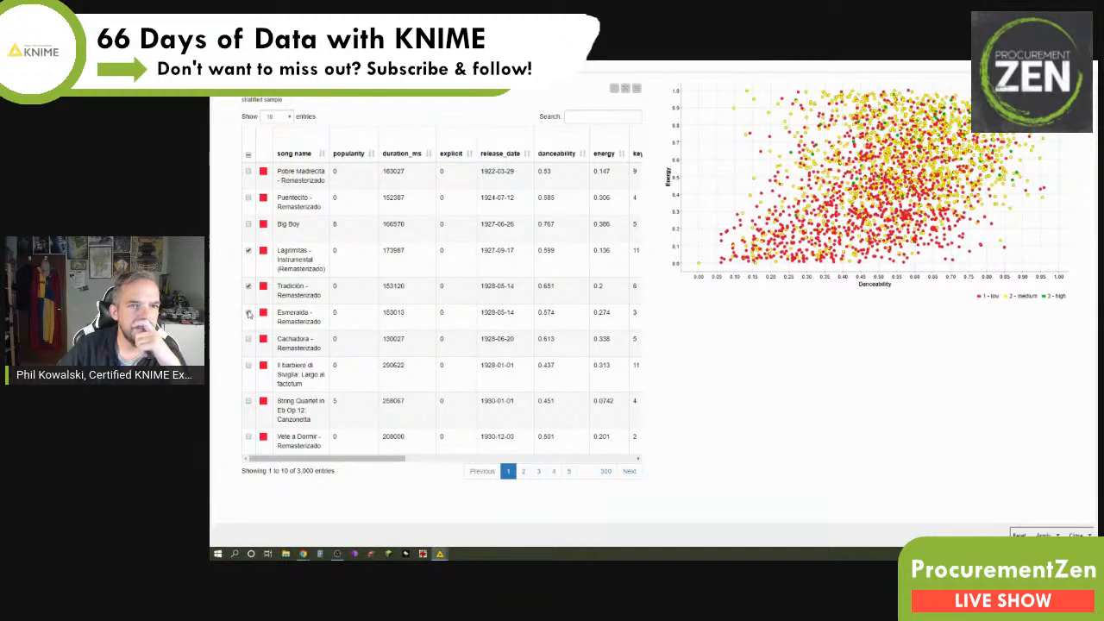
left_click(249, 312)
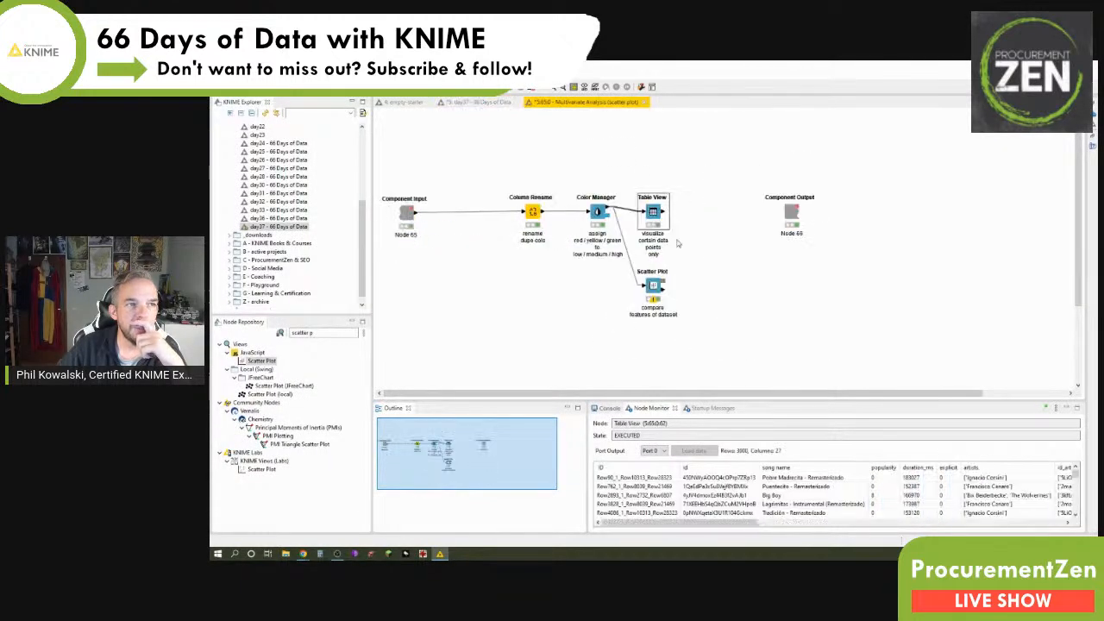
Step: Browse the Scatter Plot tabs and select the 2,500 maximum-rows value for replacement
double_click(653, 288)
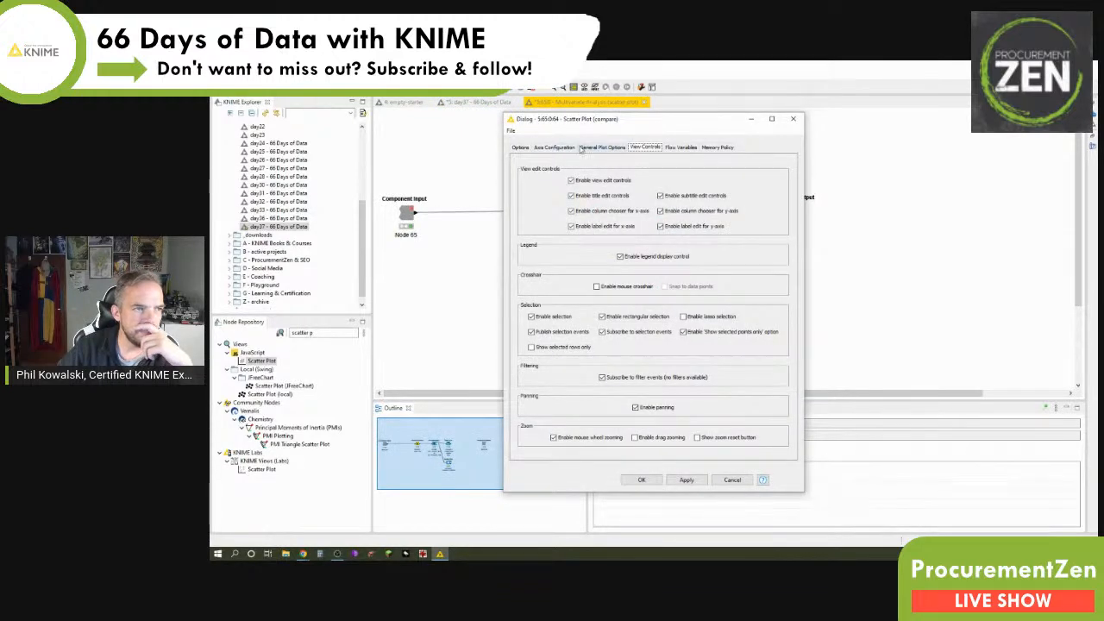
left_click(602, 147)
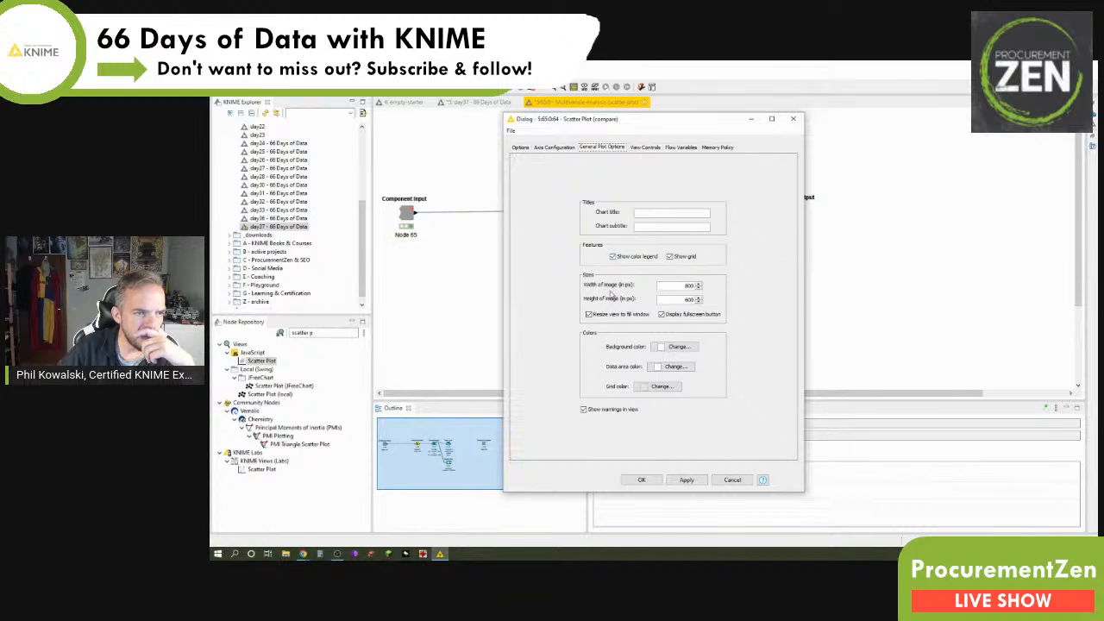
left_click(554, 147)
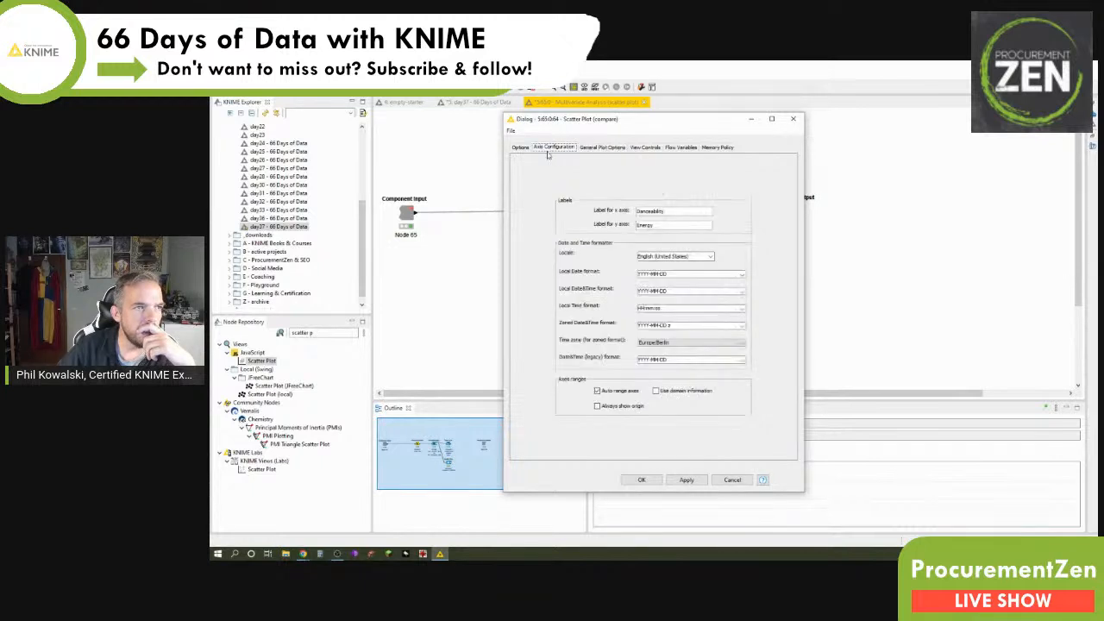
left_click(520, 148)
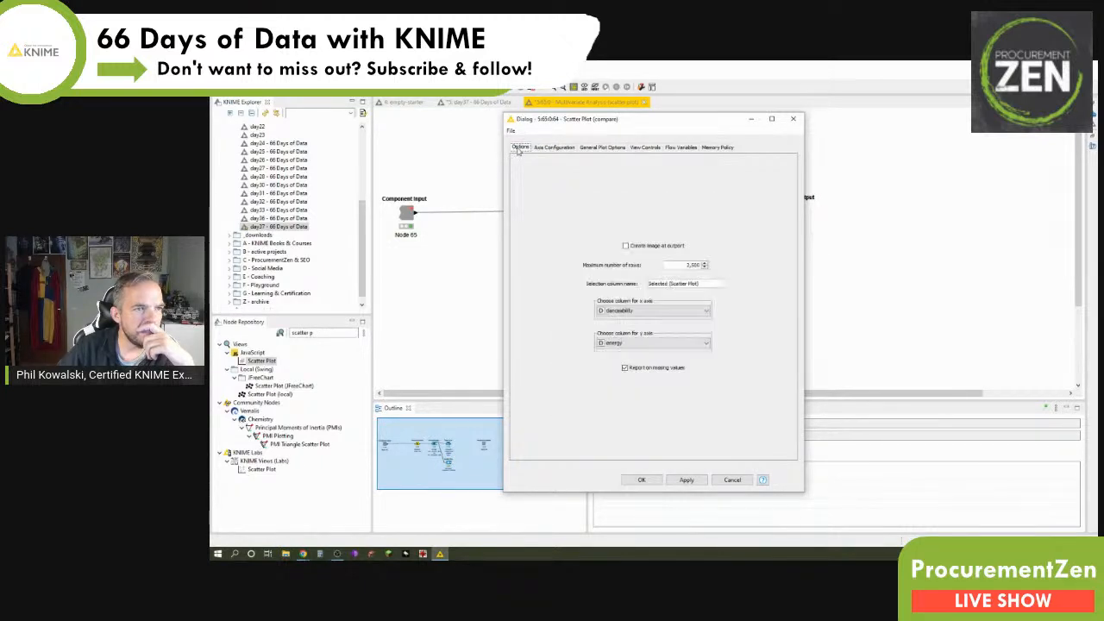
triple_click(681, 265)
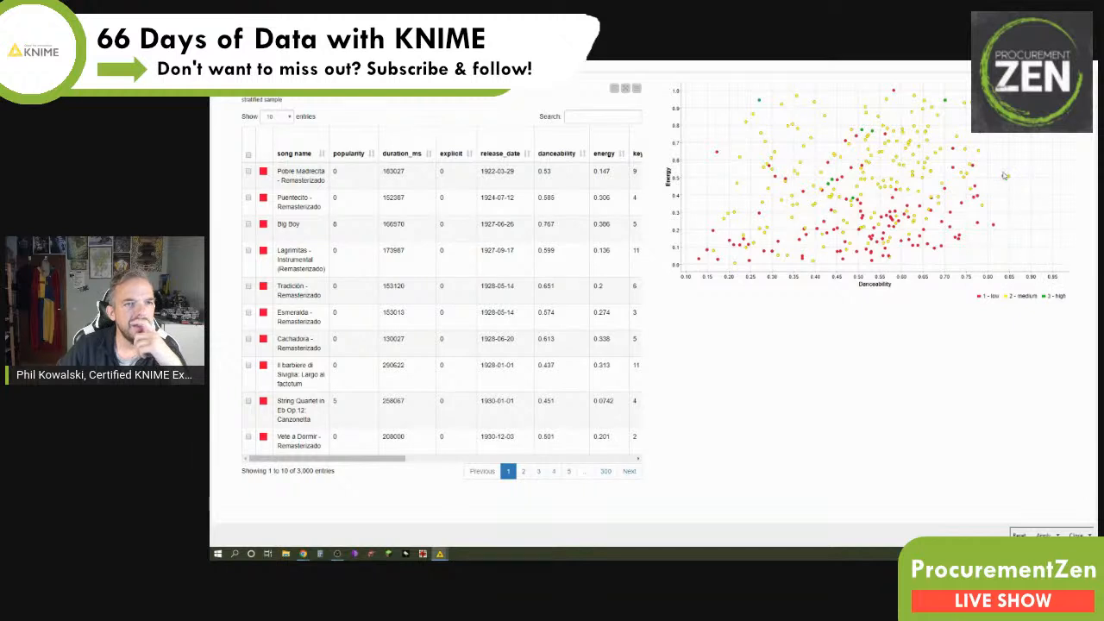
mouse_move(793, 93)
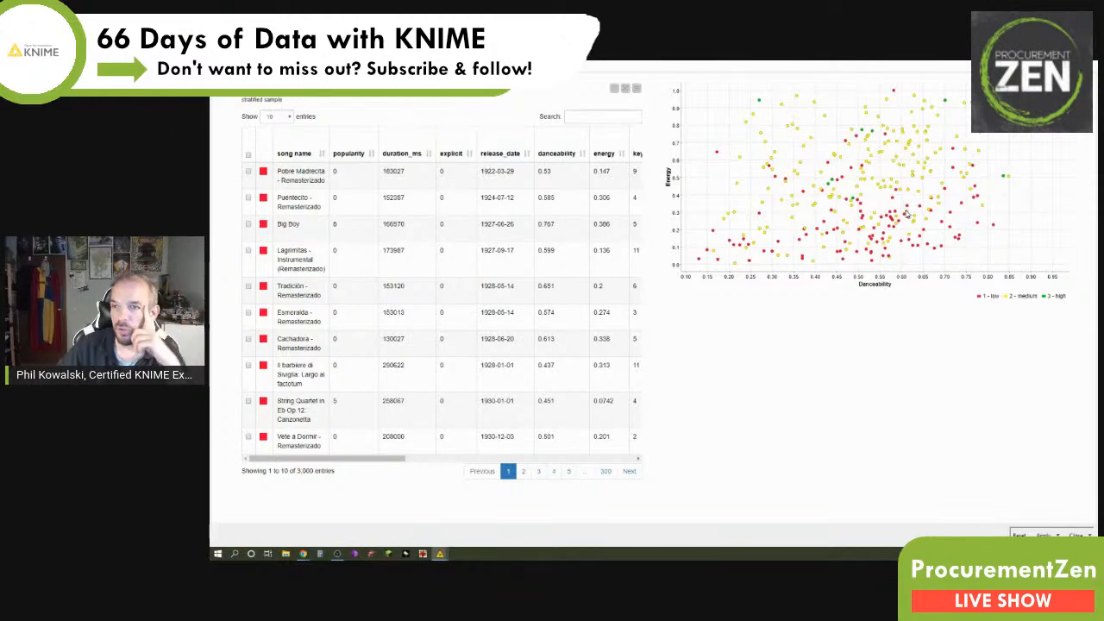
mouse_move(906, 356)
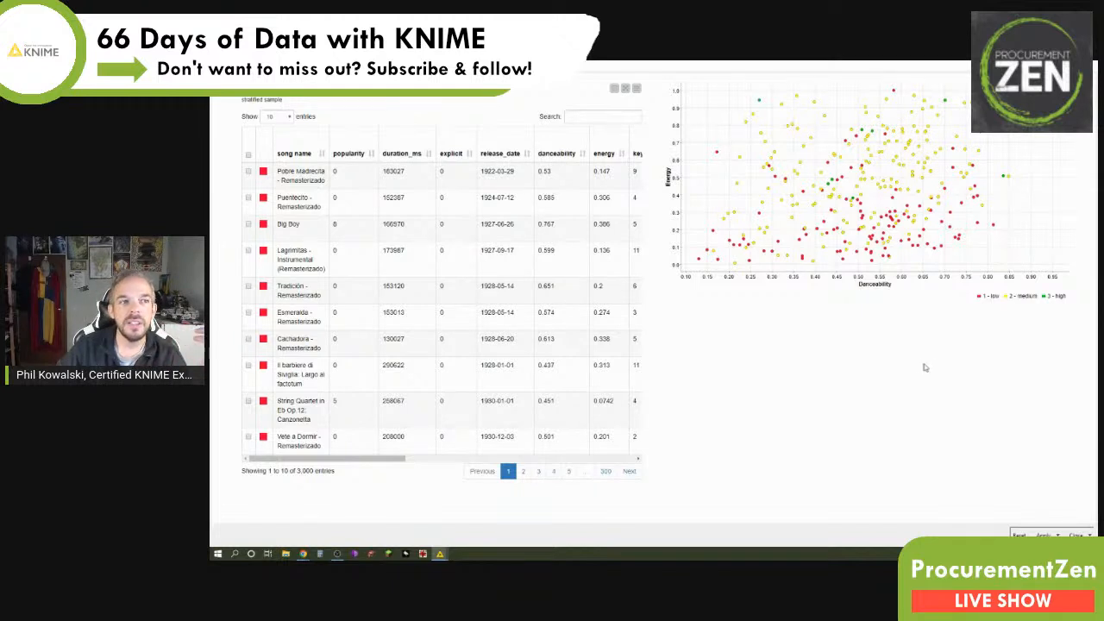
mouse_move(857, 360)
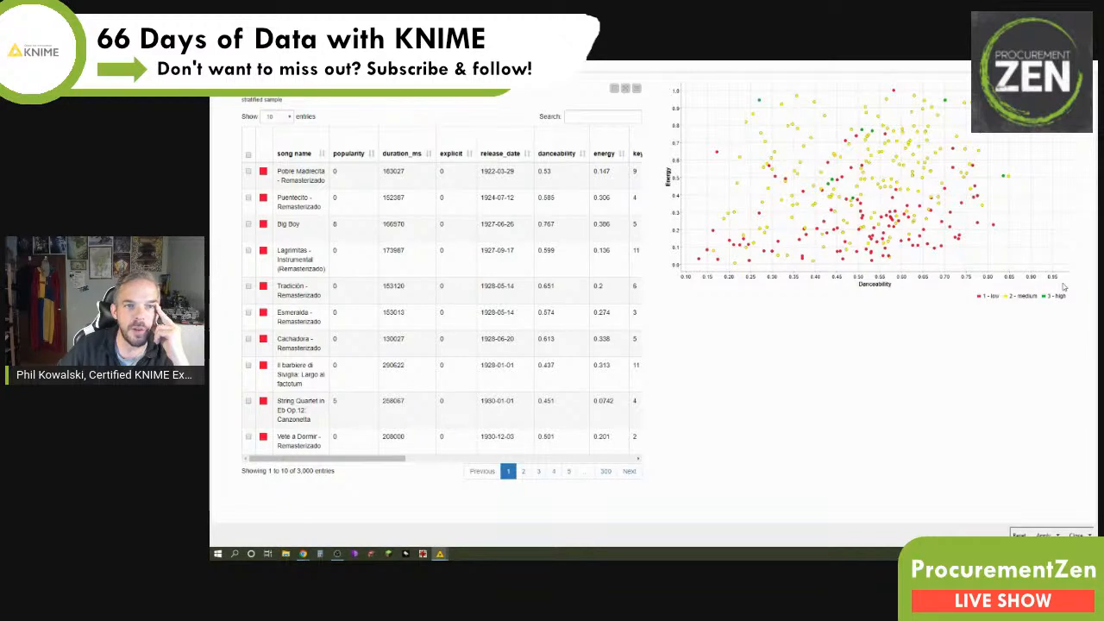
mouse_move(980, 301)
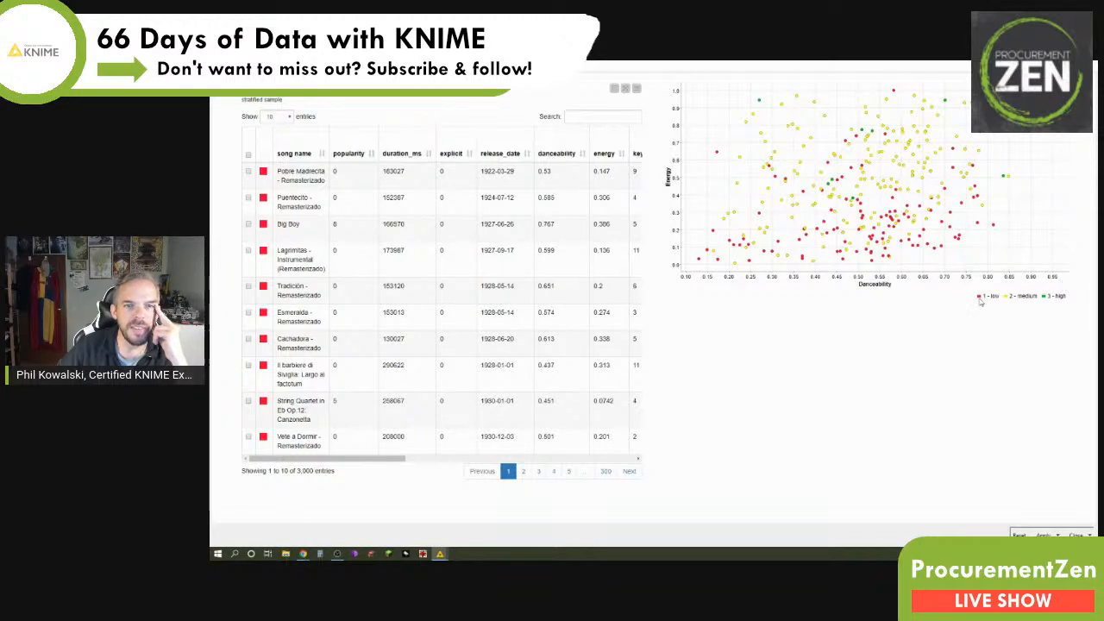
mouse_move(1022, 285)
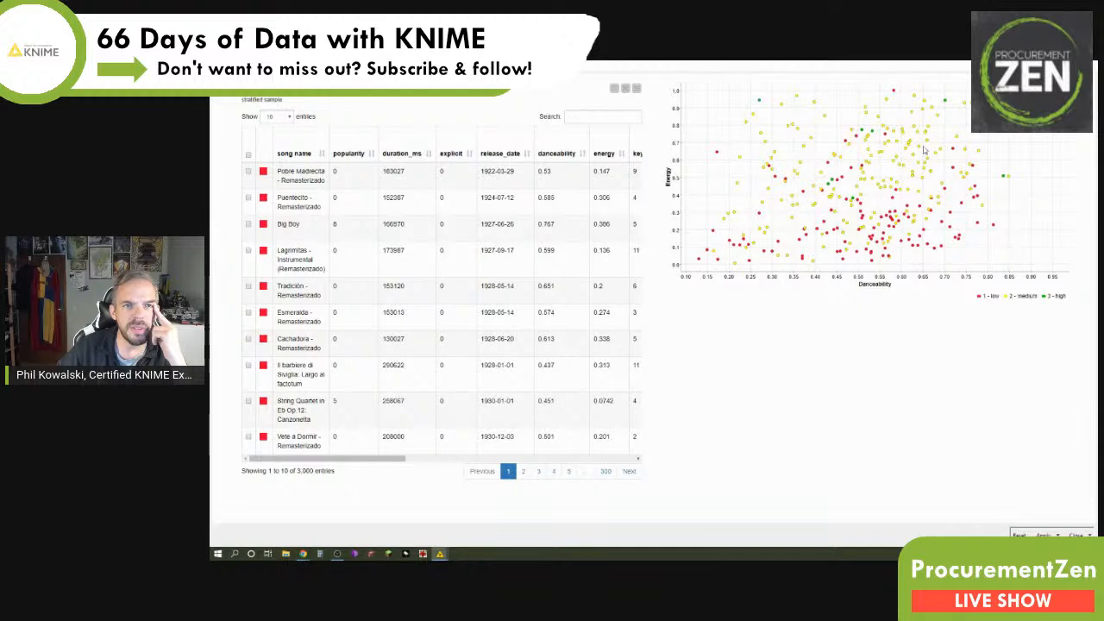
mouse_move(759, 98)
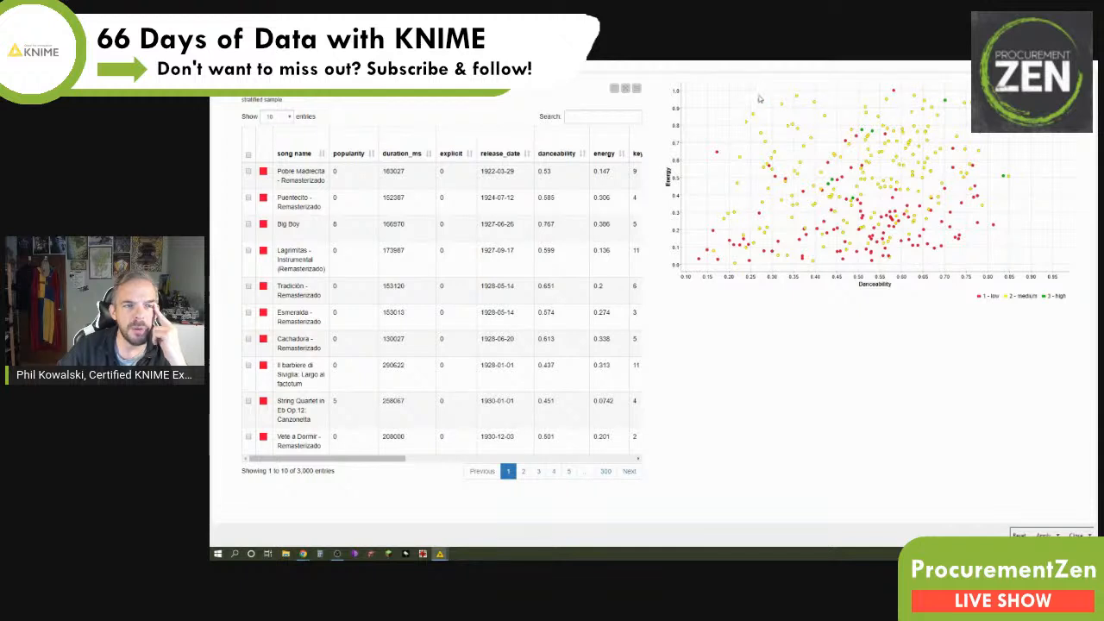
mouse_move(736, 175)
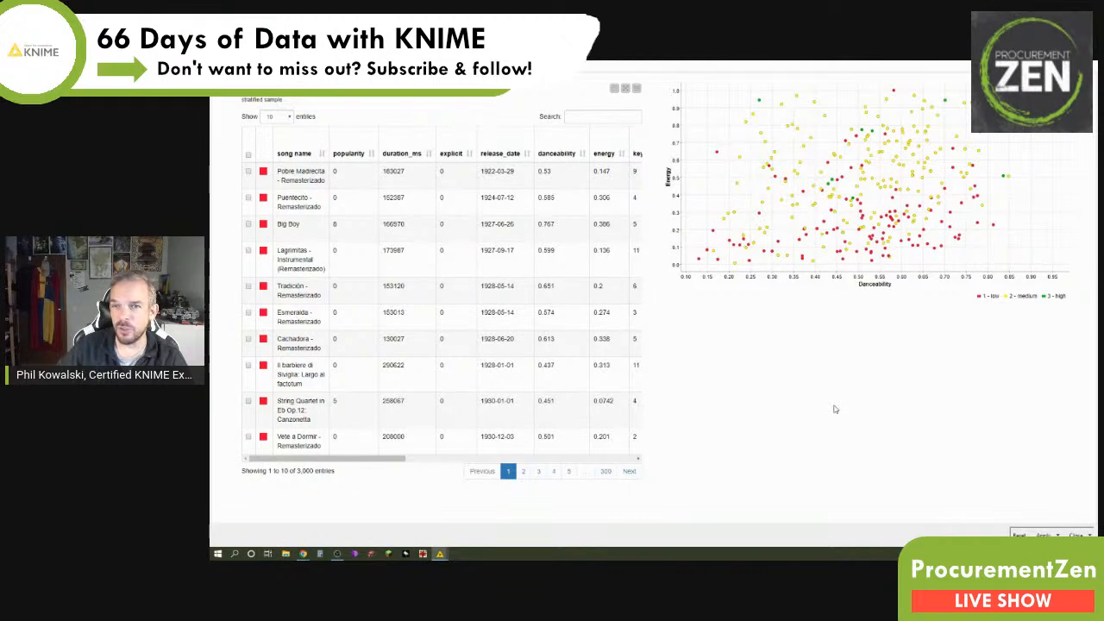
mouse_move(324, 300)
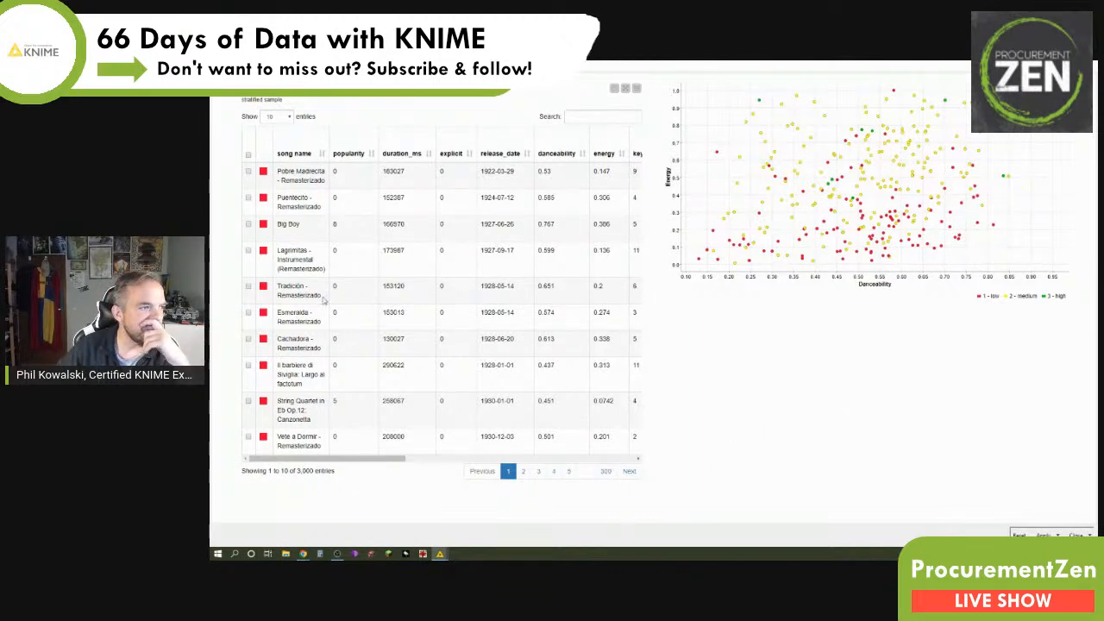
Step: Tick the Big Boy, Lagrimas and Tradición rows to enlarge their plot points
left_click(249, 224)
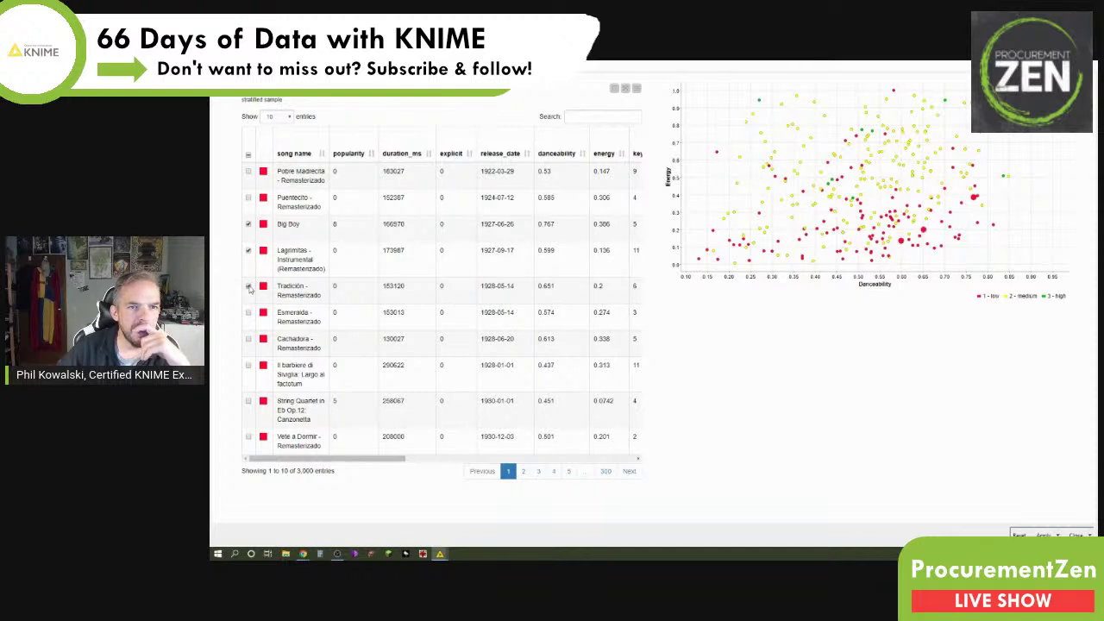
mouse_move(970, 208)
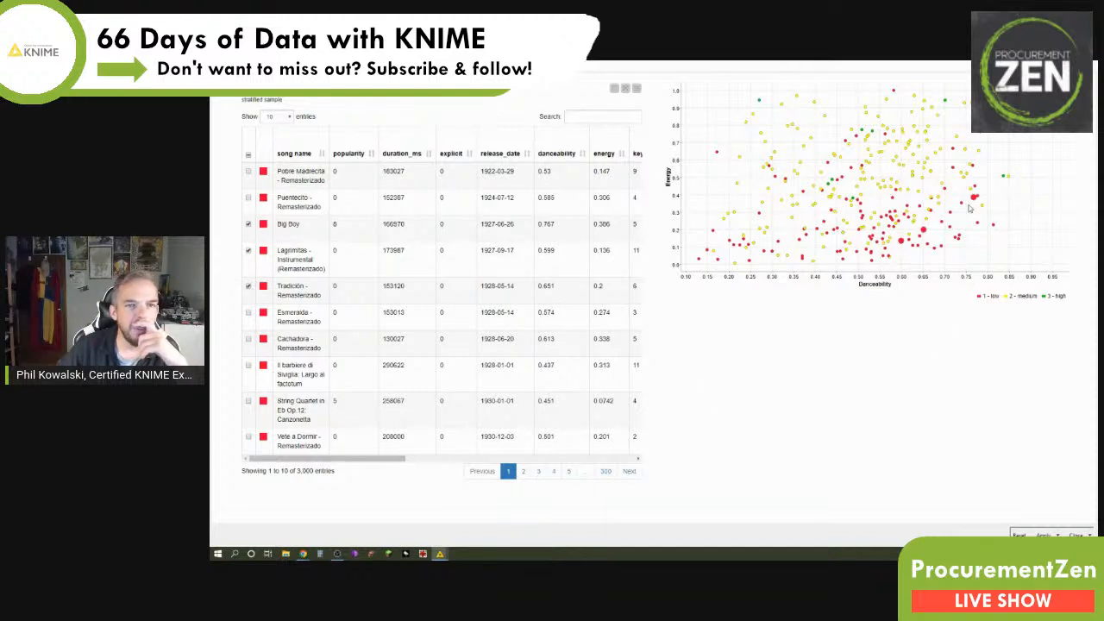
mouse_move(703, 405)
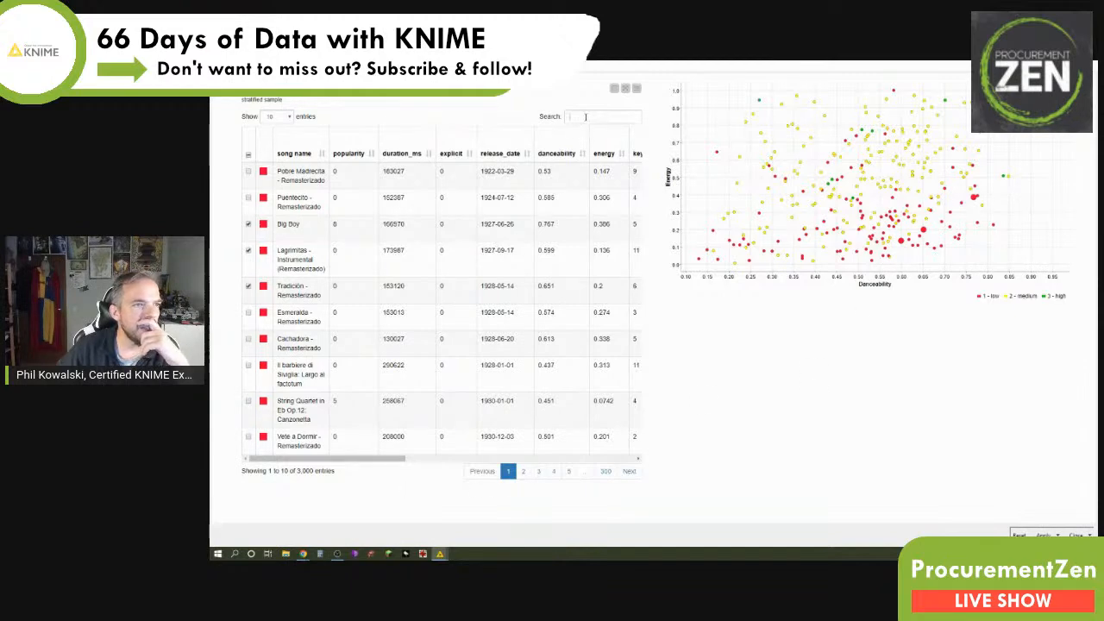
Step: Filter the dashboard table to 'queen' and select all matching songs
type("queen")
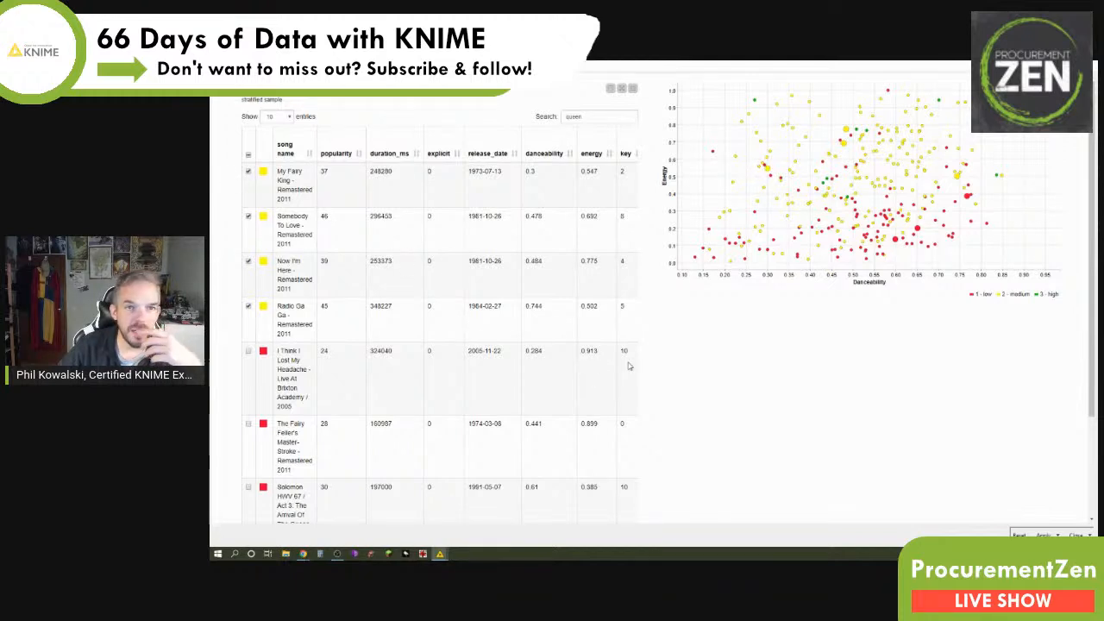
mouse_move(720, 395)
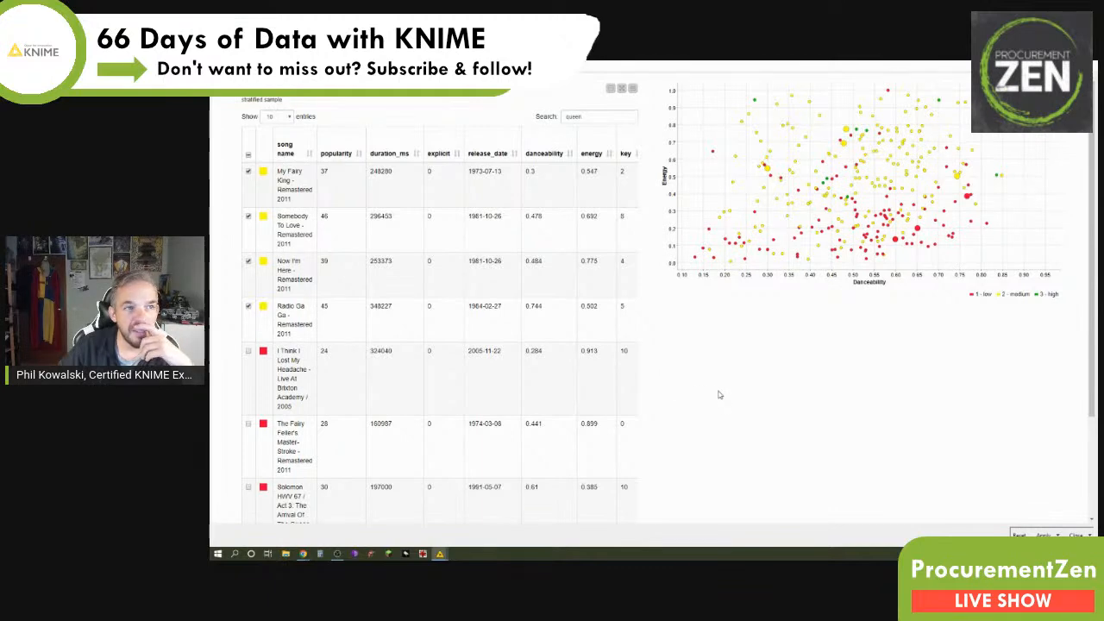
mouse_move(882, 406)
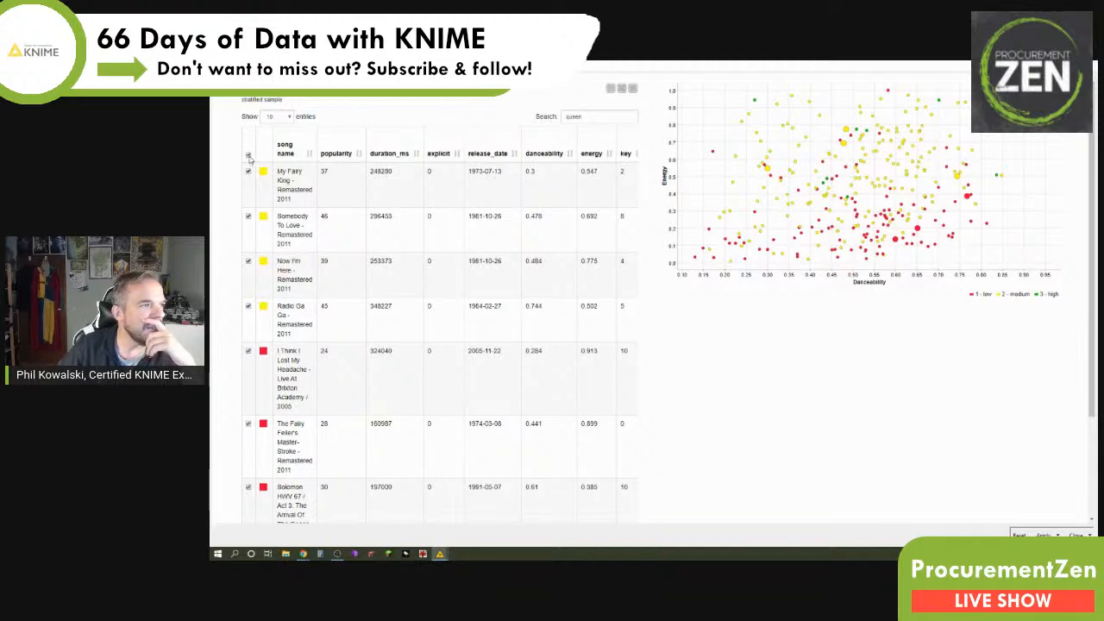
left_click(248, 158)
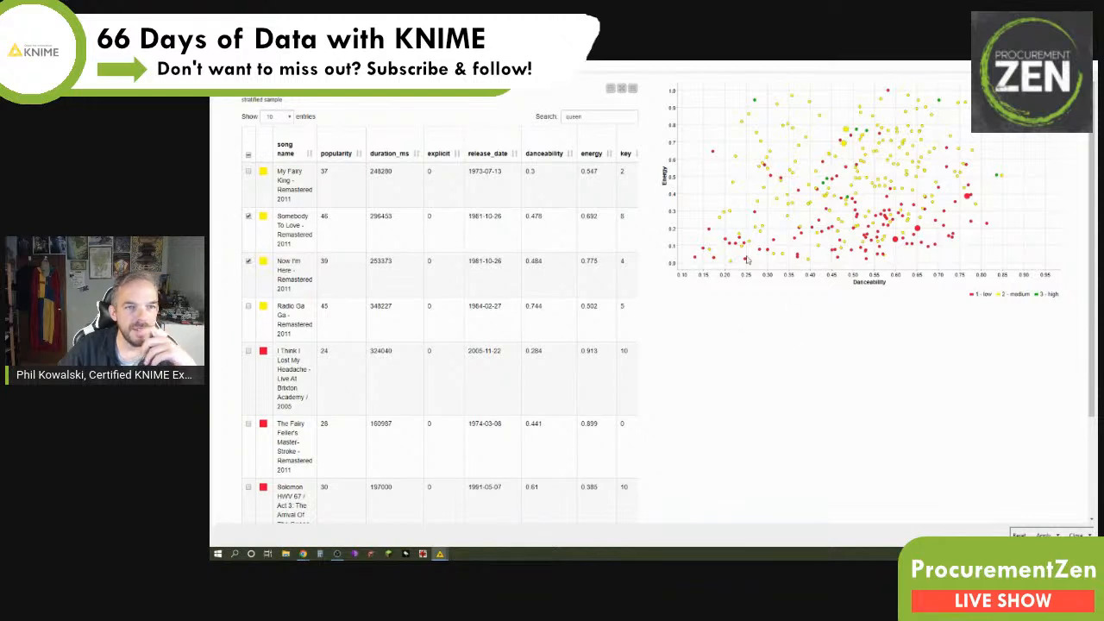
mouse_move(883, 115)
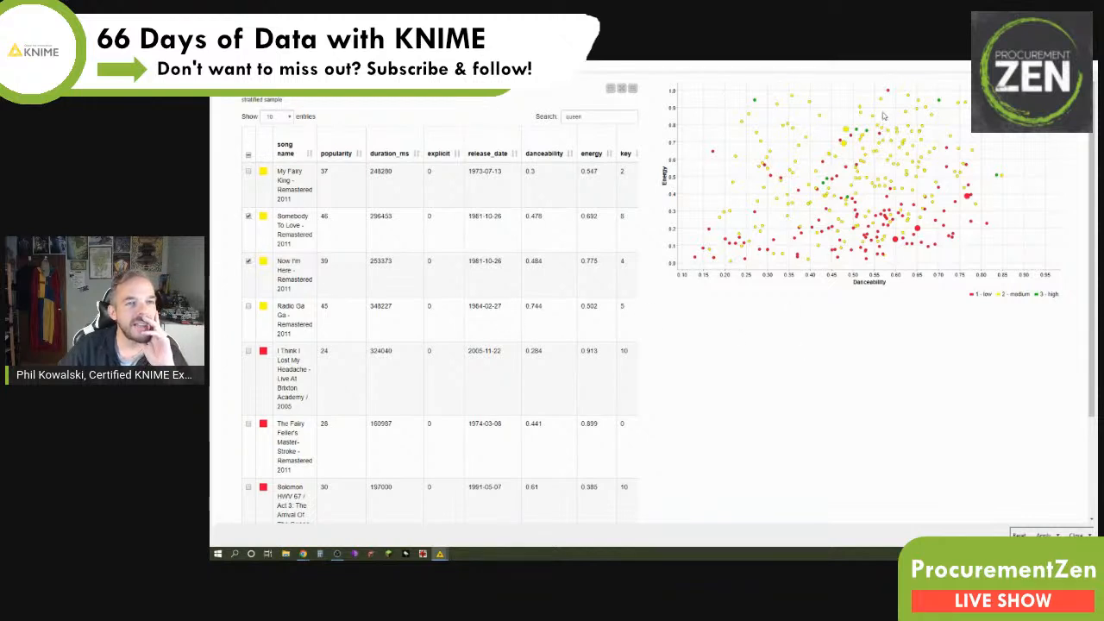
mouse_move(827, 143)
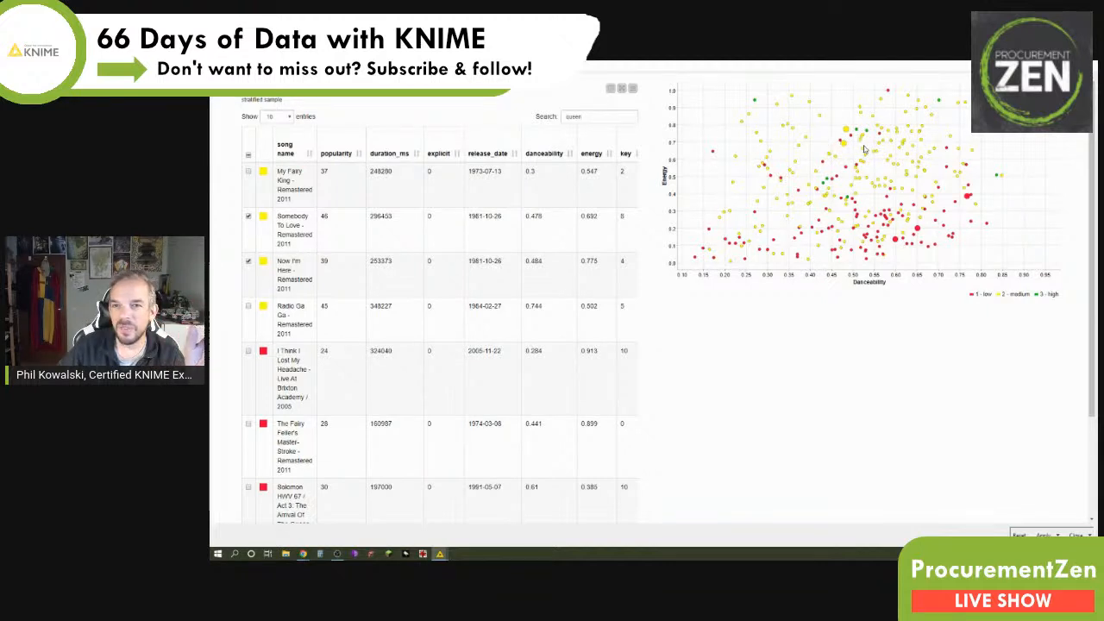
mouse_move(865, 138)
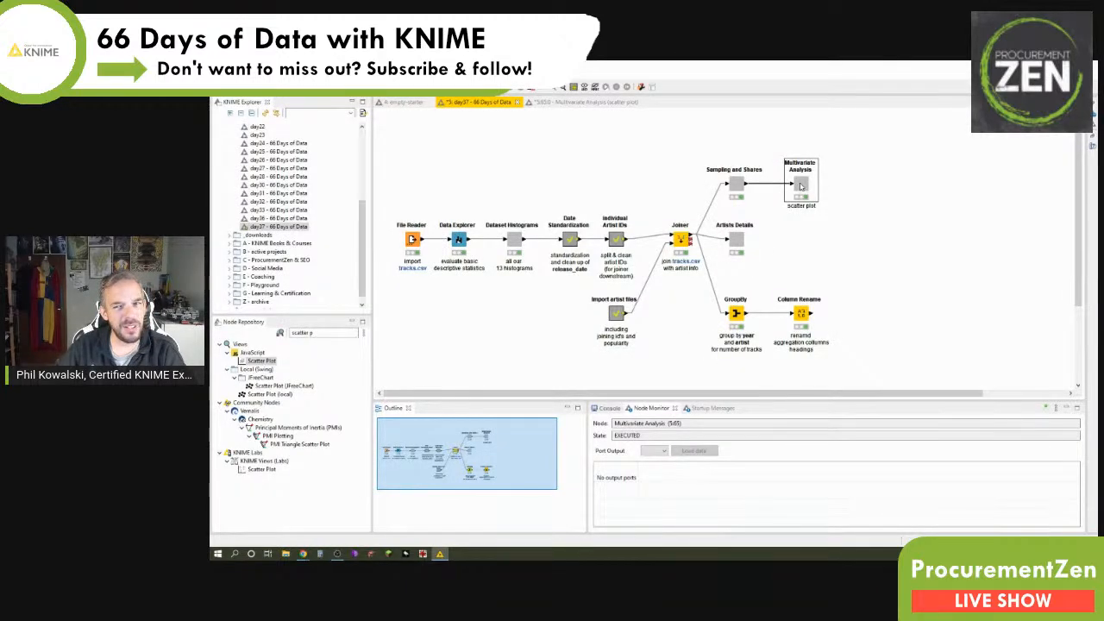
Step: Set the Scatter Plot x axis to tempo, keeping energy on y
left_click(654, 450)
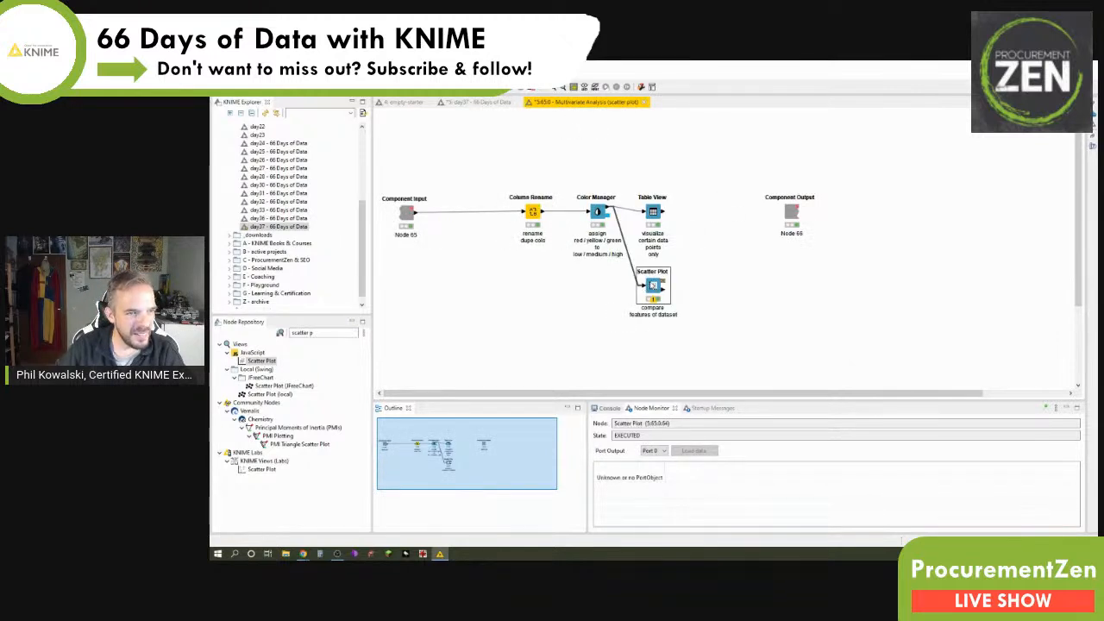
double_click(652, 285)
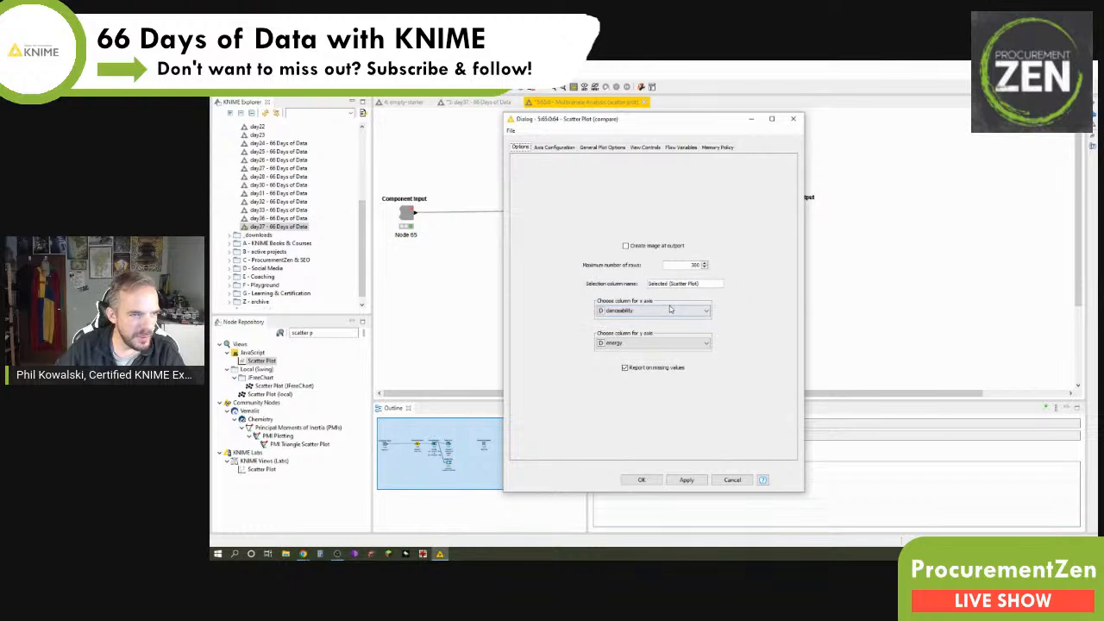
left_click(703, 309)
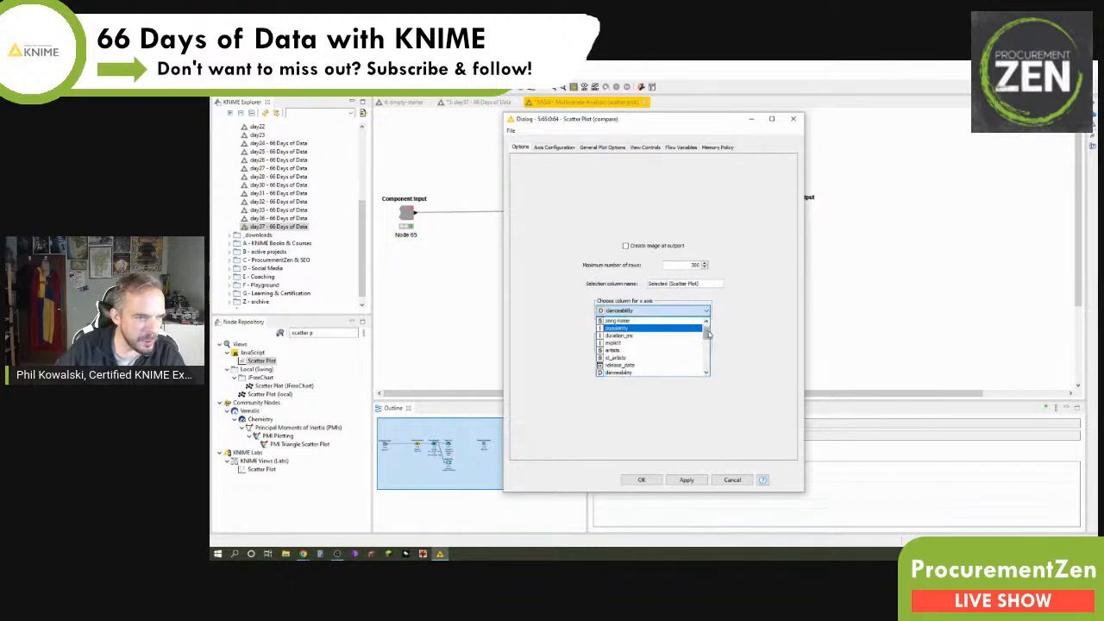
scroll("down", 3)
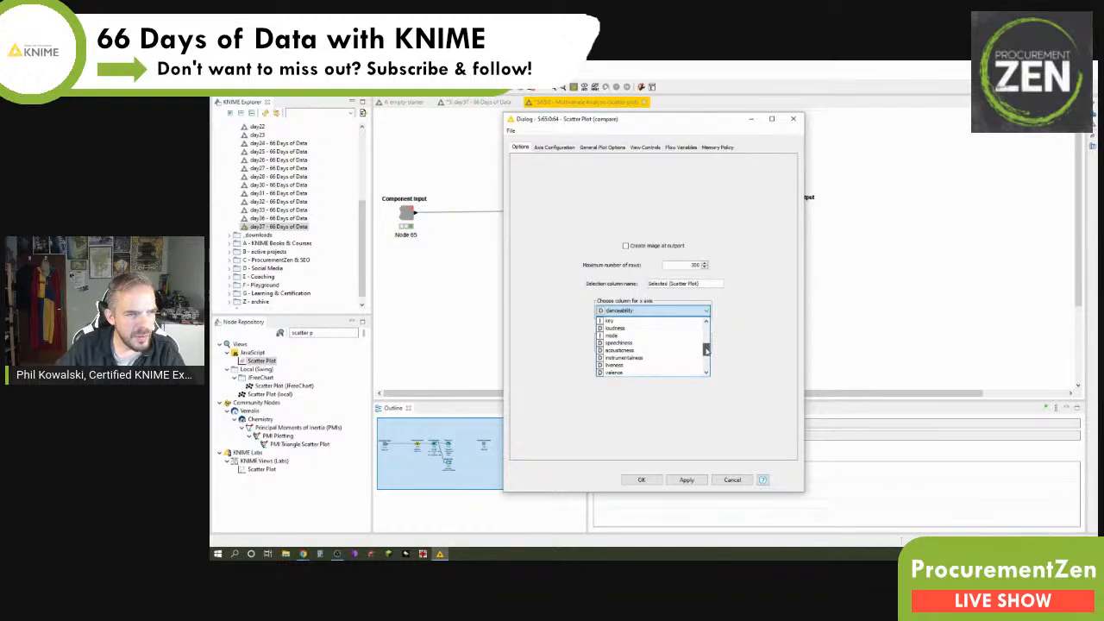
scroll("down", 3)
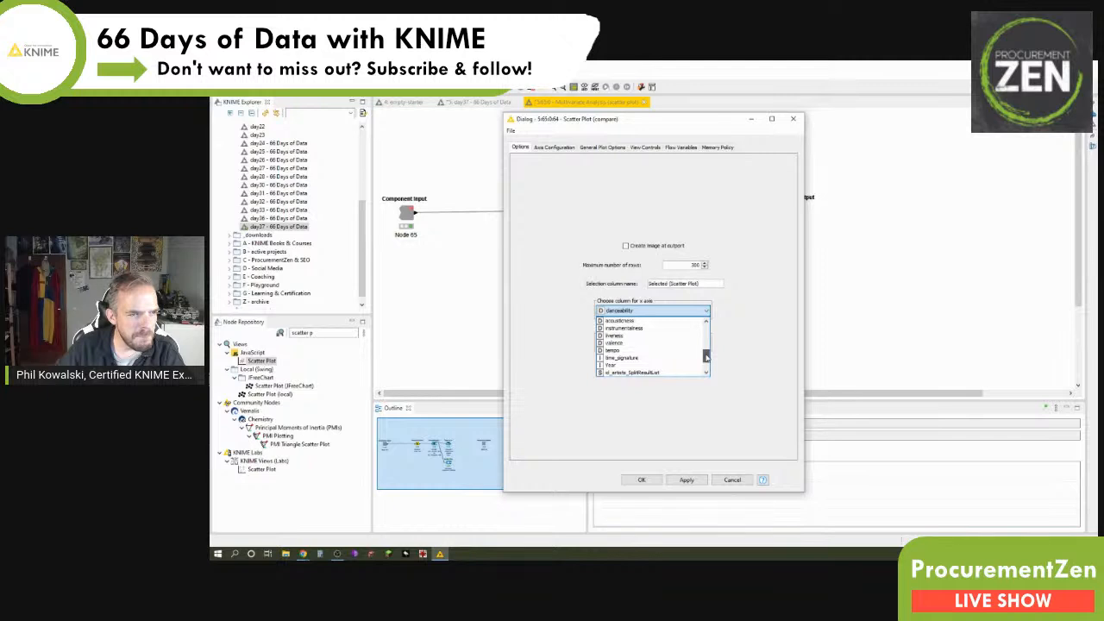
left_click(611, 350)
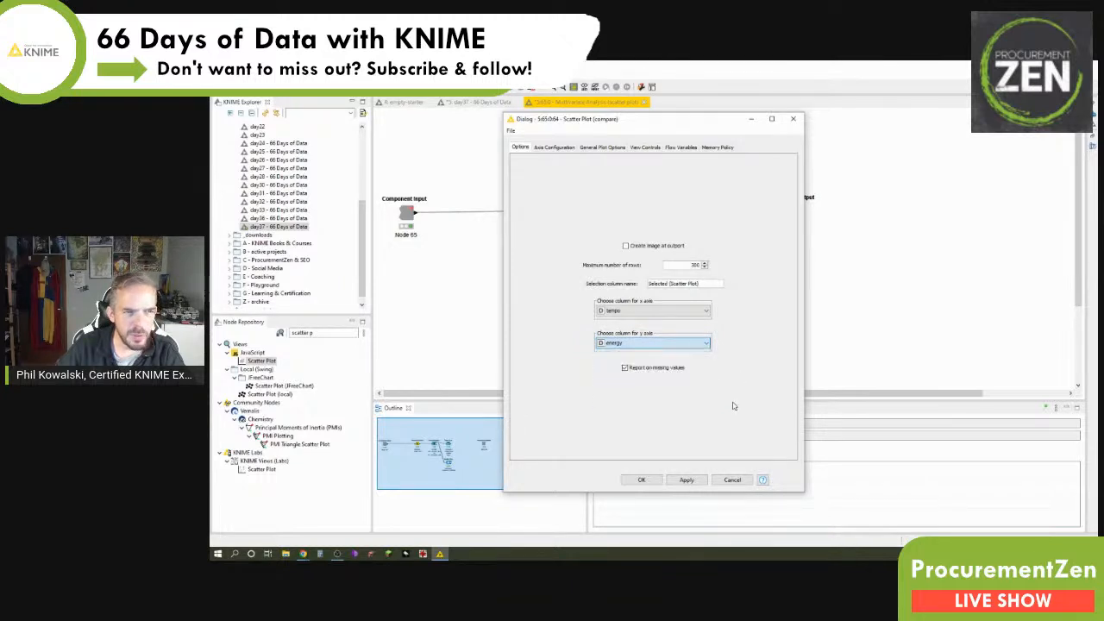
left_click(640, 480)
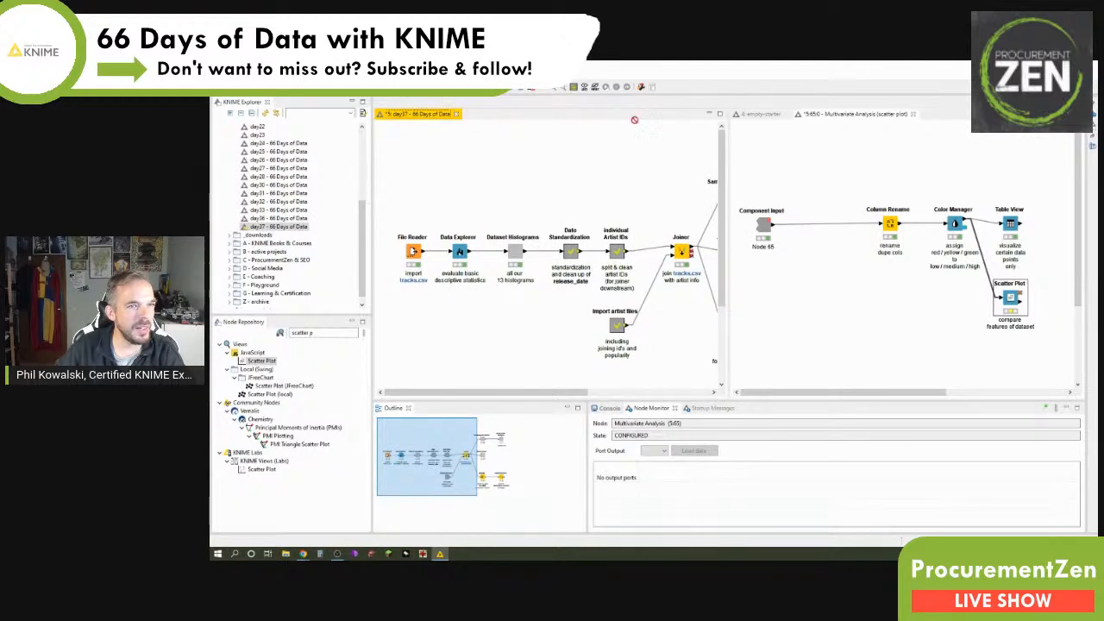
Step: Execute the Multivariate Analysis component from day37 and maximize its dashboard
left_click(603, 102)
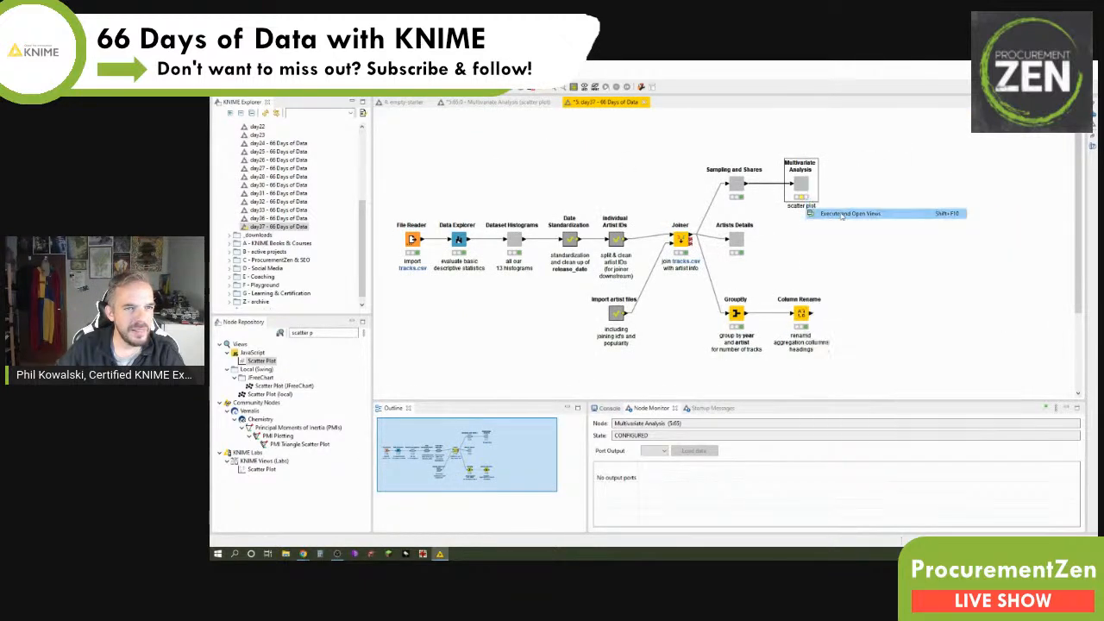
left_click(849, 213)
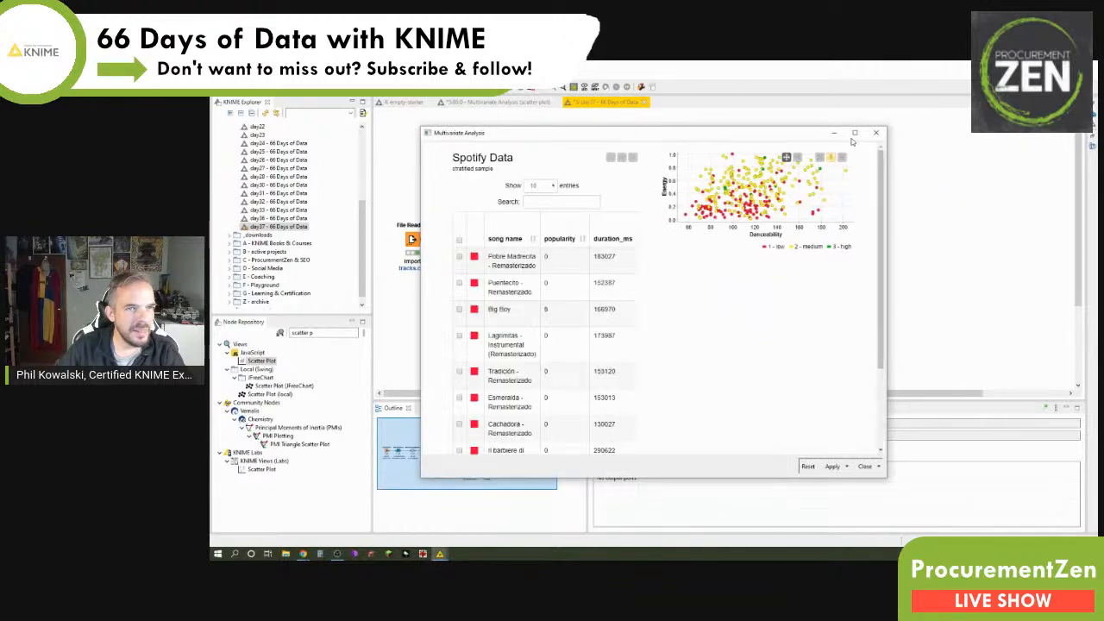
left_click(855, 132)
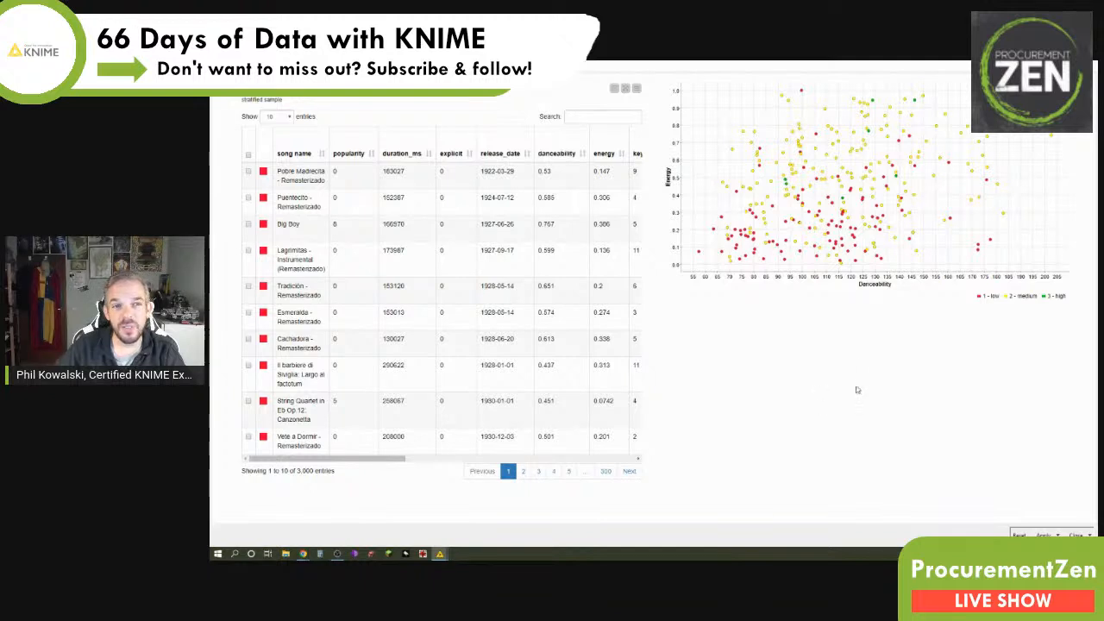
mouse_move(903, 382)
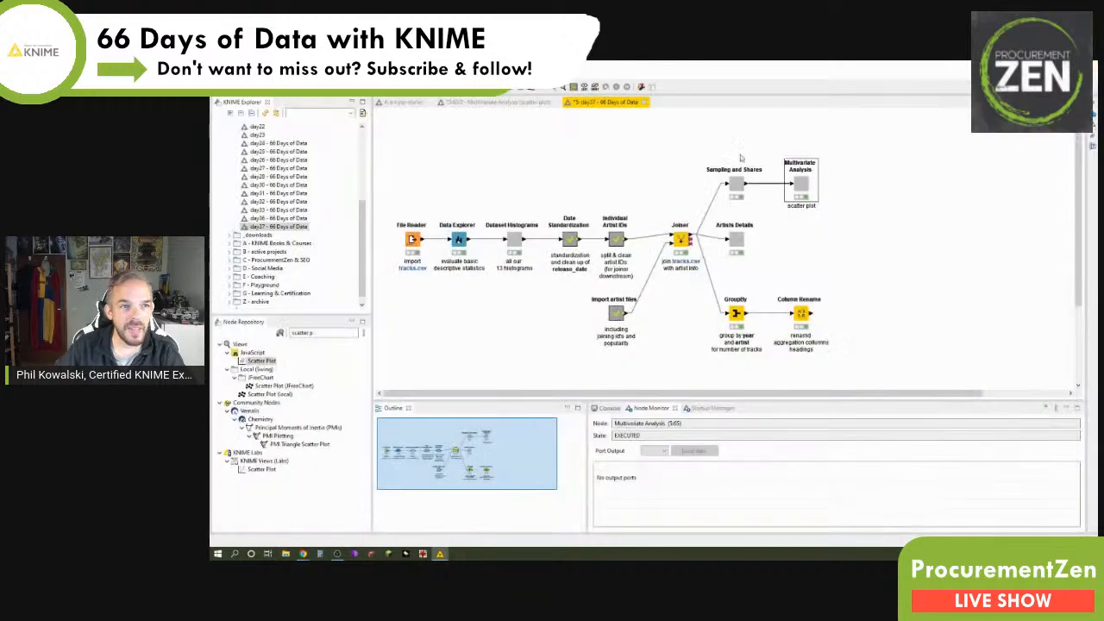
Step: Enter 'Tempo' as the Scatter Plot's x-axis label in Axis Configuration
right_click(799, 177)
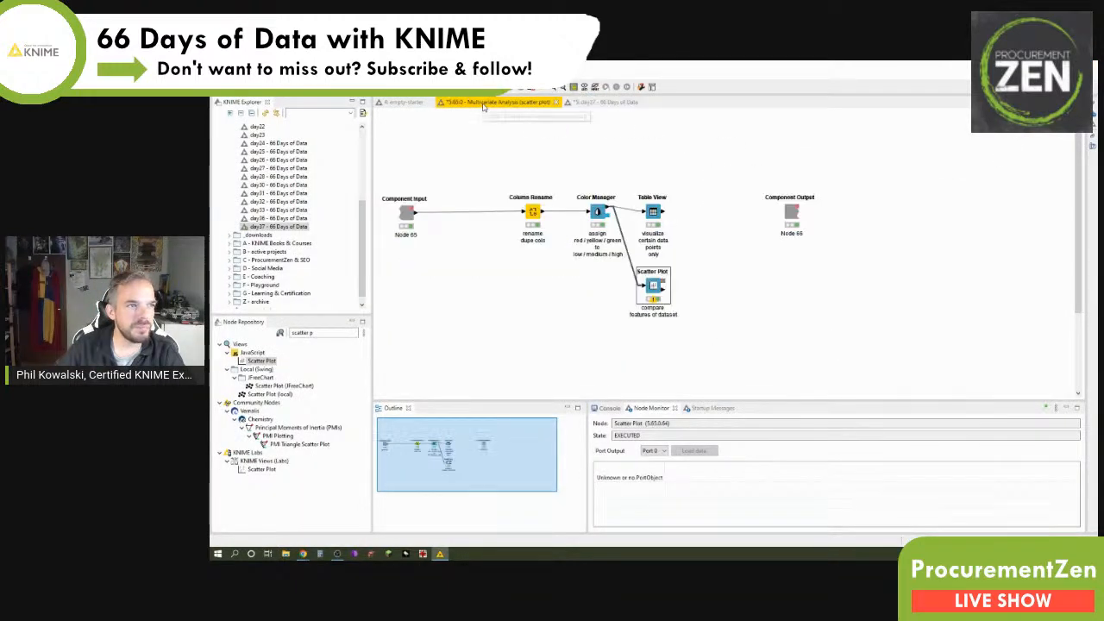
double_click(653, 284)
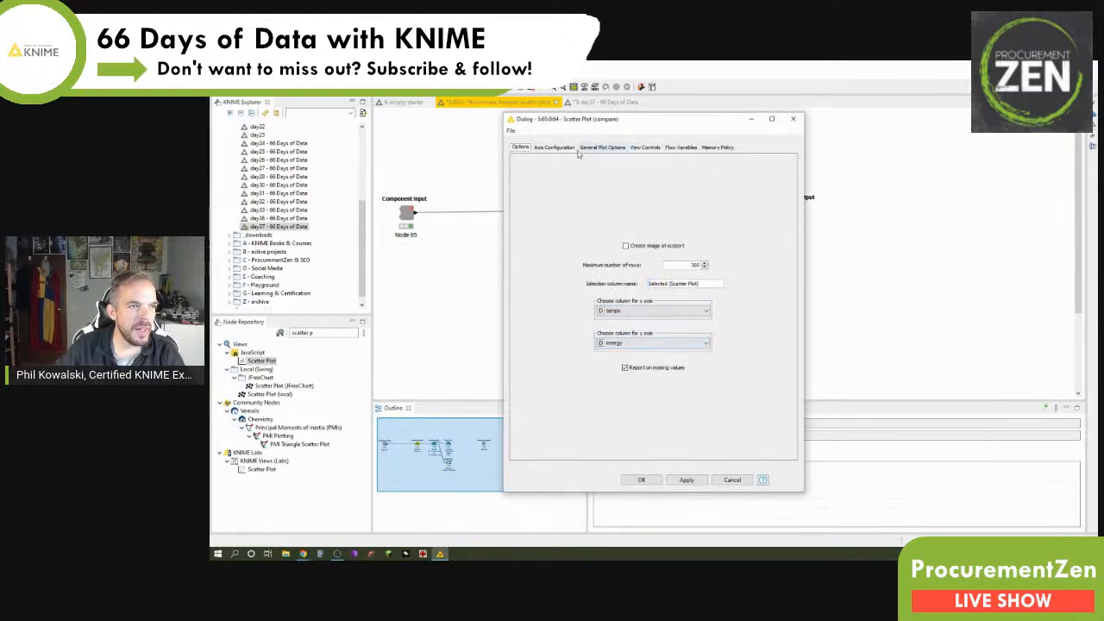
left_click(601, 146)
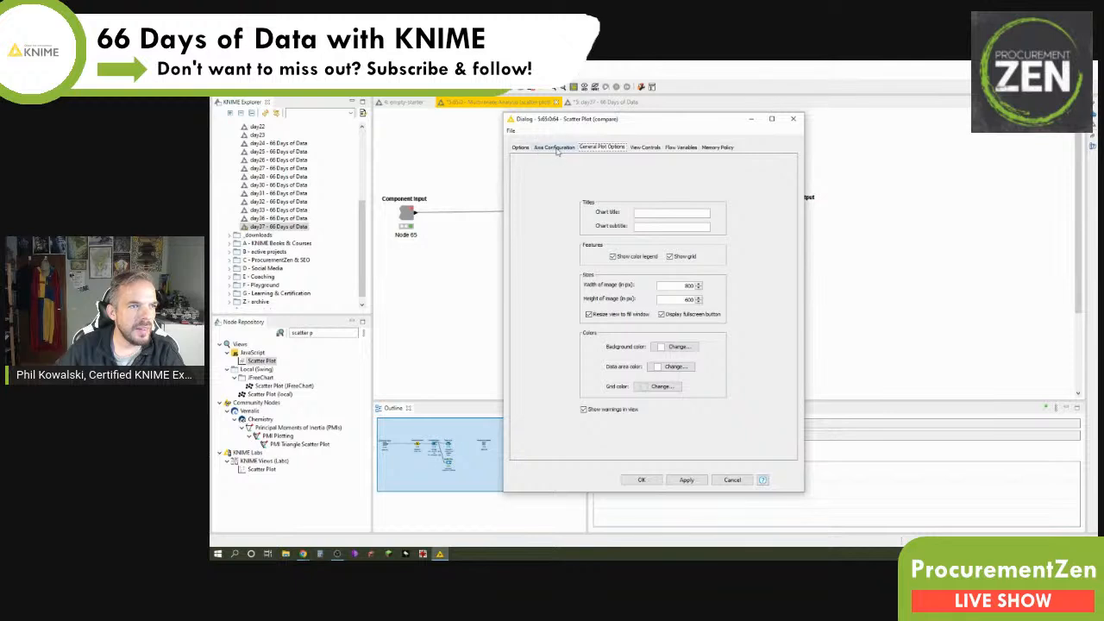
left_click(554, 147)
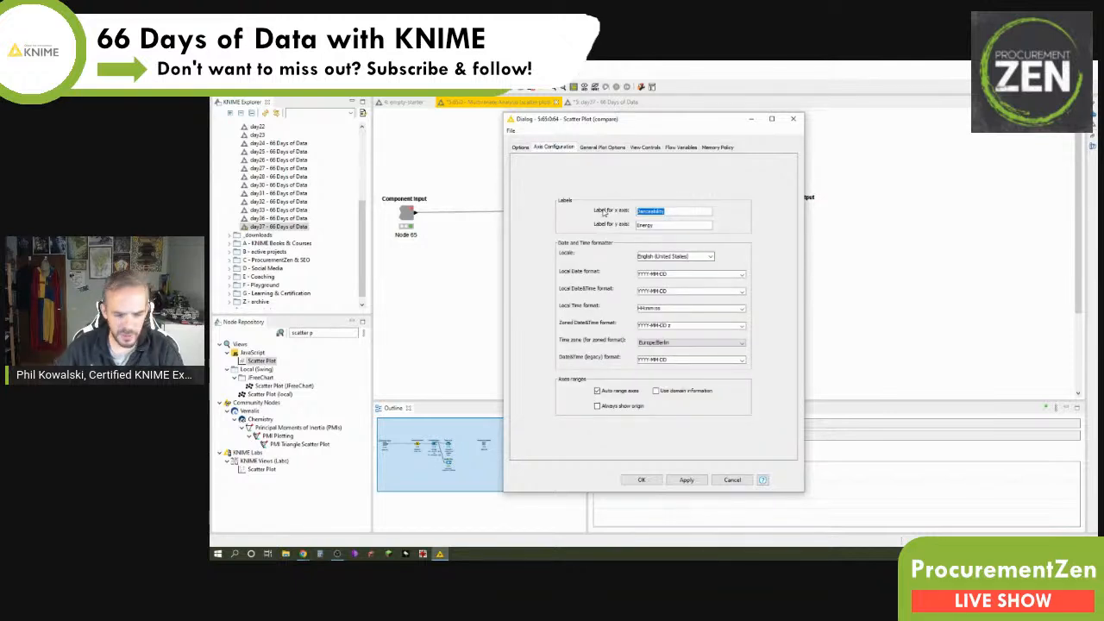
type("Tempo")
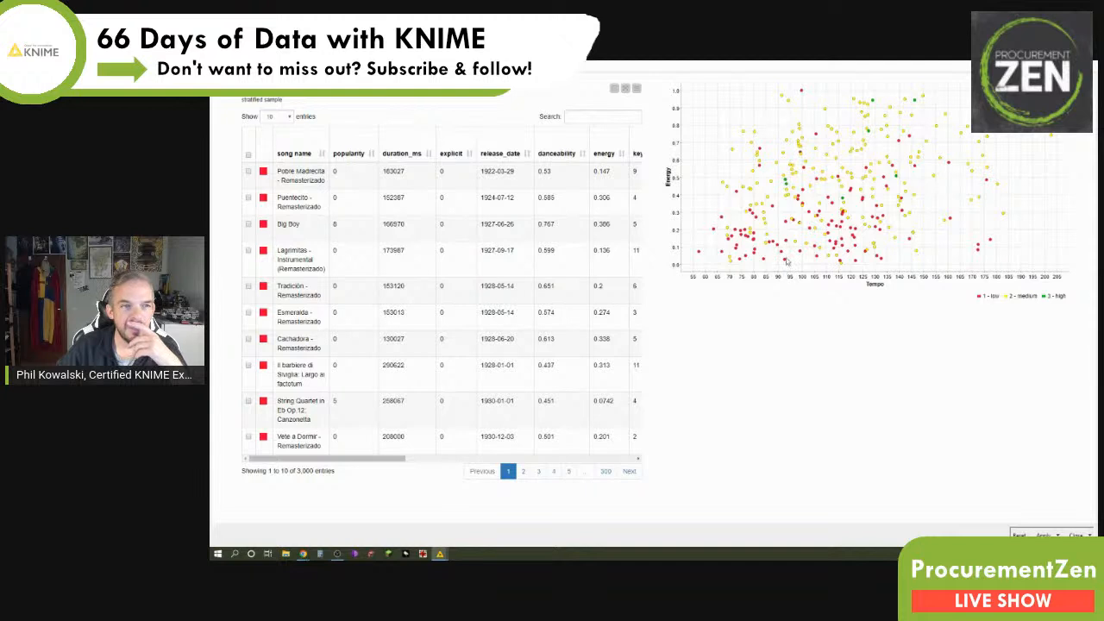
mouse_move(692, 160)
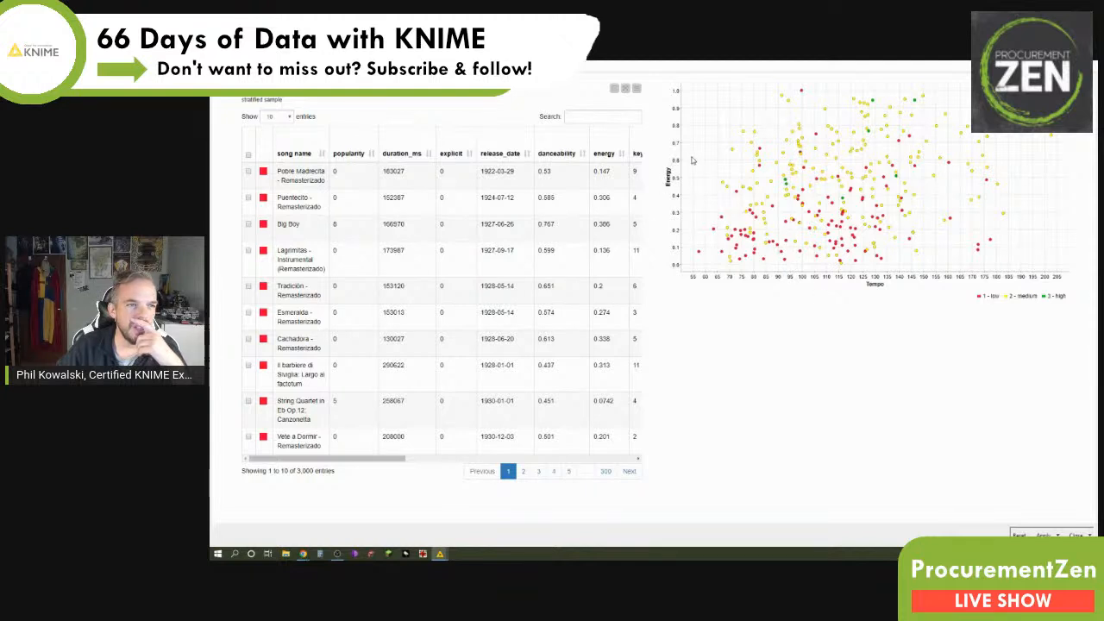
mouse_move(888, 313)
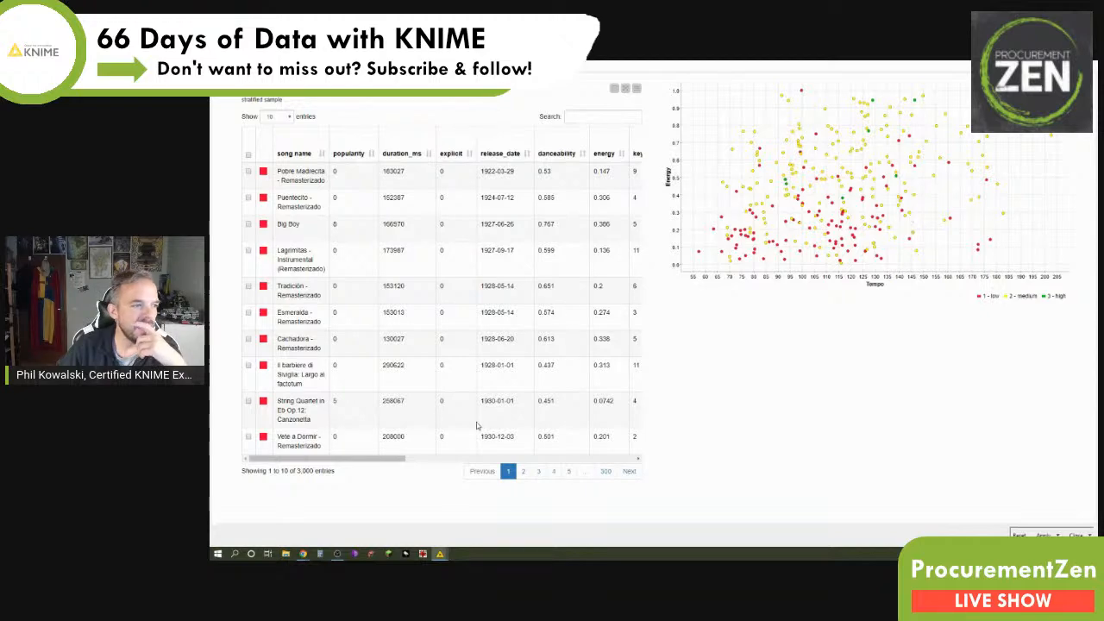
scroll("right", 3)
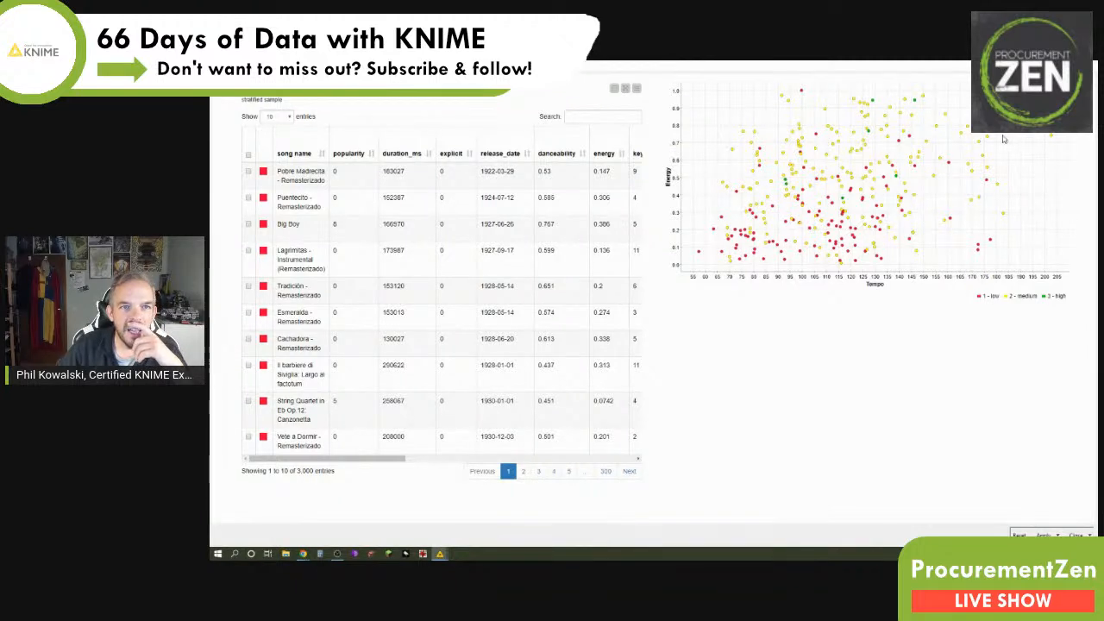
mouse_move(998, 136)
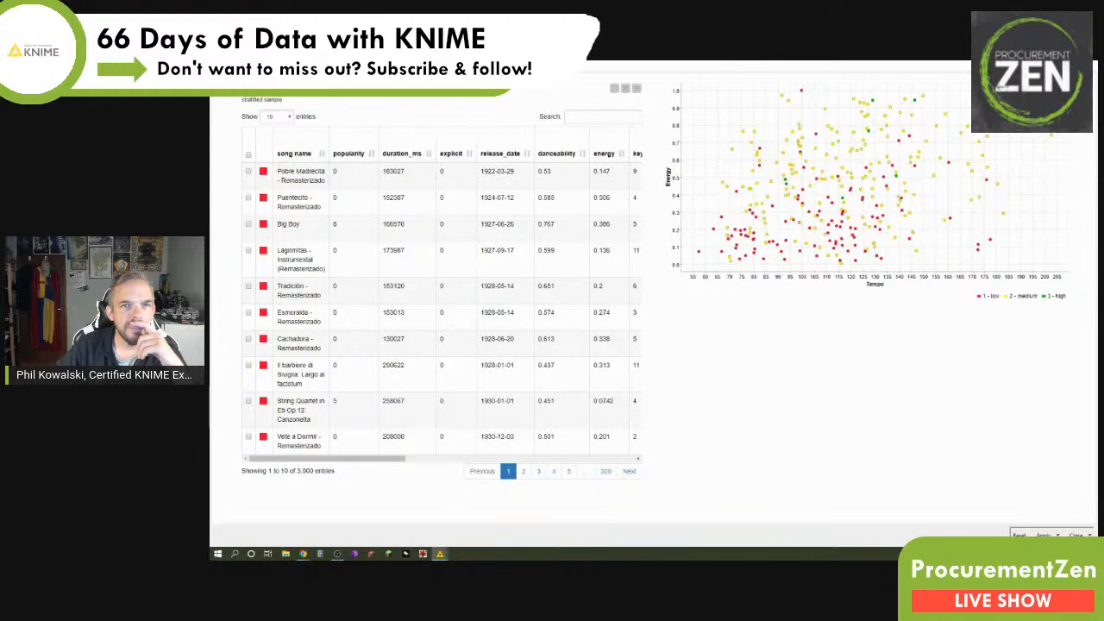
mouse_move(993, 138)
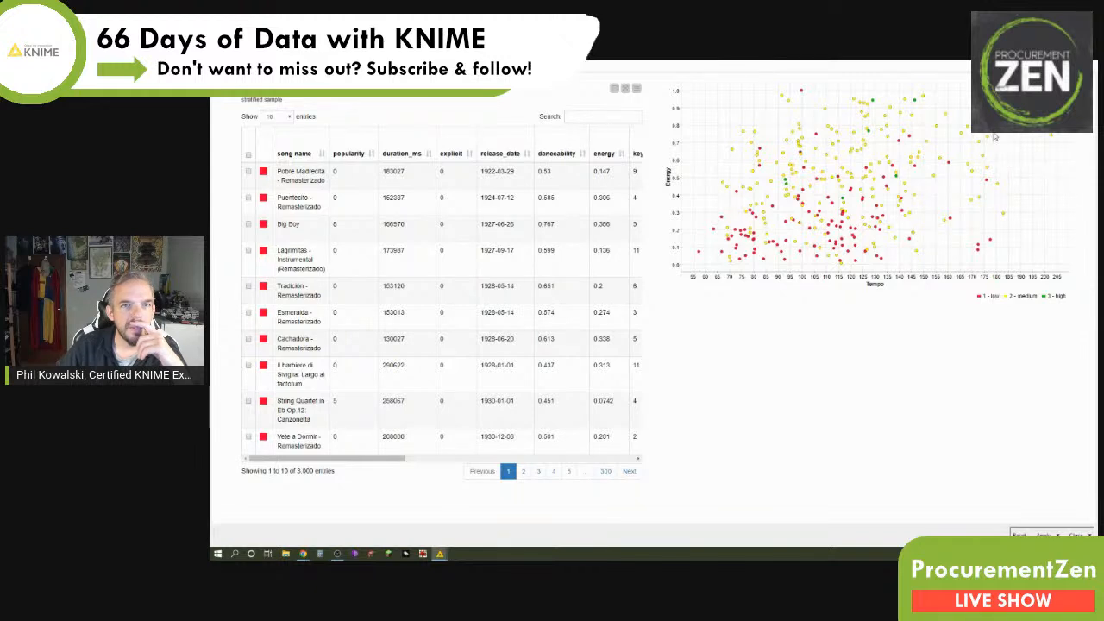
mouse_move(1018, 138)
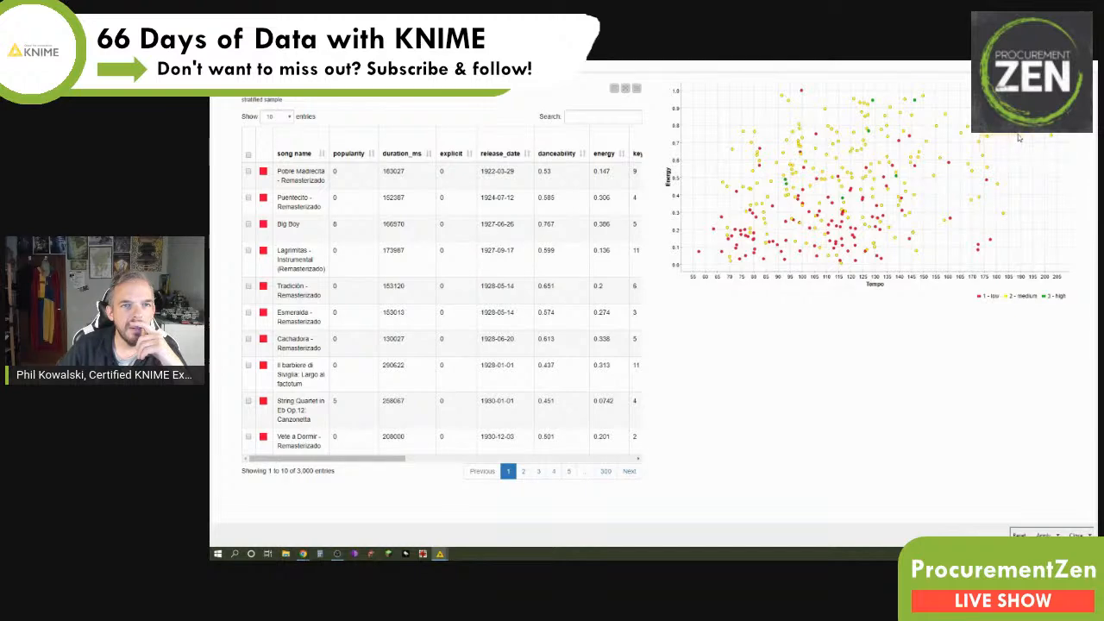
mouse_move(555, 425)
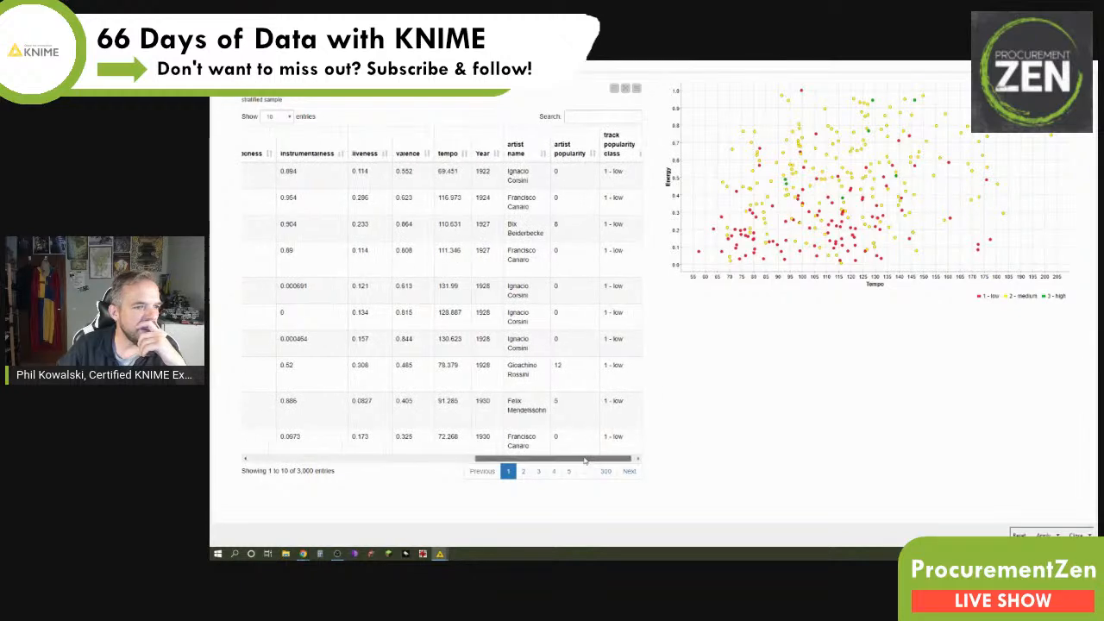
scroll("left", 3)
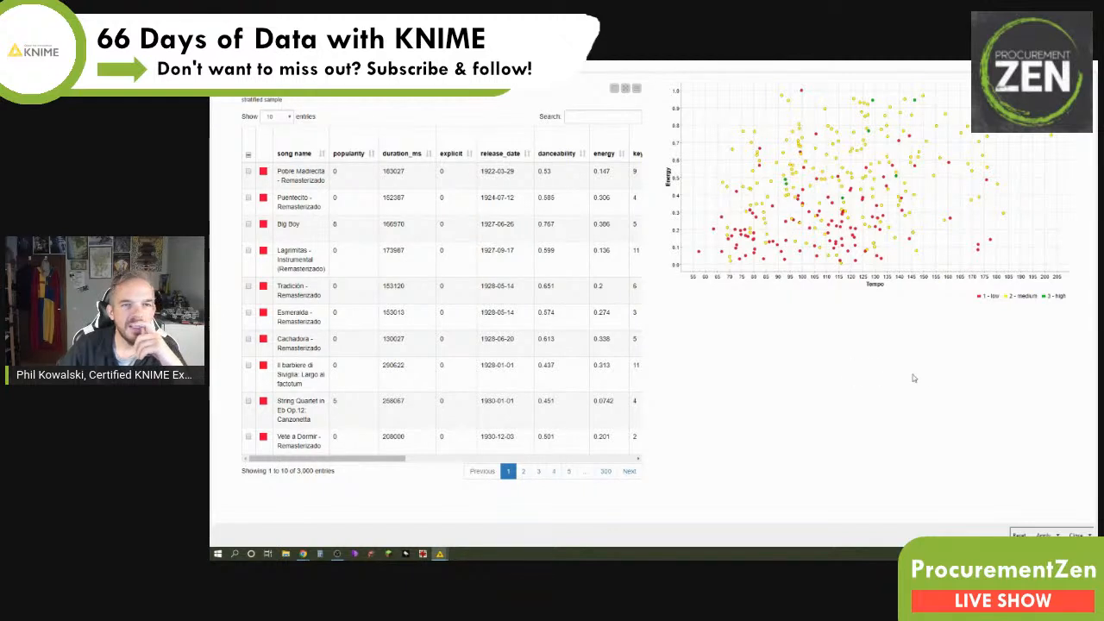
mouse_move(920, 426)
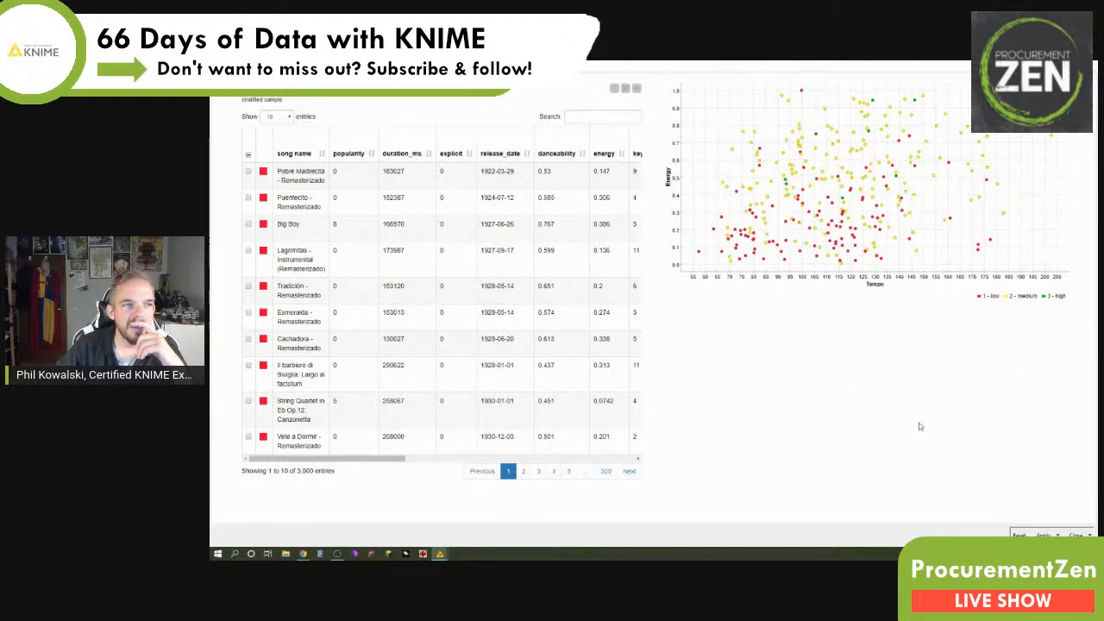
mouse_move(755, 464)
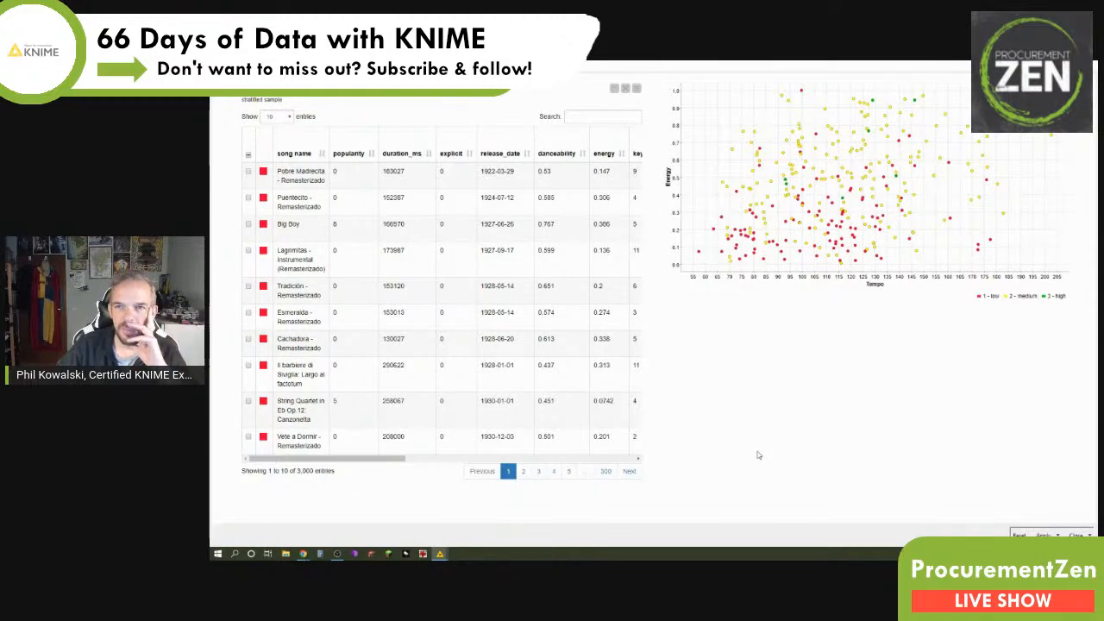
mouse_move(992, 138)
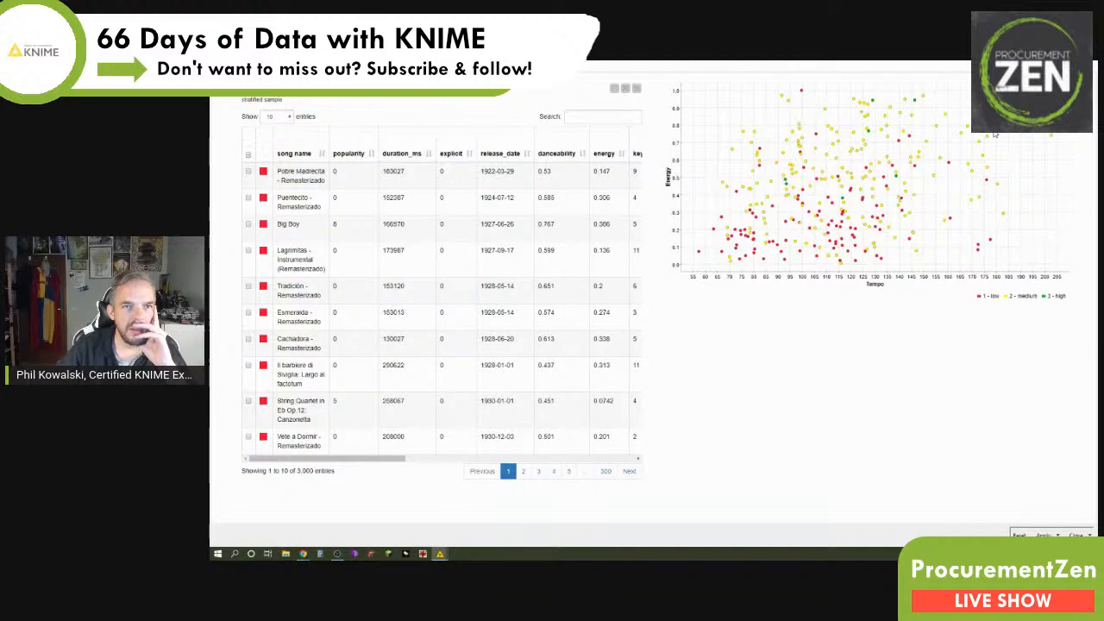
mouse_move(1004, 365)
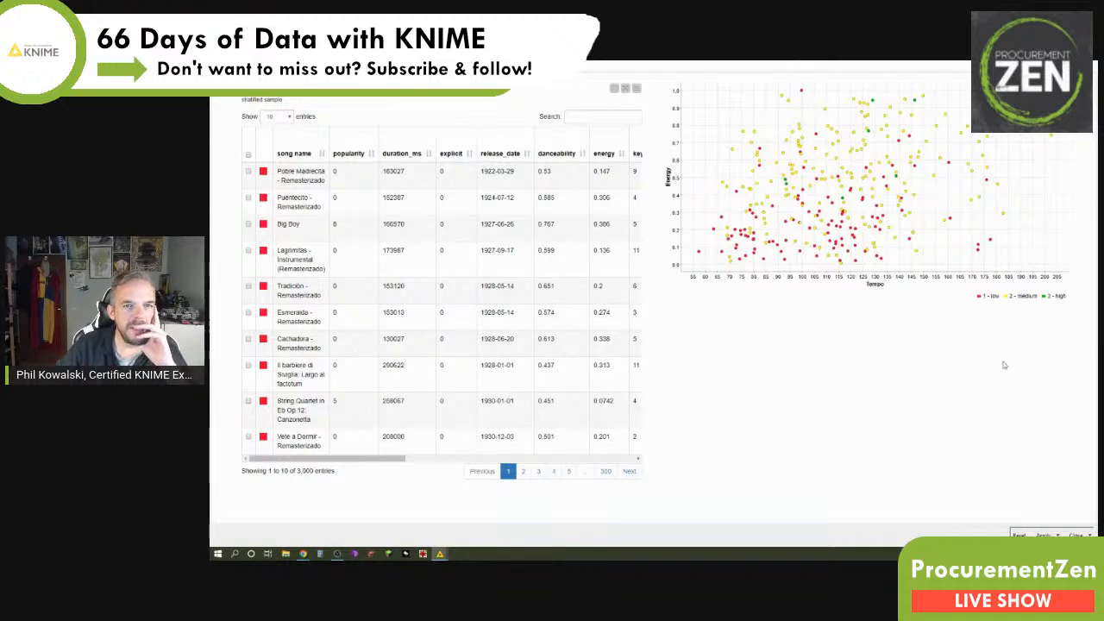